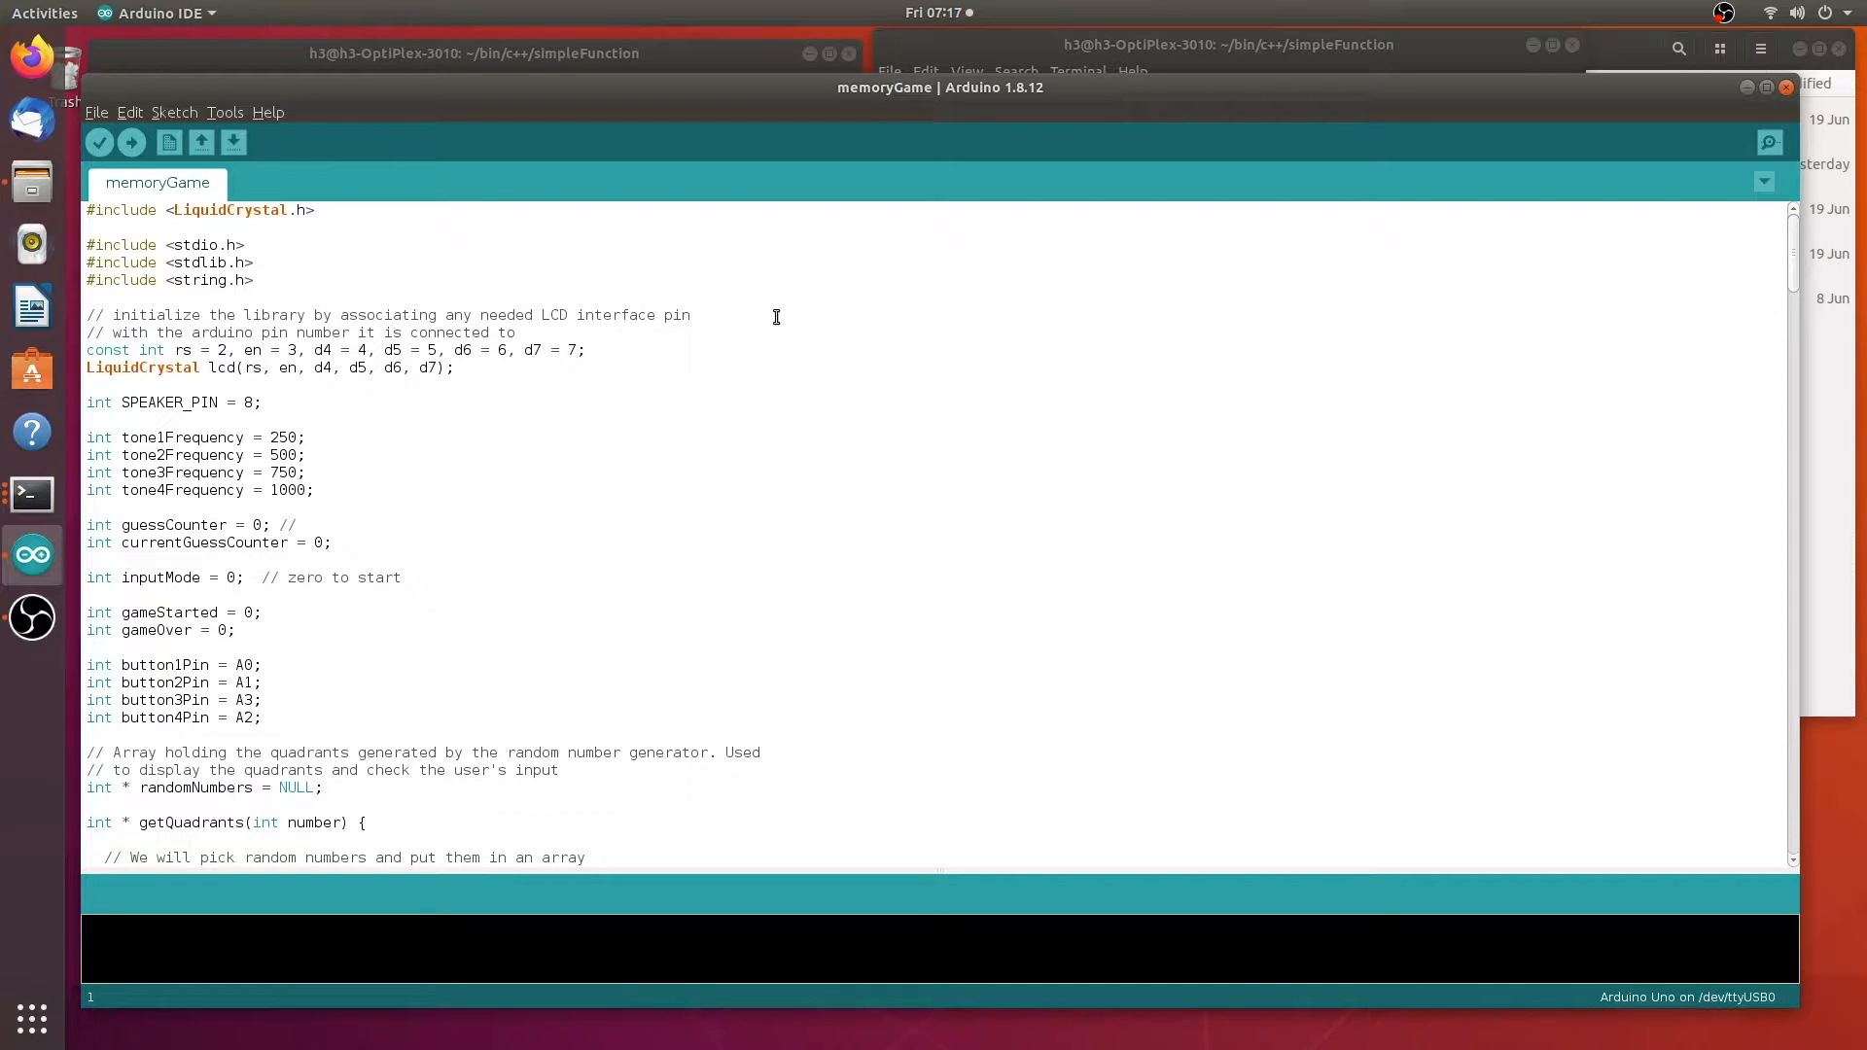
pyautogui.moveTo(653, 430)
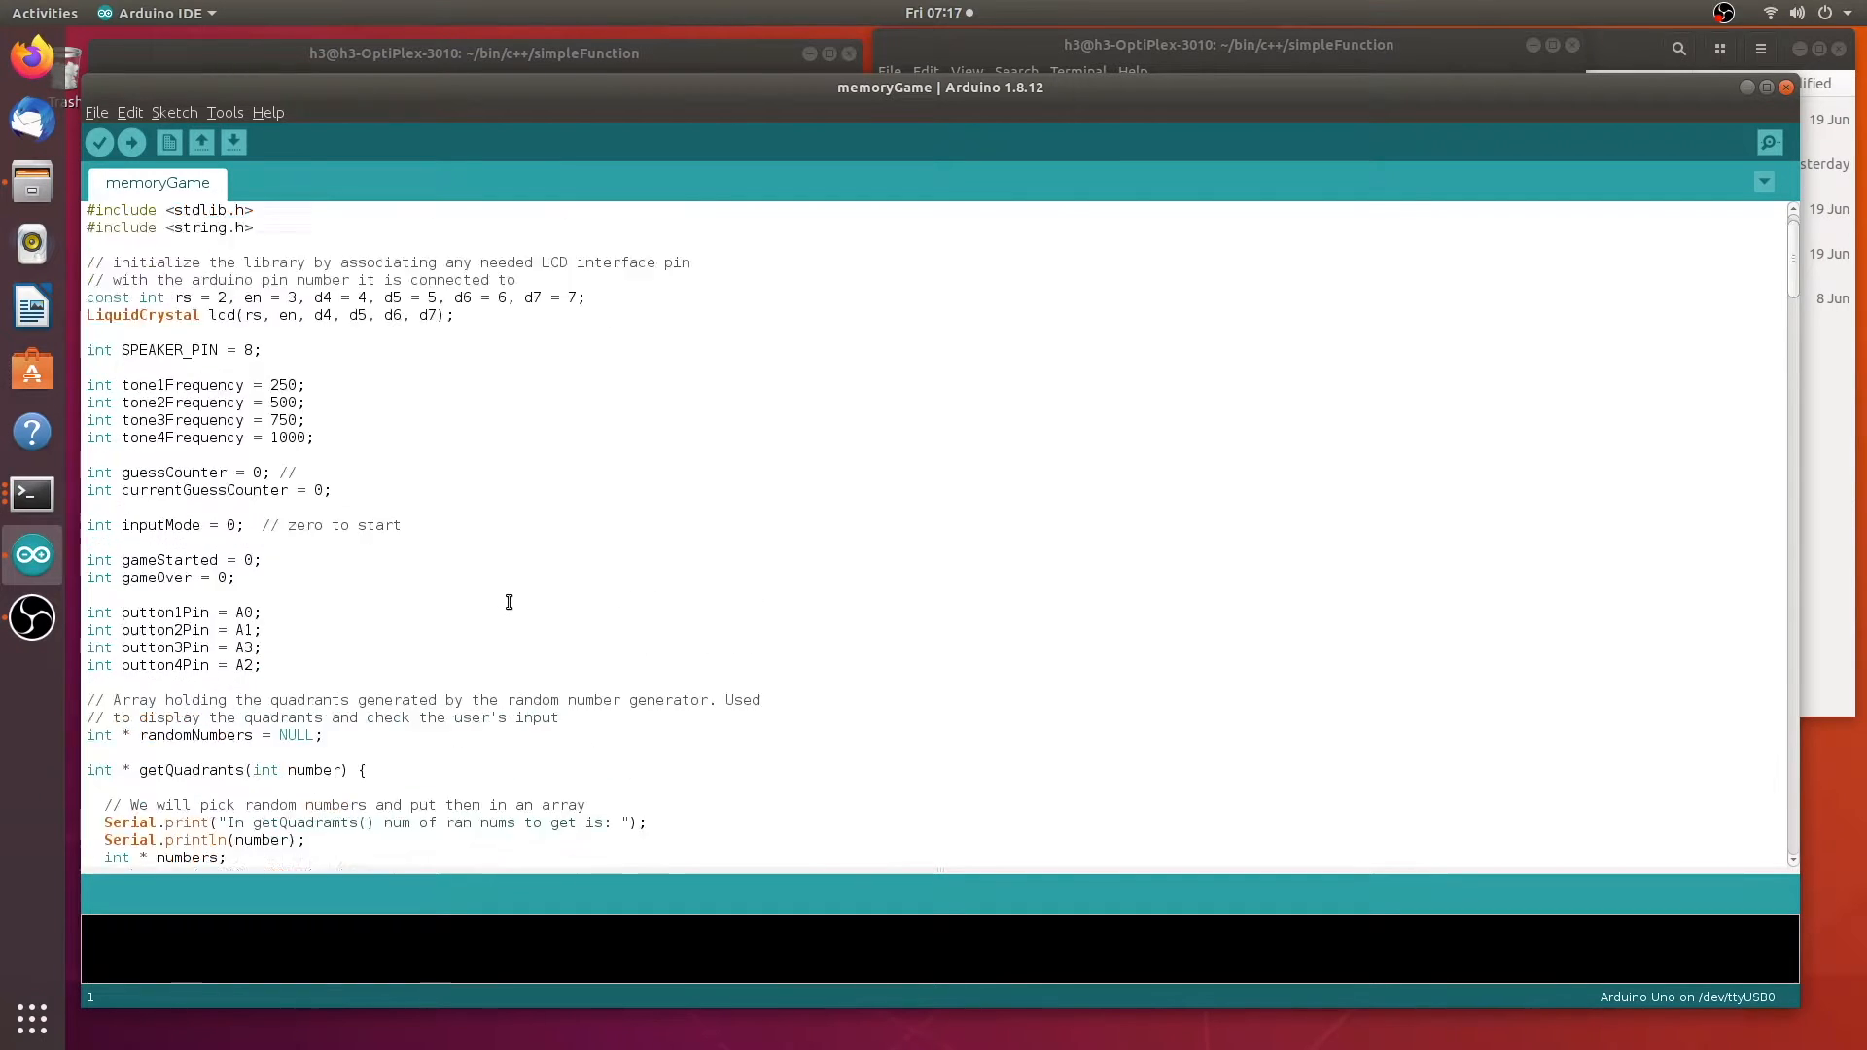
# Review main.cpp in vim and highlight its string.h include line
pyautogui.scroll(-3)
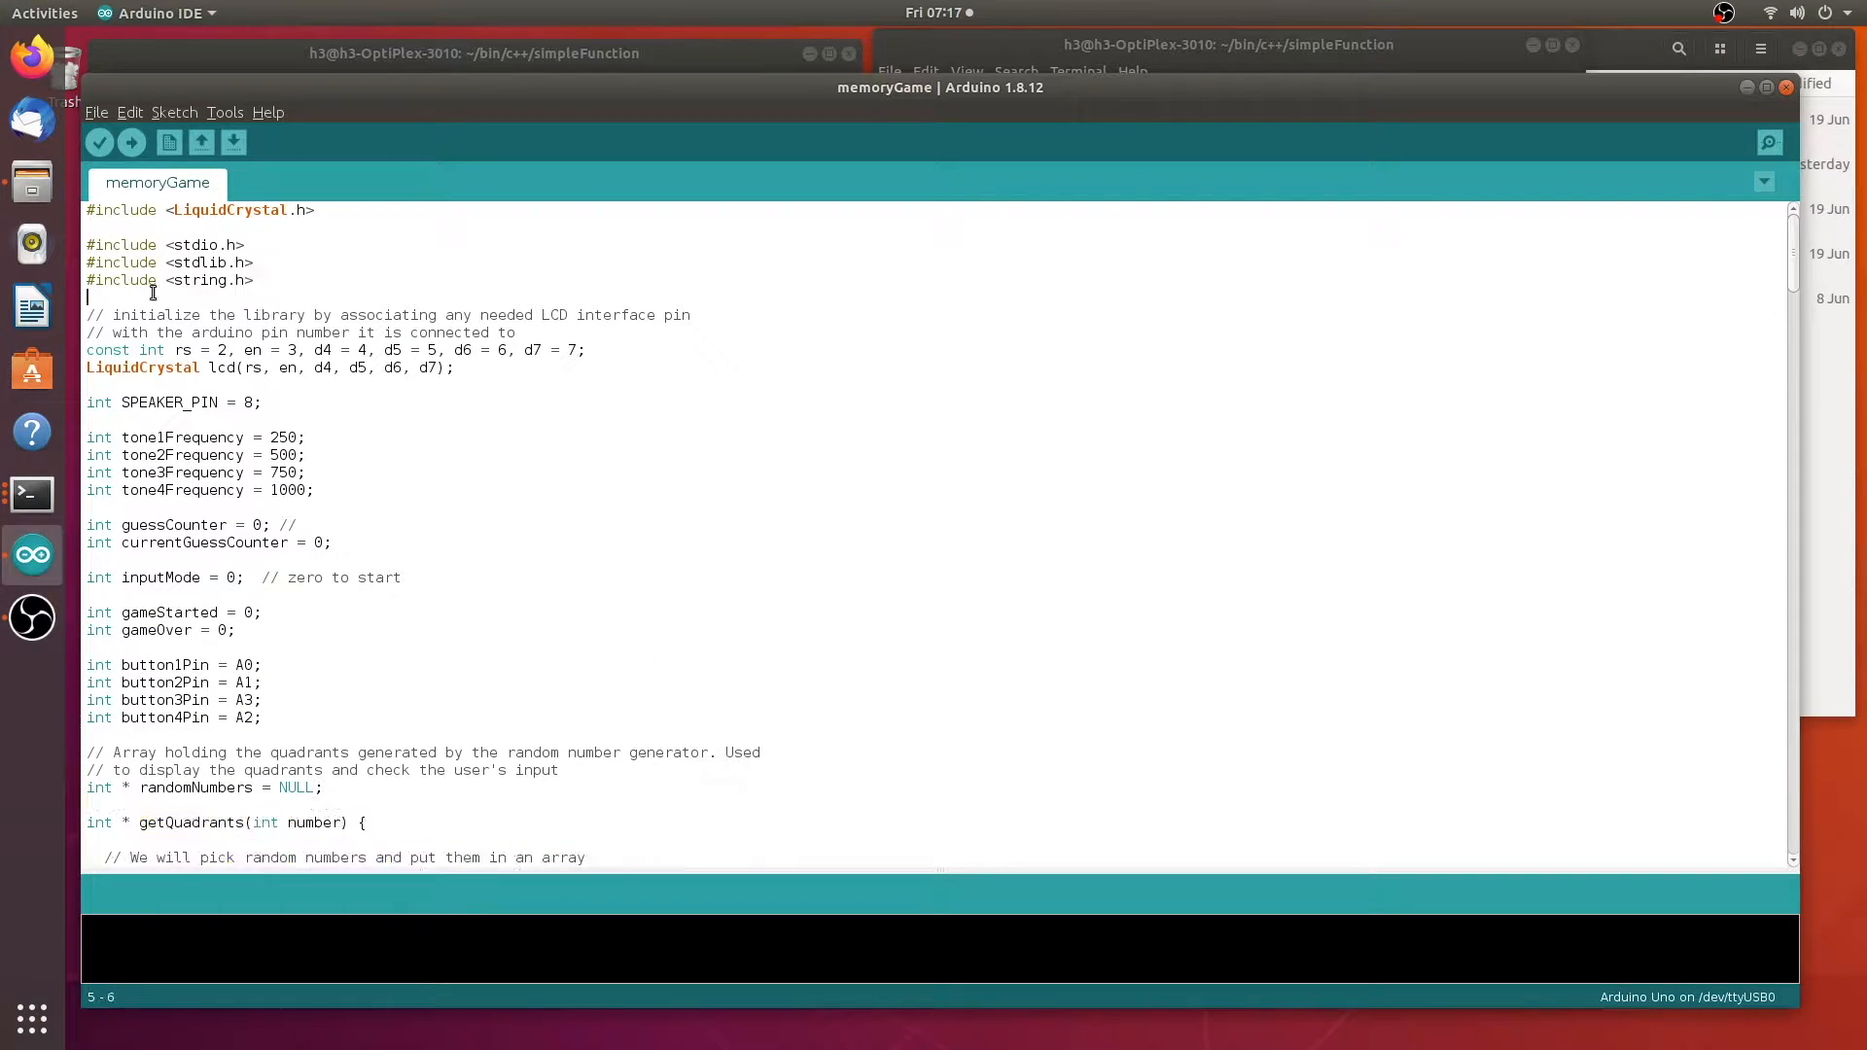
pyautogui.tripleClick(171, 280)
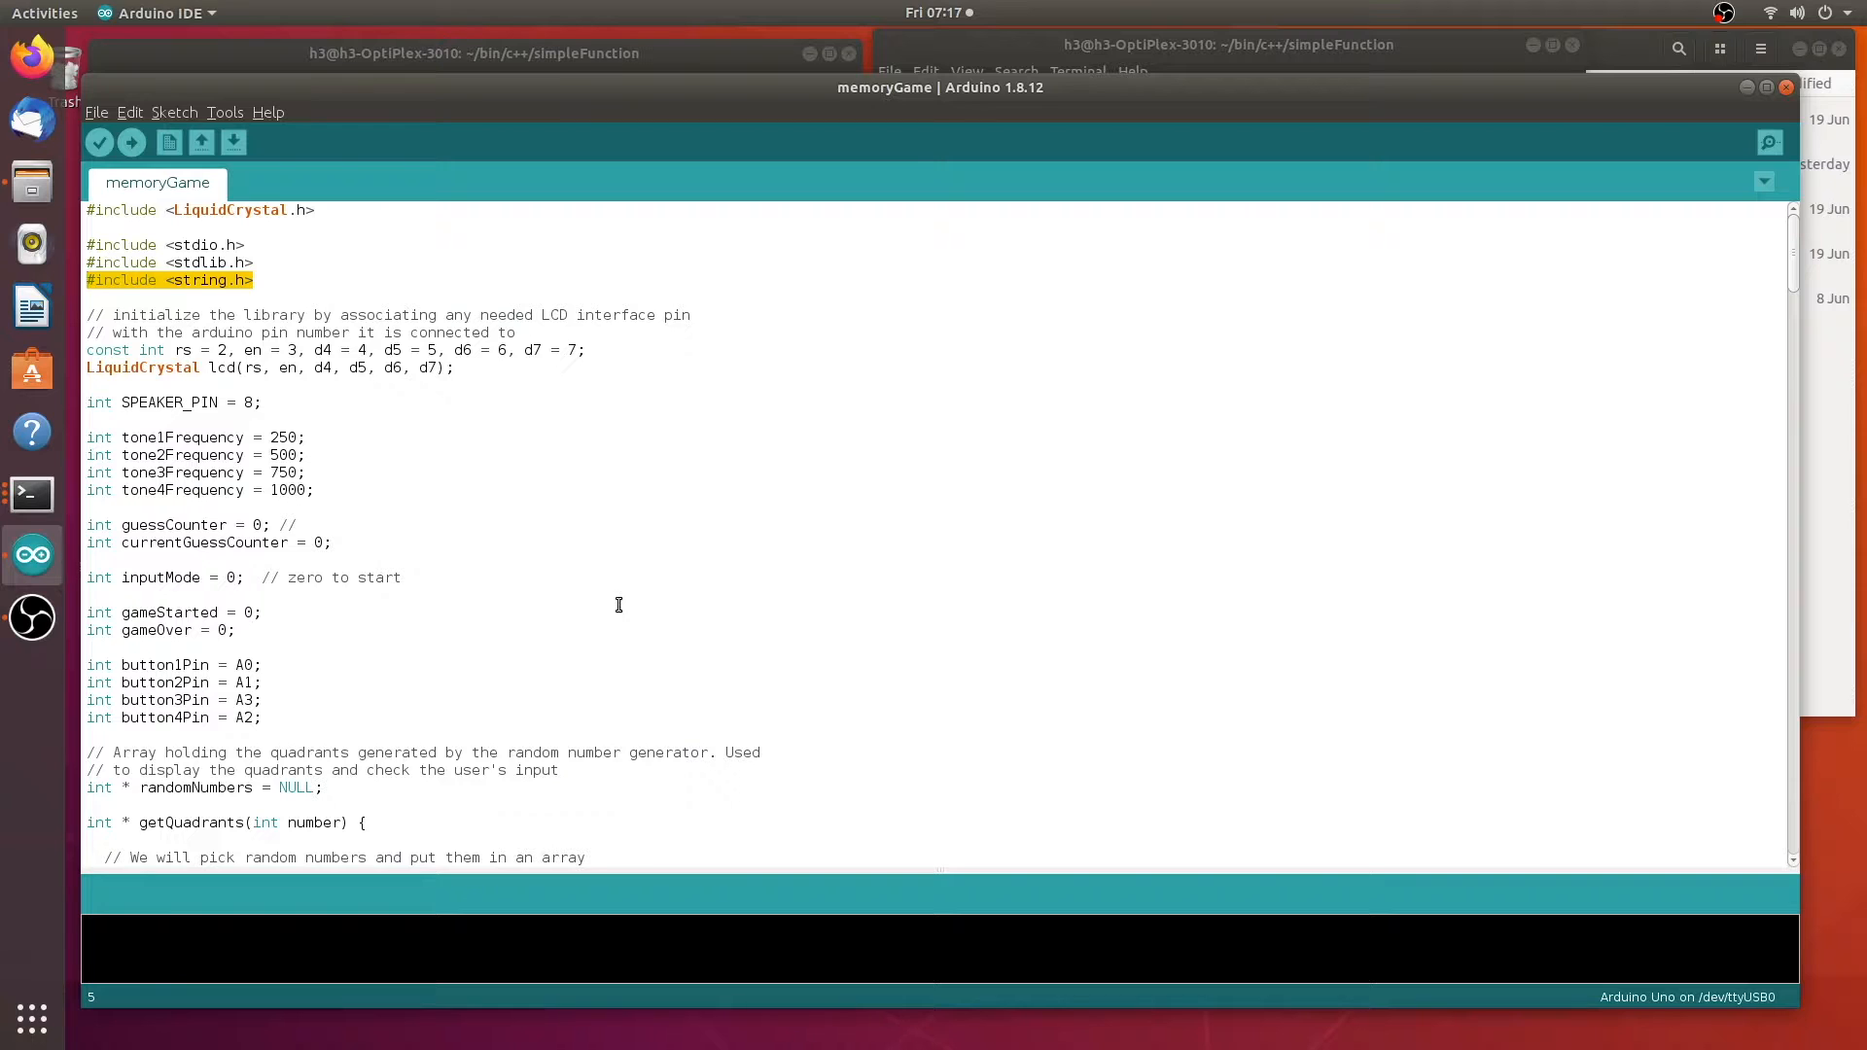
pyautogui.moveTo(31, 494)
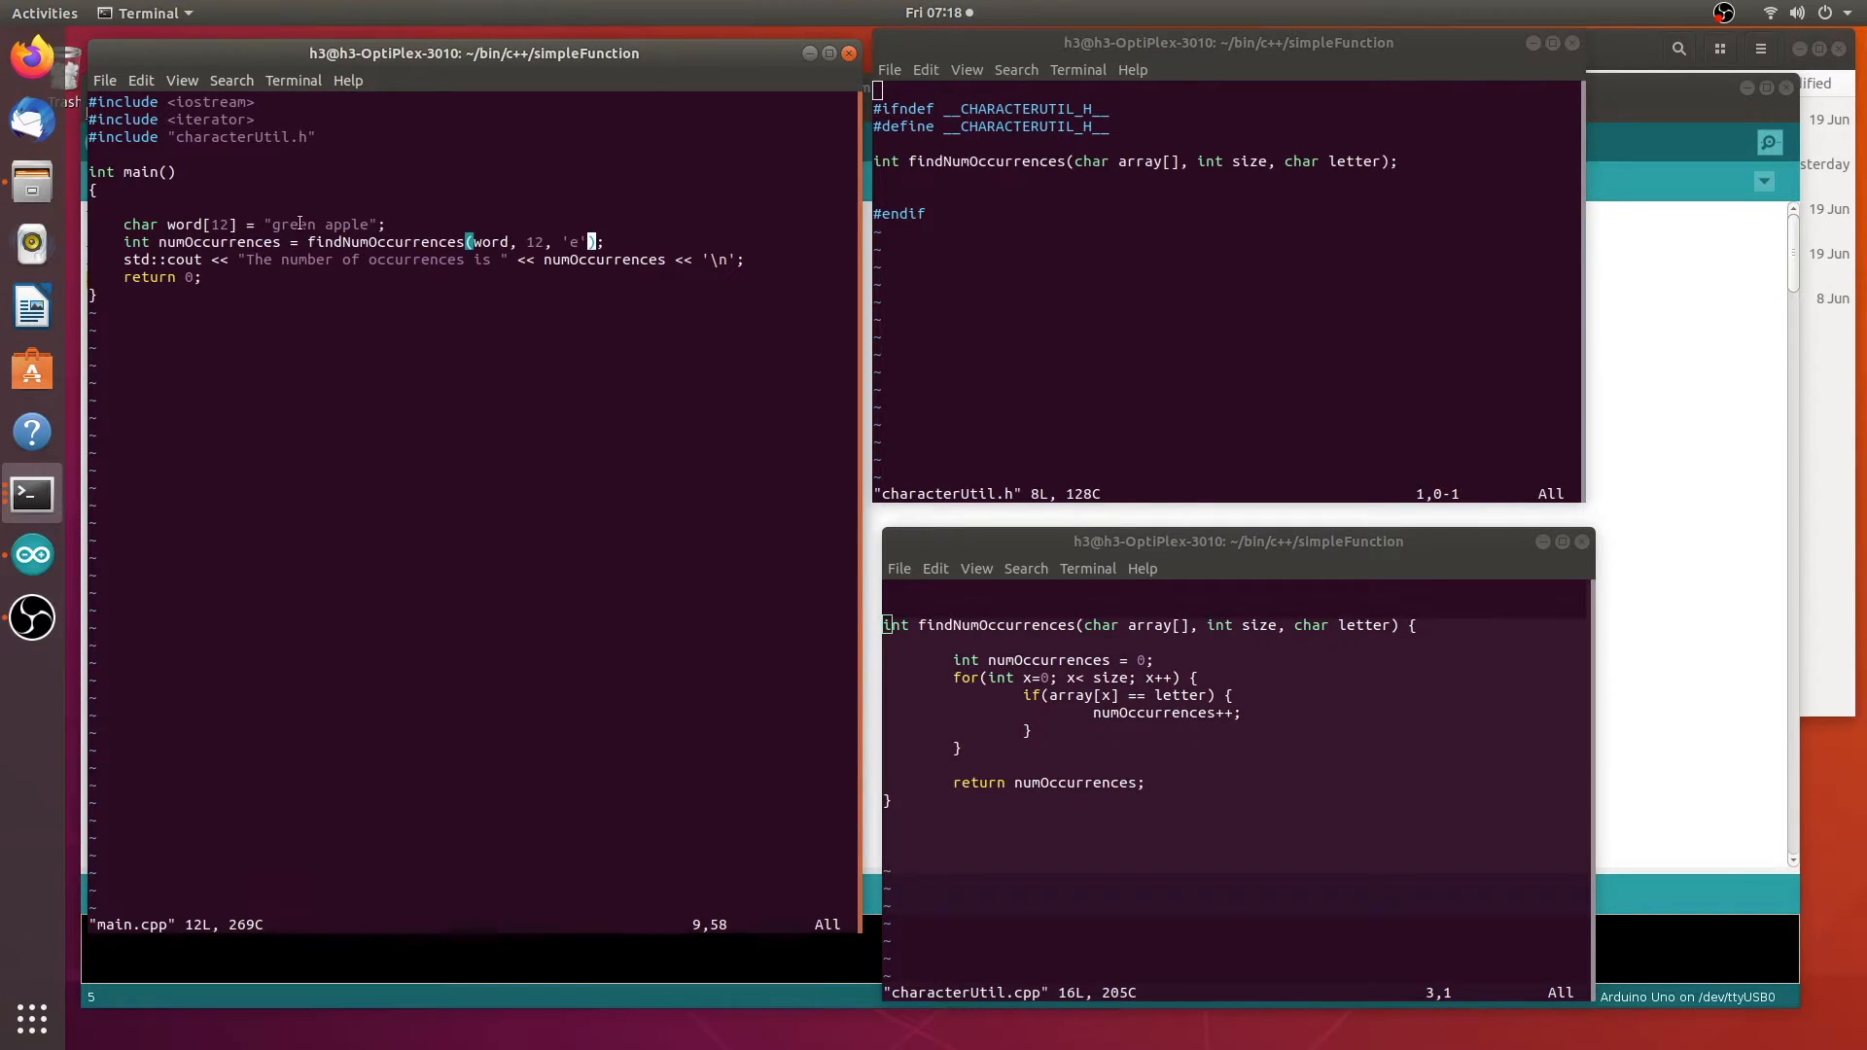
pyautogui.moveTo(334, 308)
pyautogui.write('g')
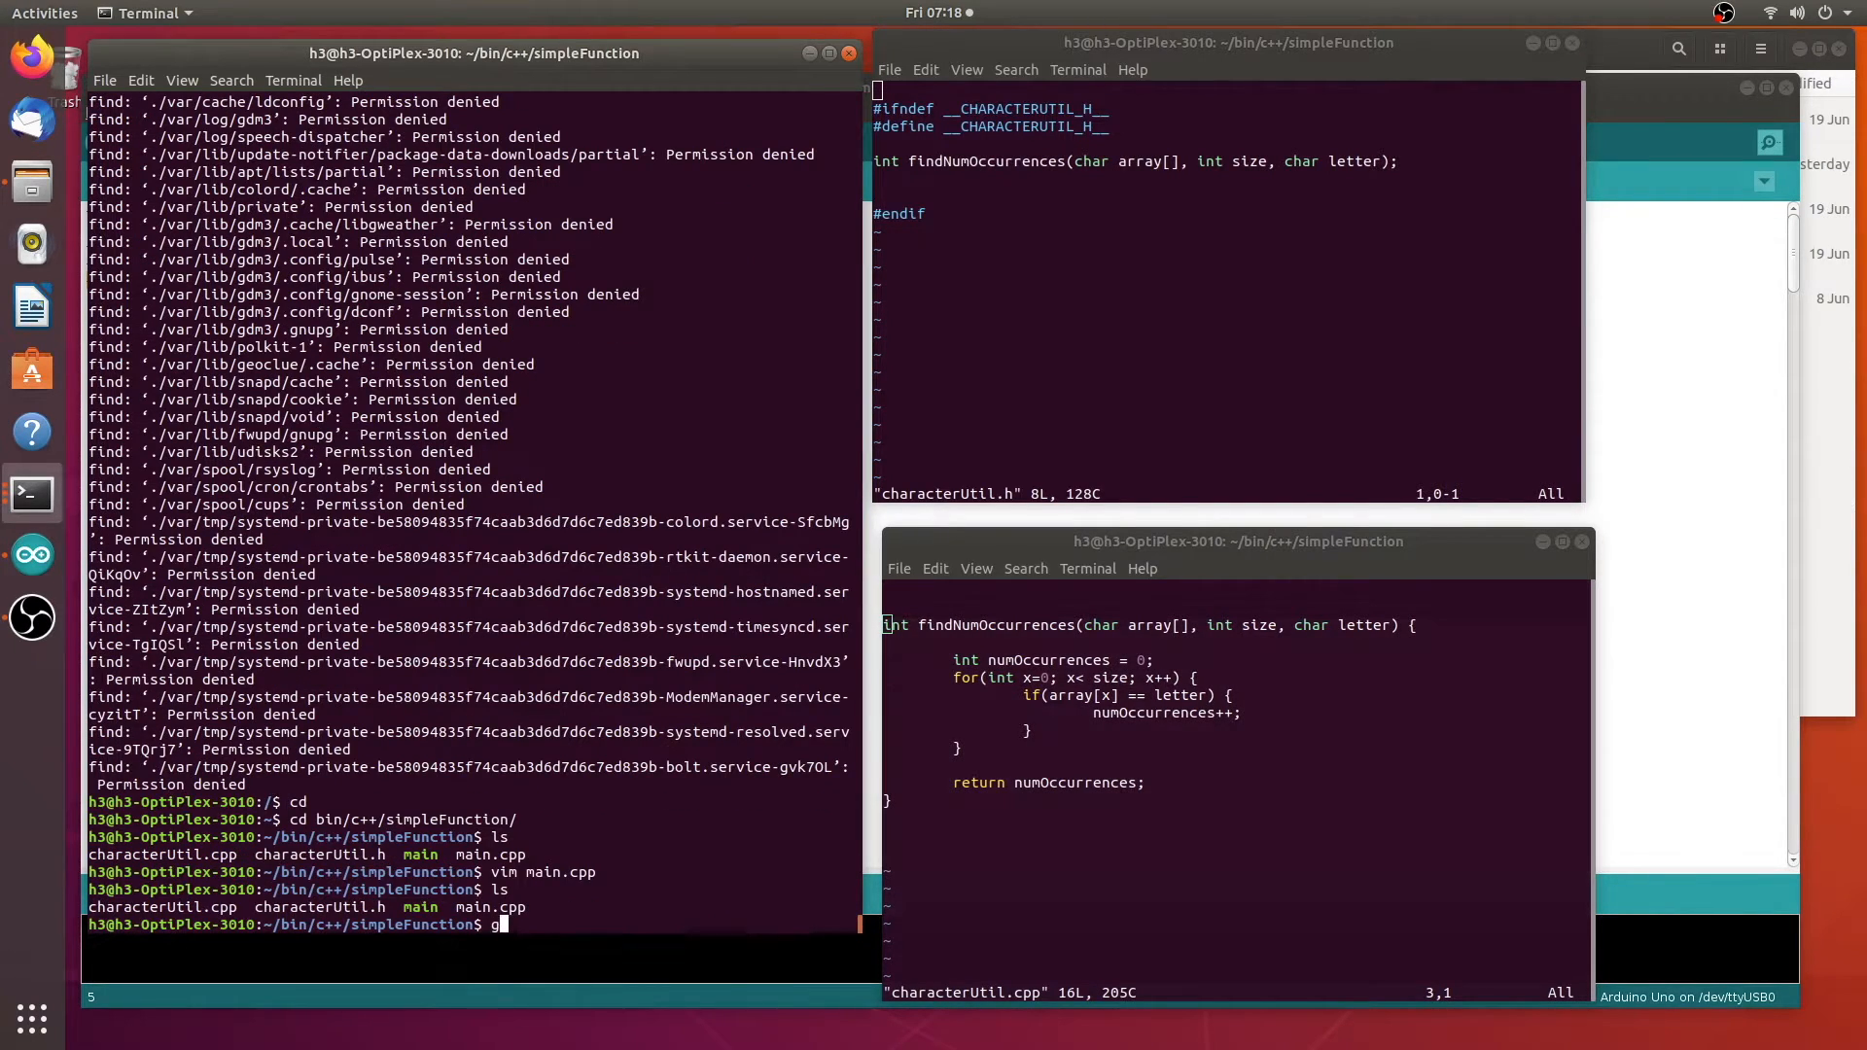
# Compile with g++ -o main main.cpp characterUtil.cpp and run ./main to print 3 occurrences
pyautogui.write('++ -o main main.cpp')
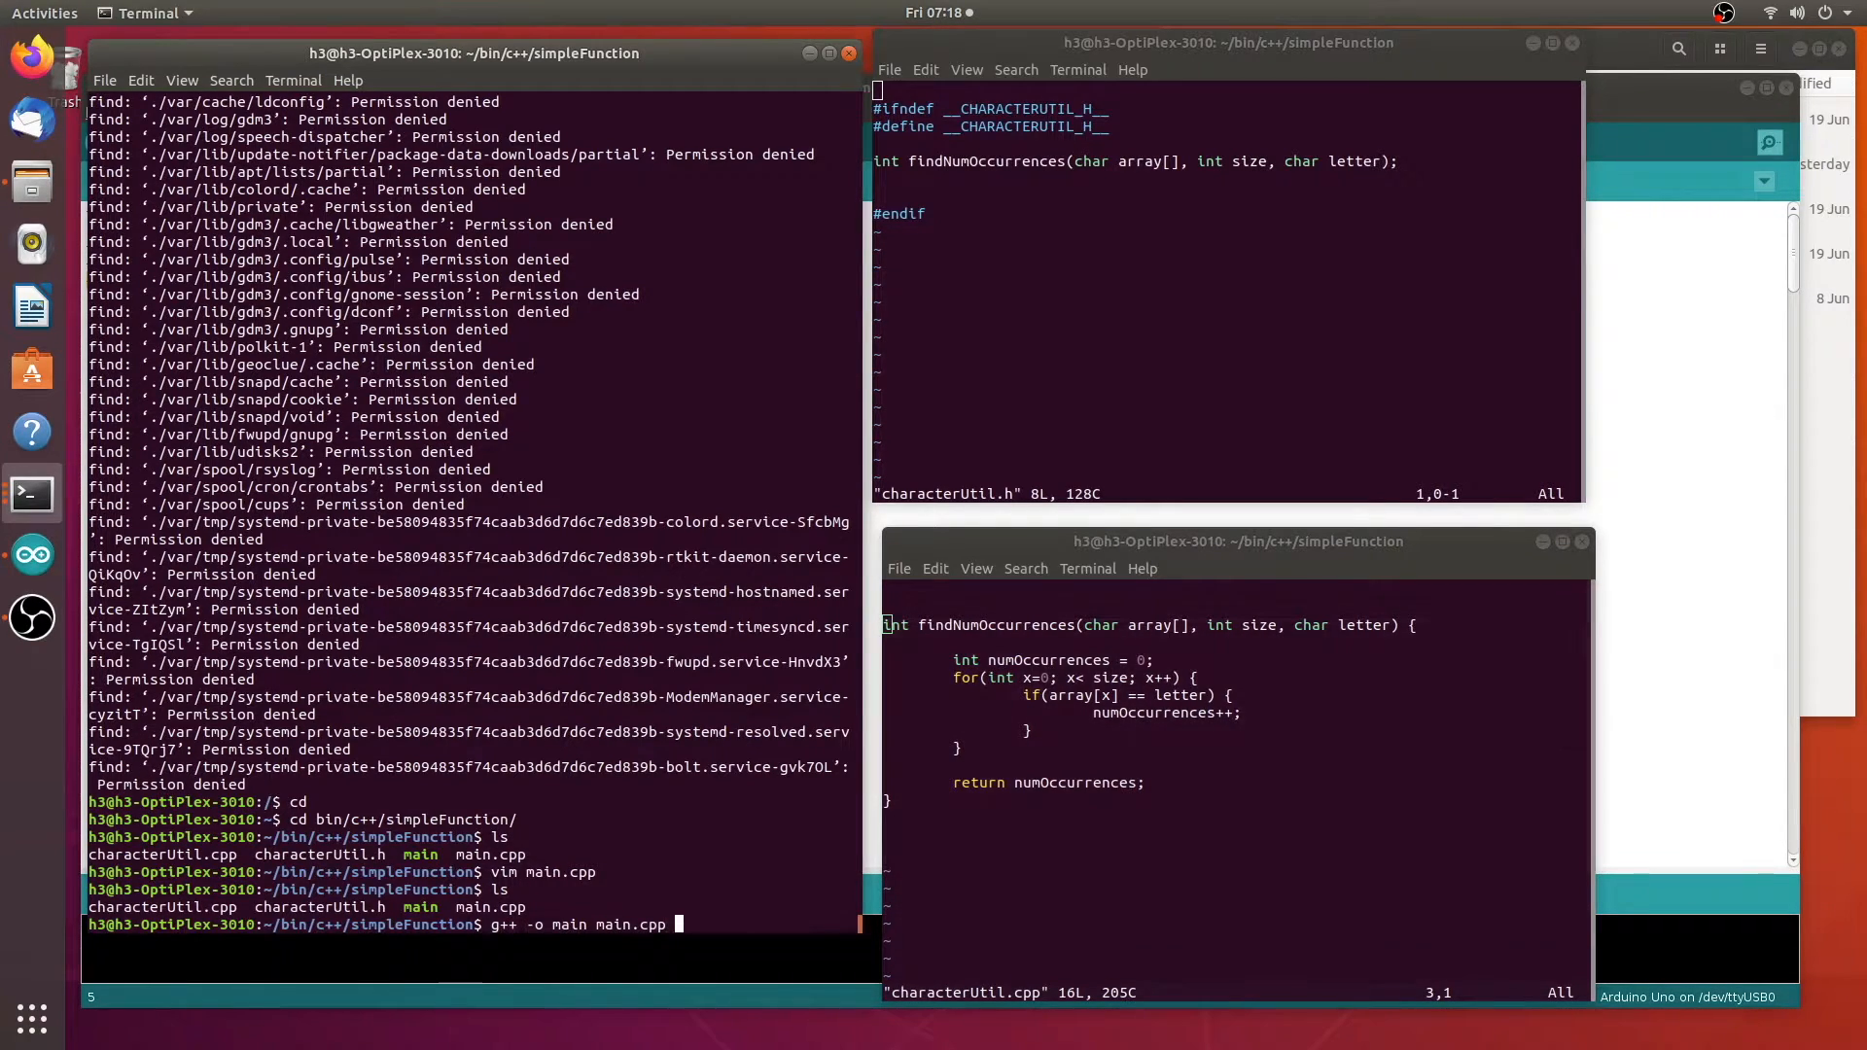
pyautogui.write('characterUtil.ar')
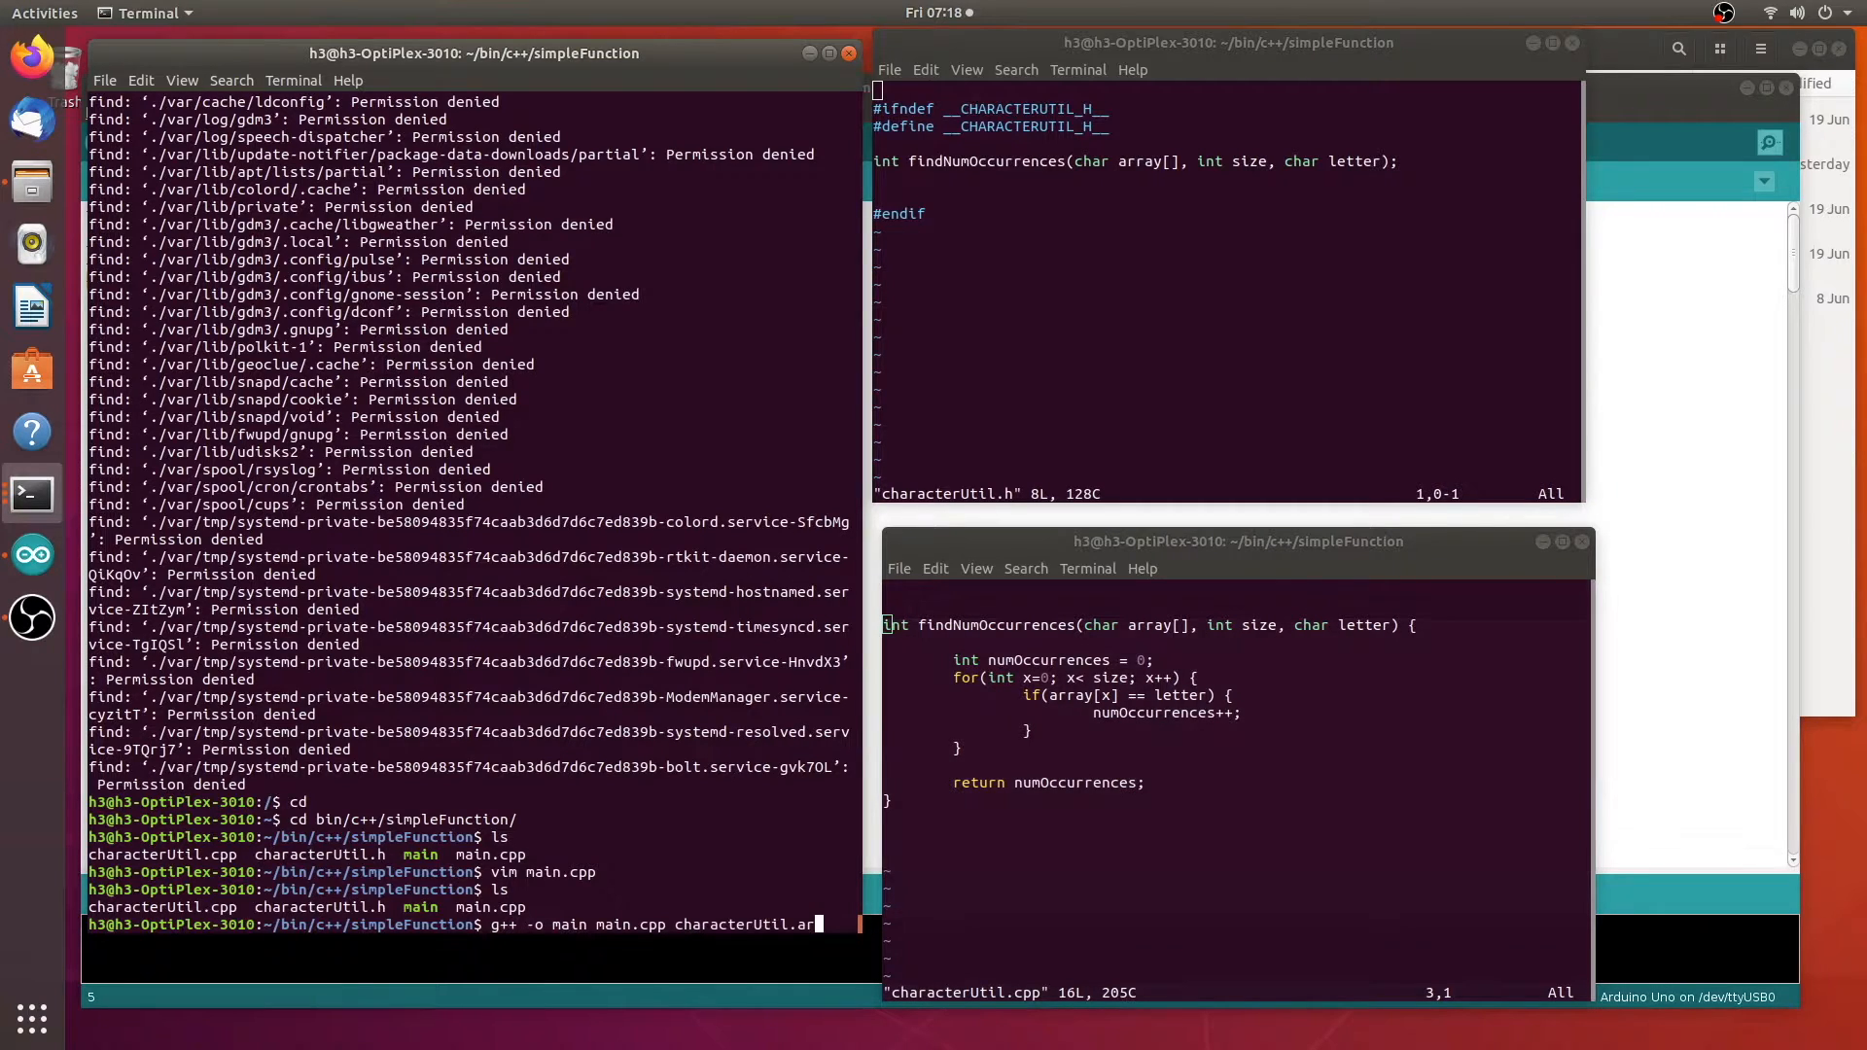
pyautogui.press('Return')
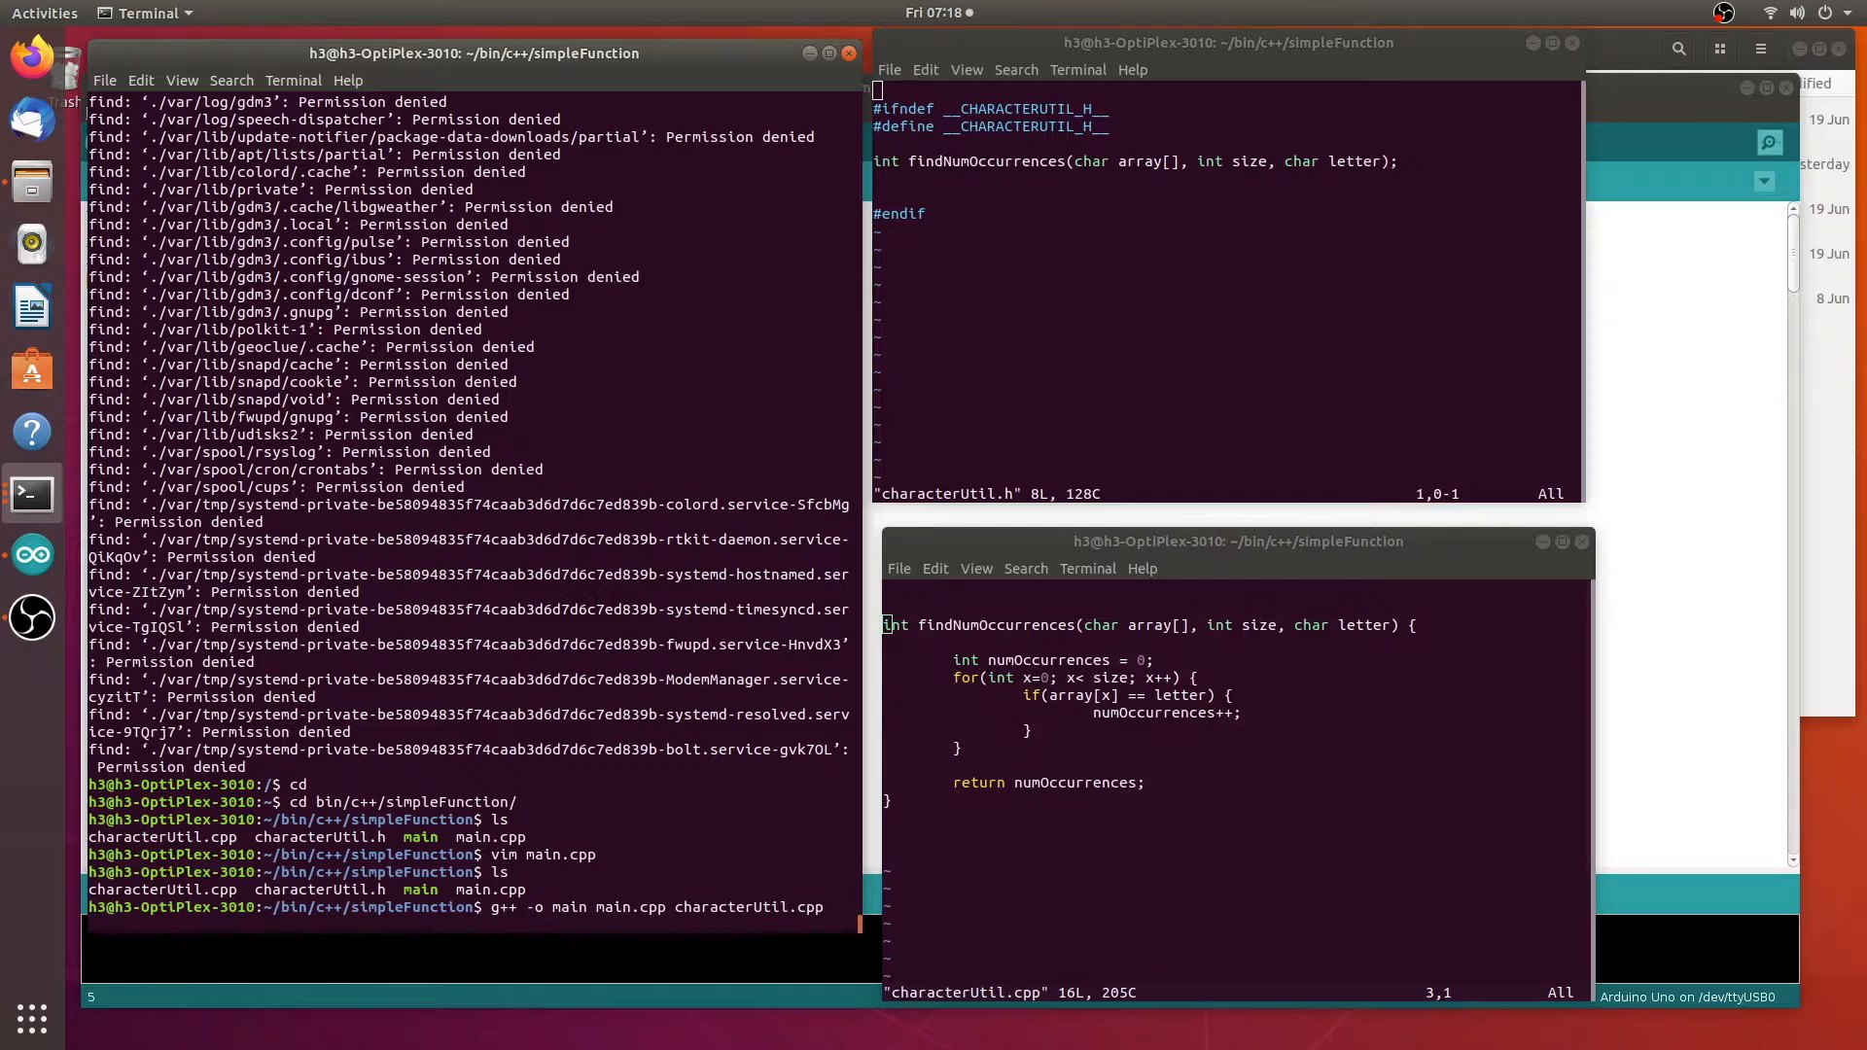
pyautogui.write('./man')
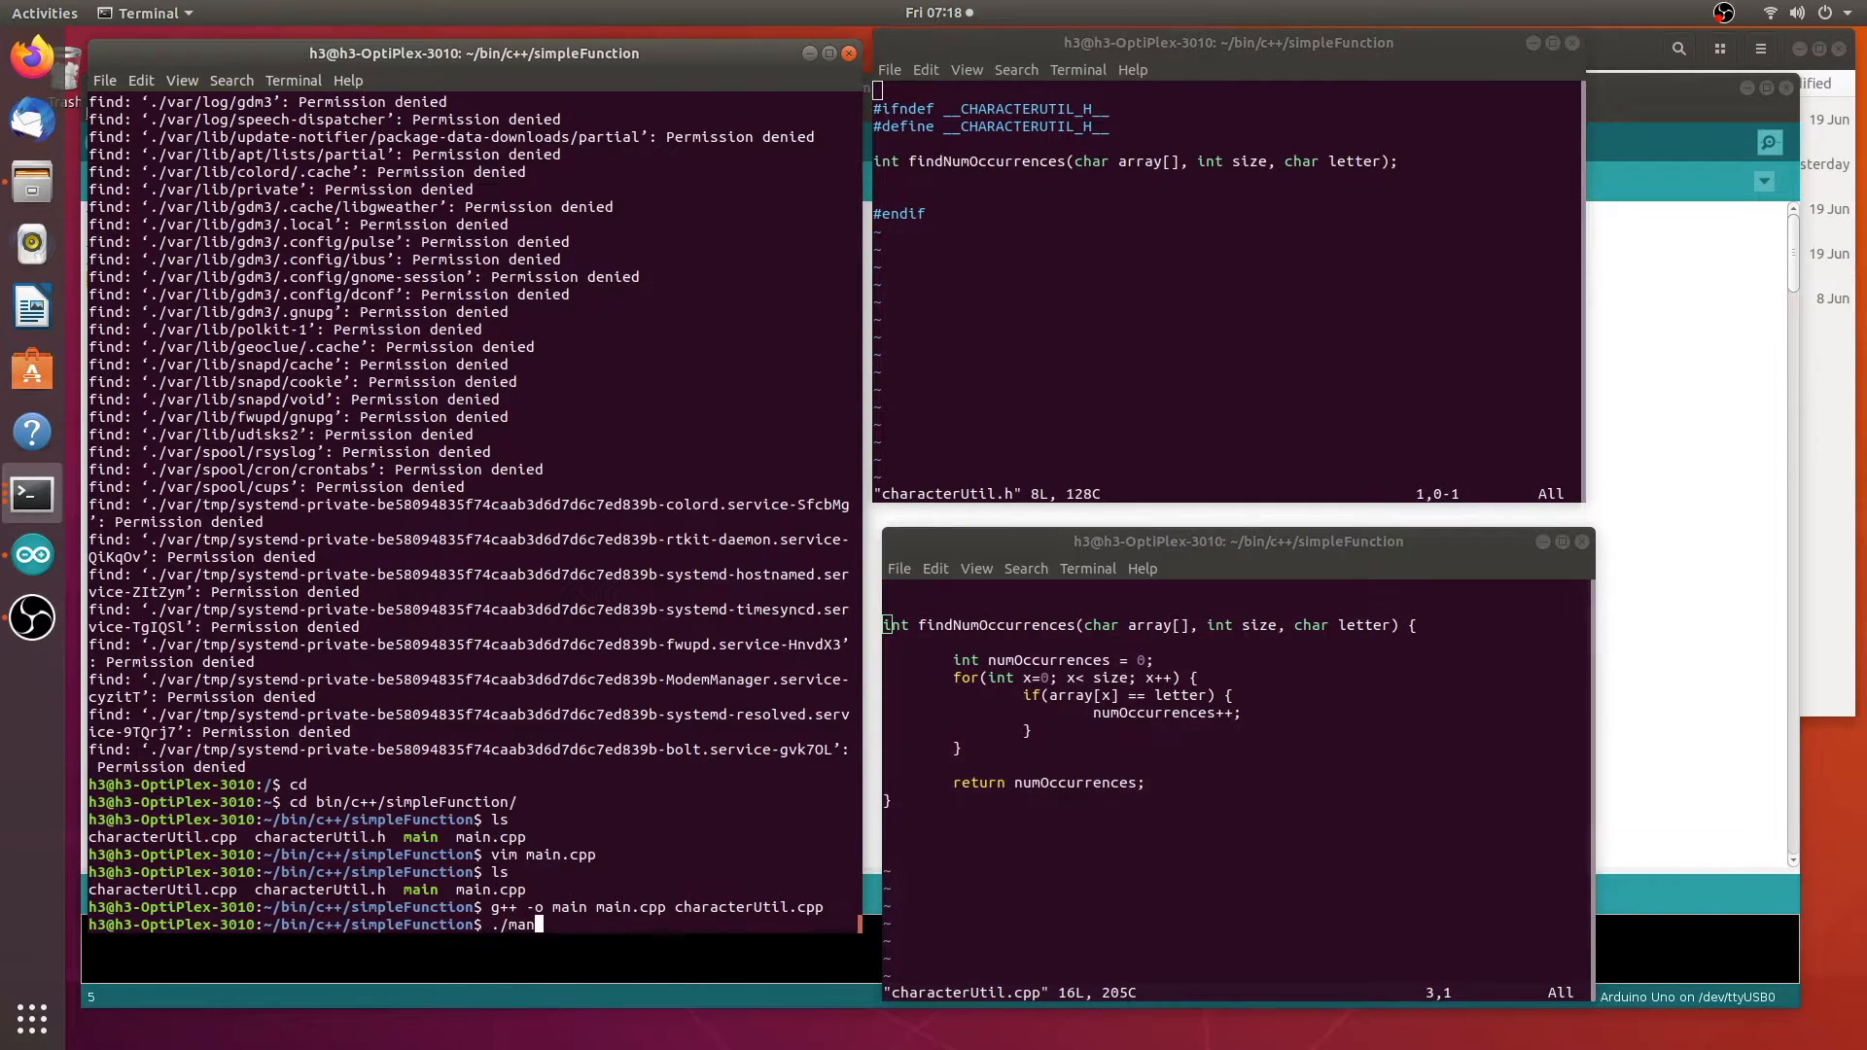
pyautogui.press('Return')
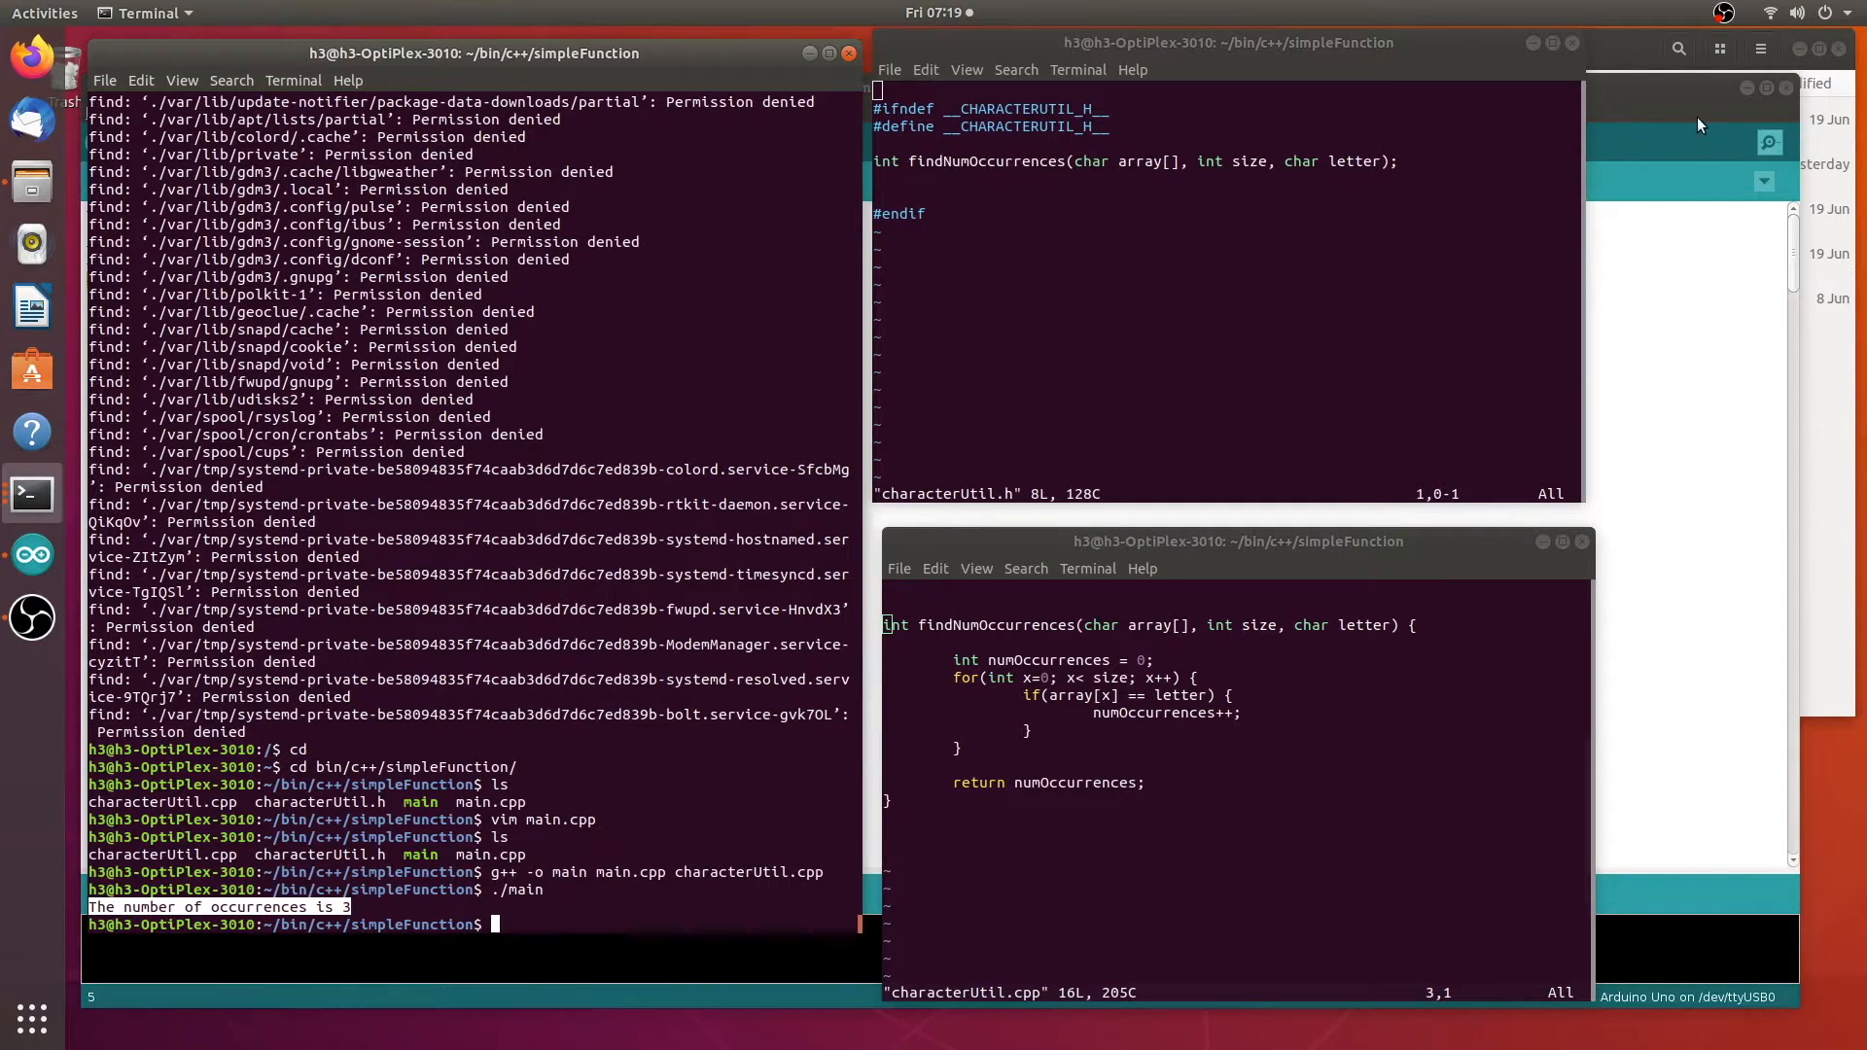
pyautogui.click(31, 554)
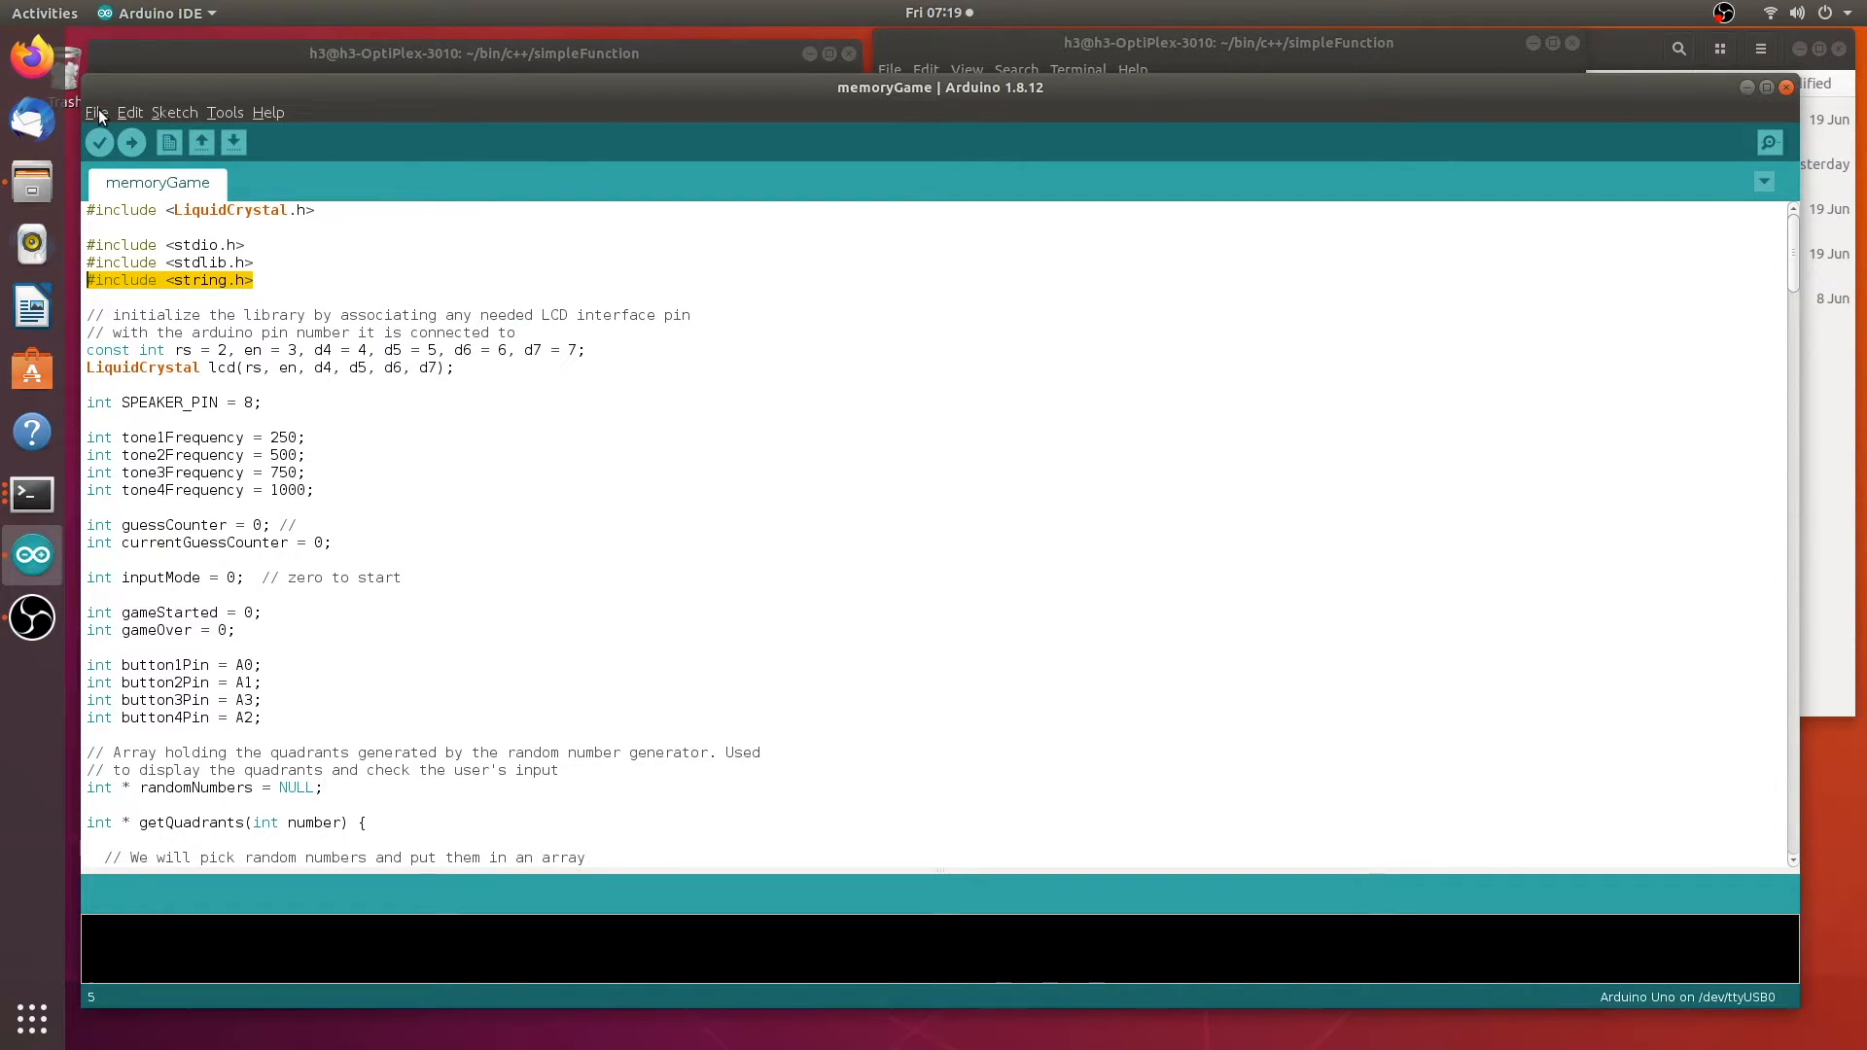
pyautogui.click(95, 113)
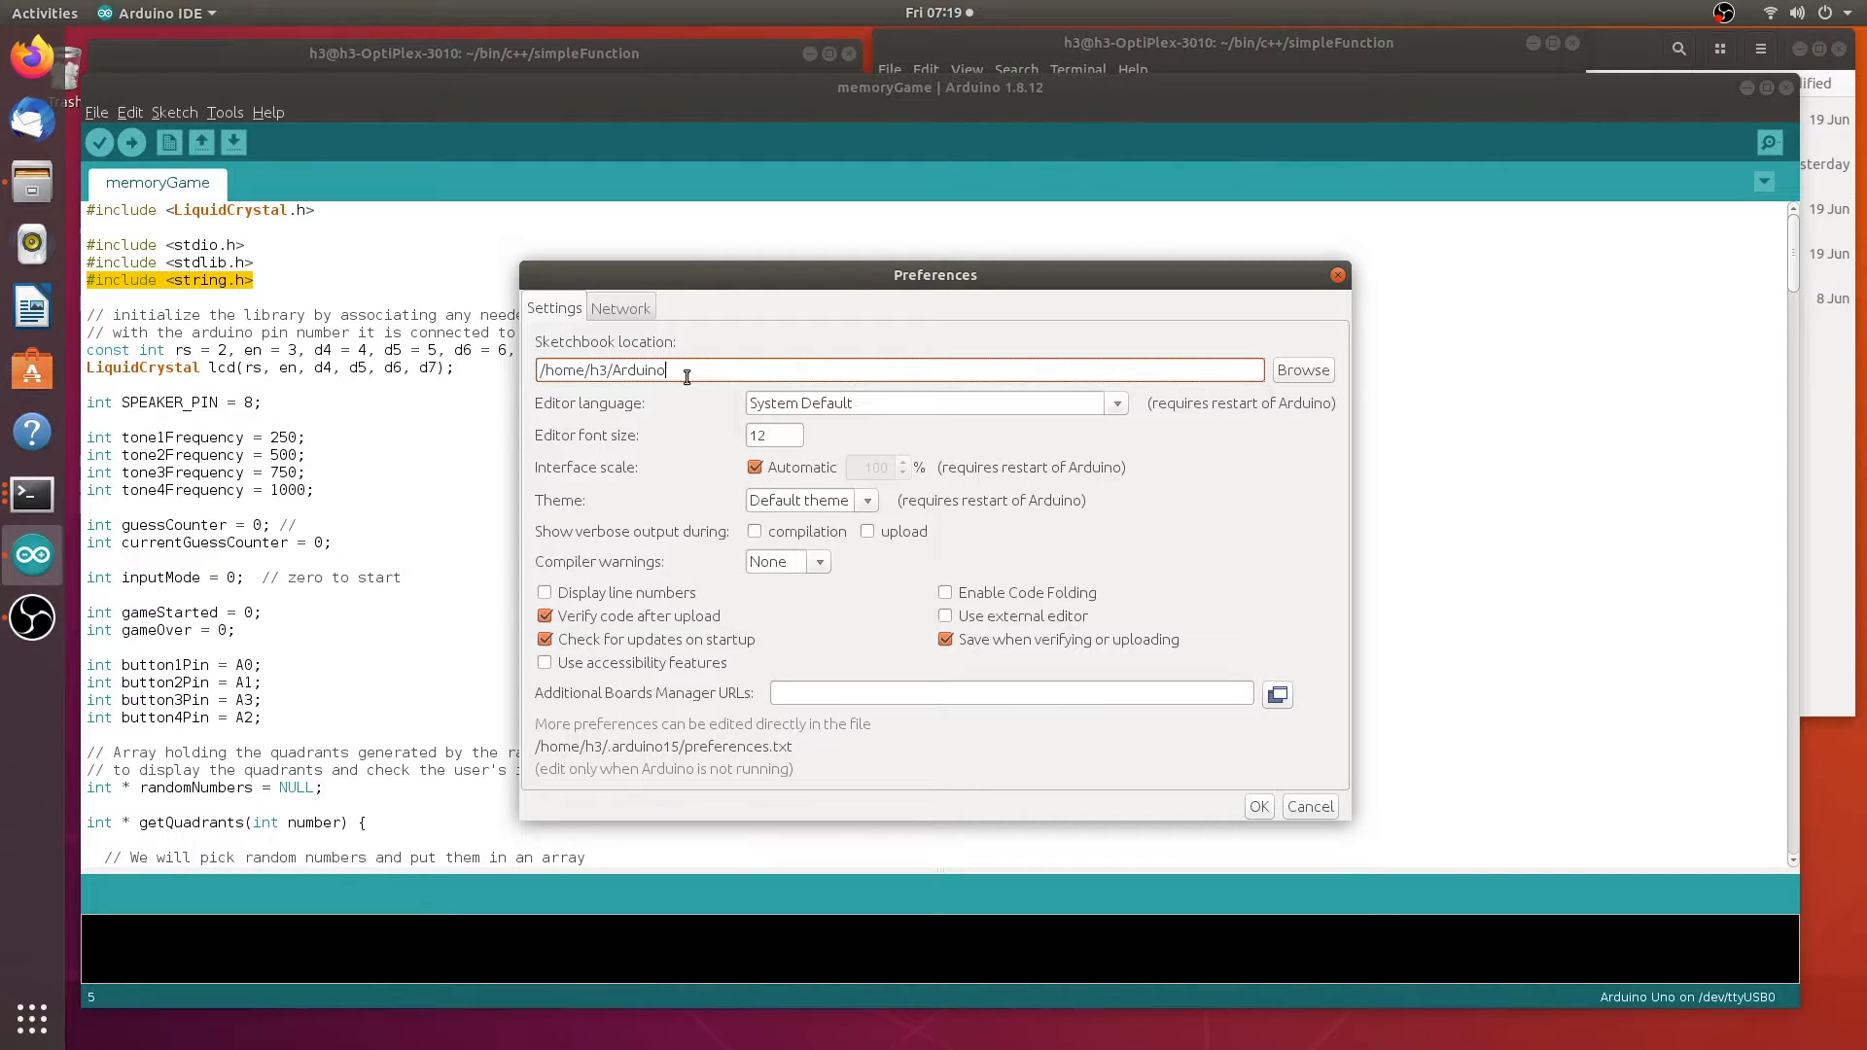
pyautogui.tripleClick(627, 370)
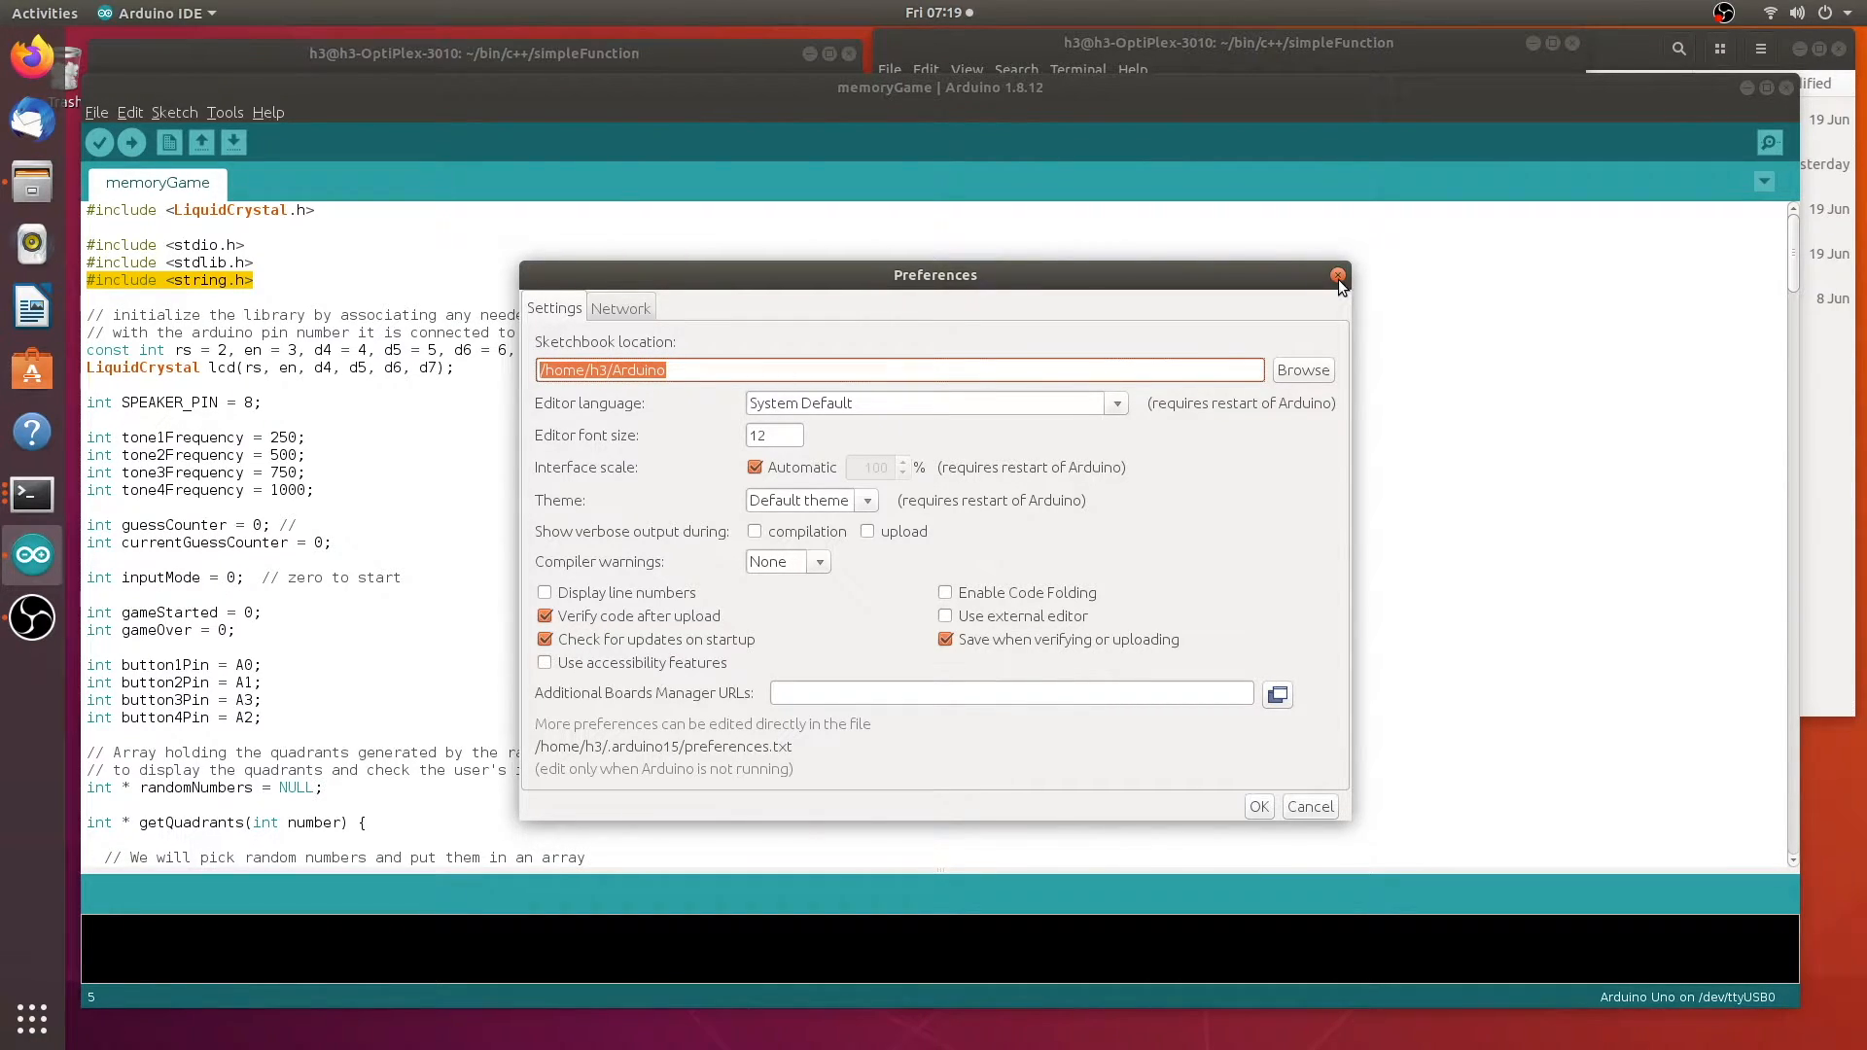
pyautogui.click(1338, 277)
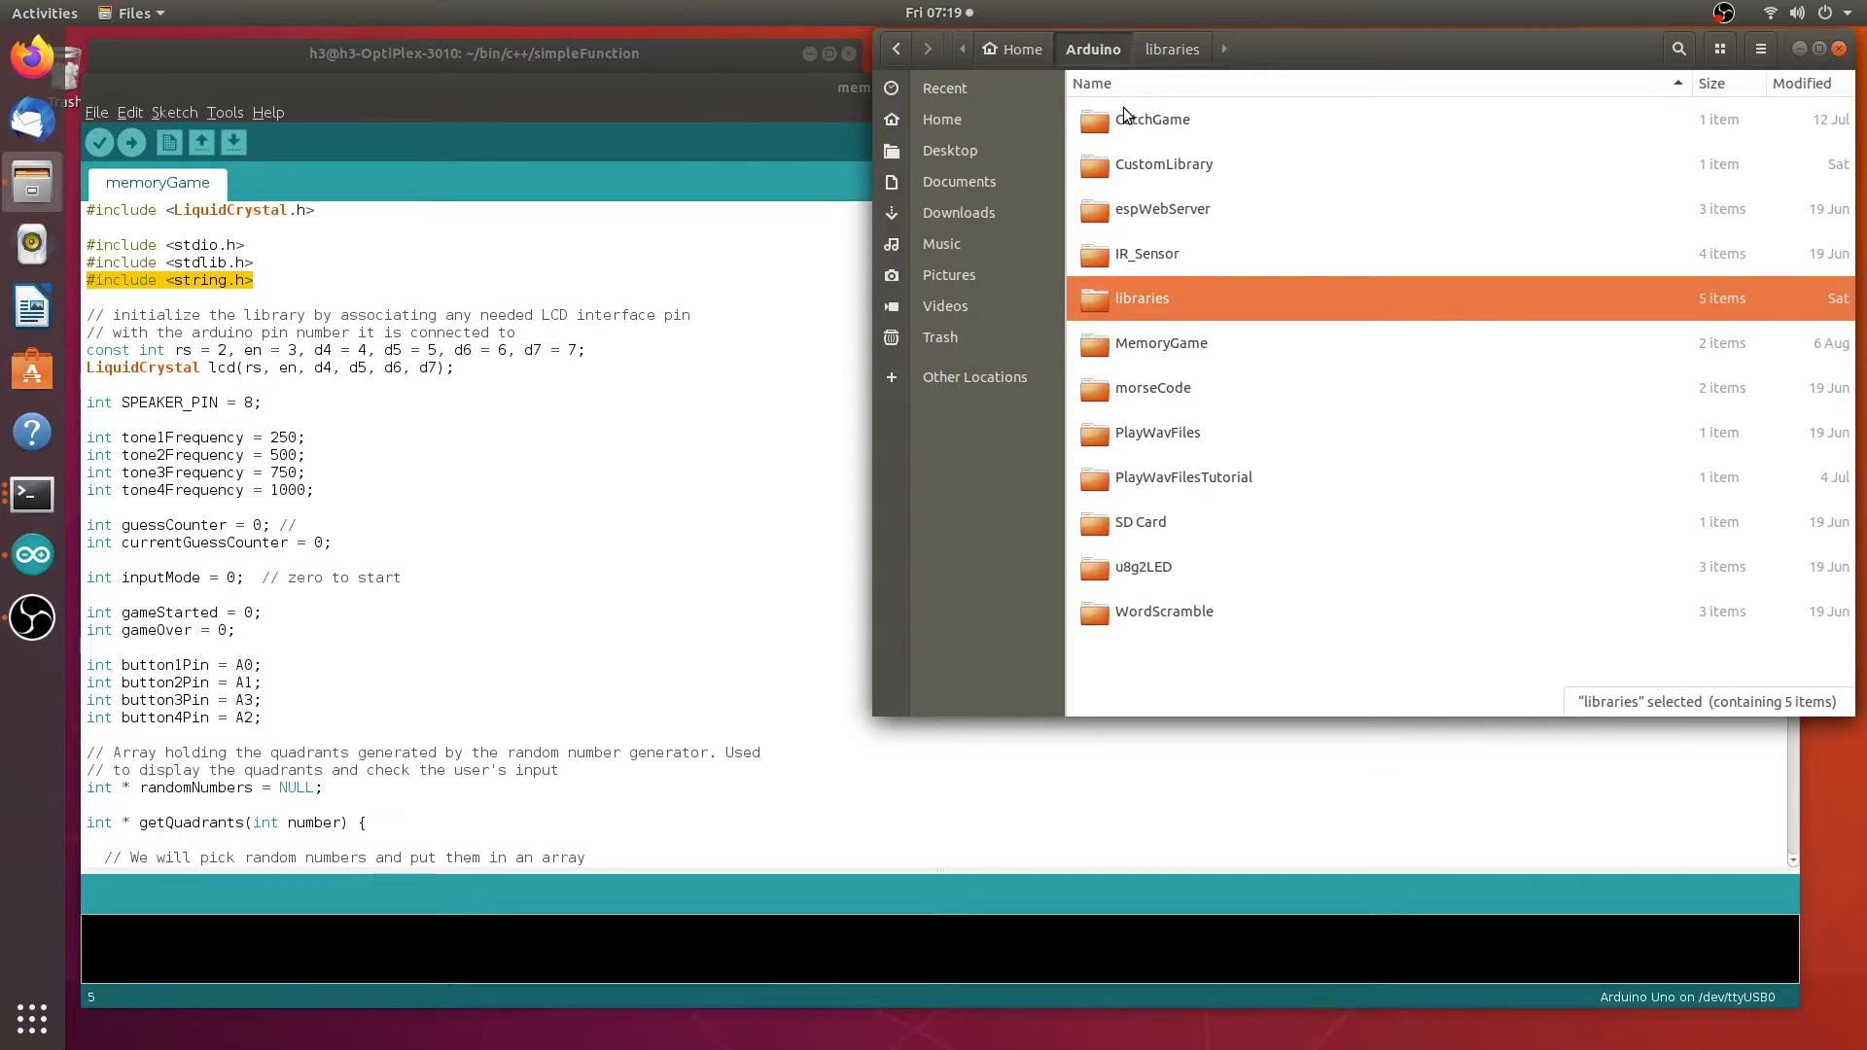
pyautogui.moveTo(1089, 315)
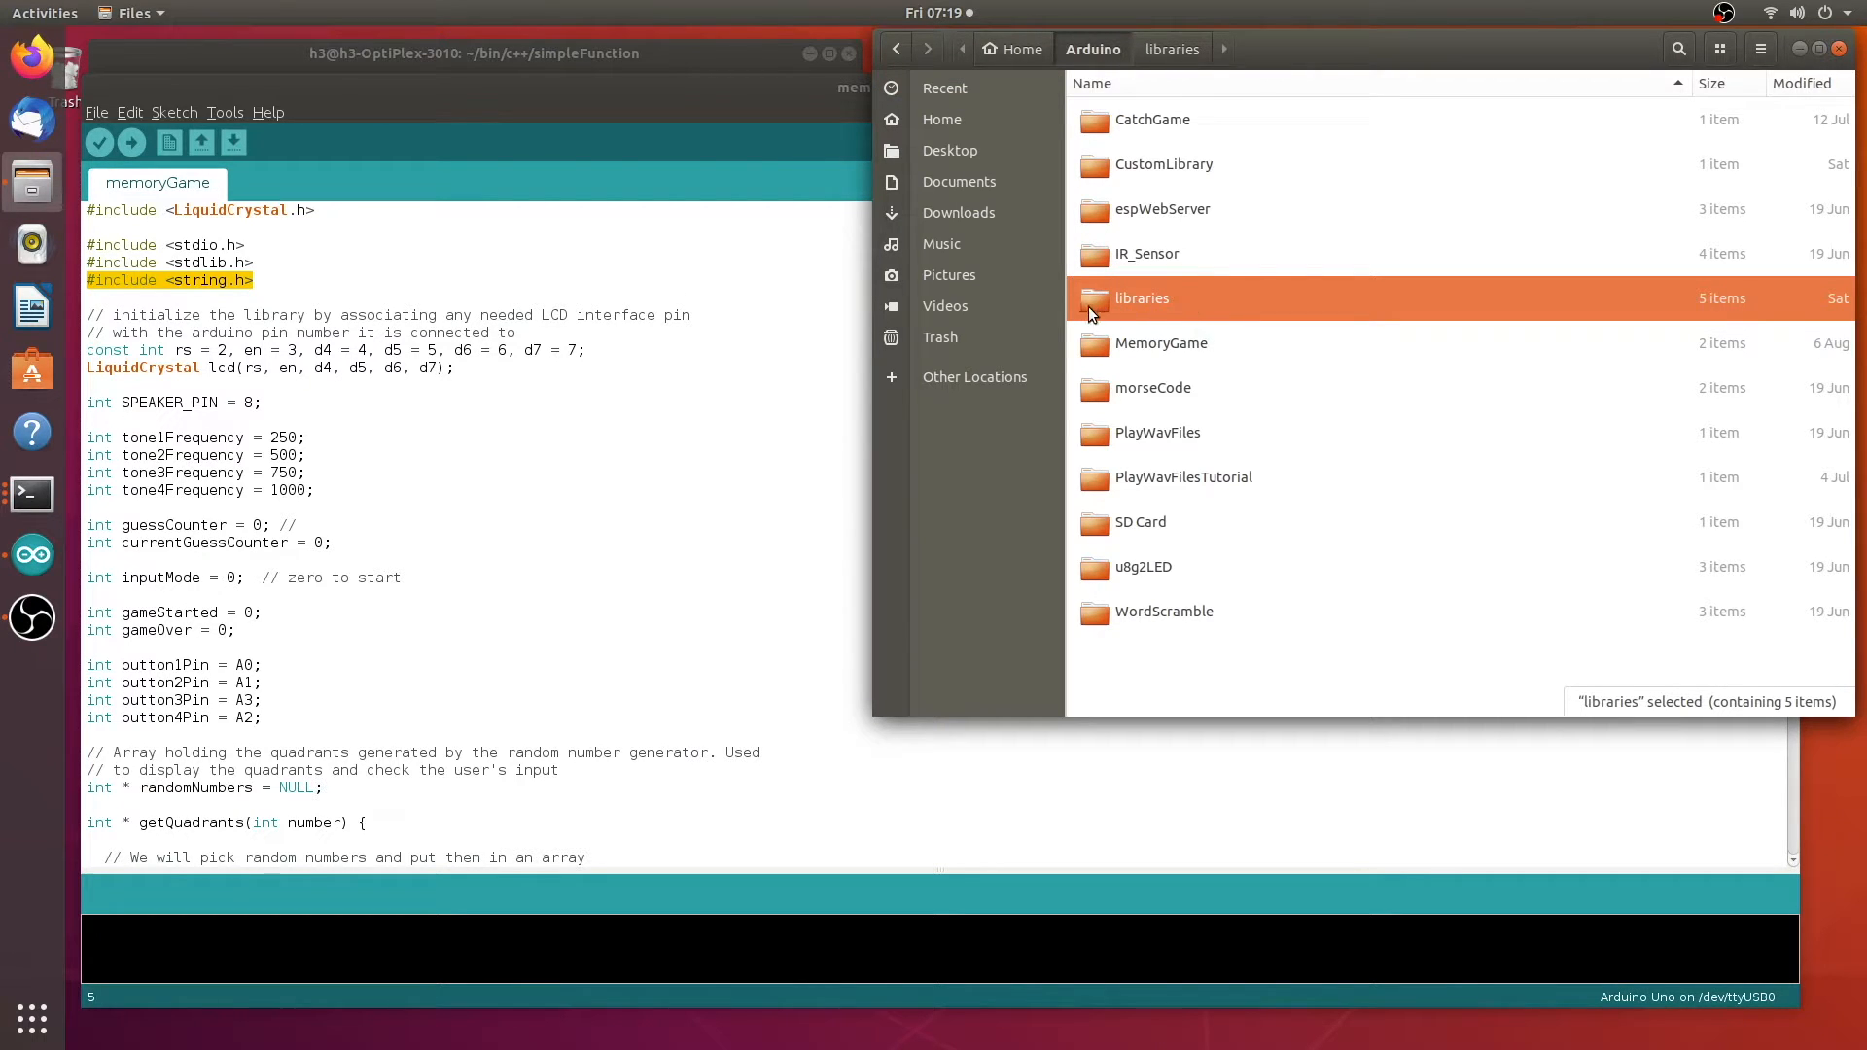
pyautogui.moveTo(1114, 306)
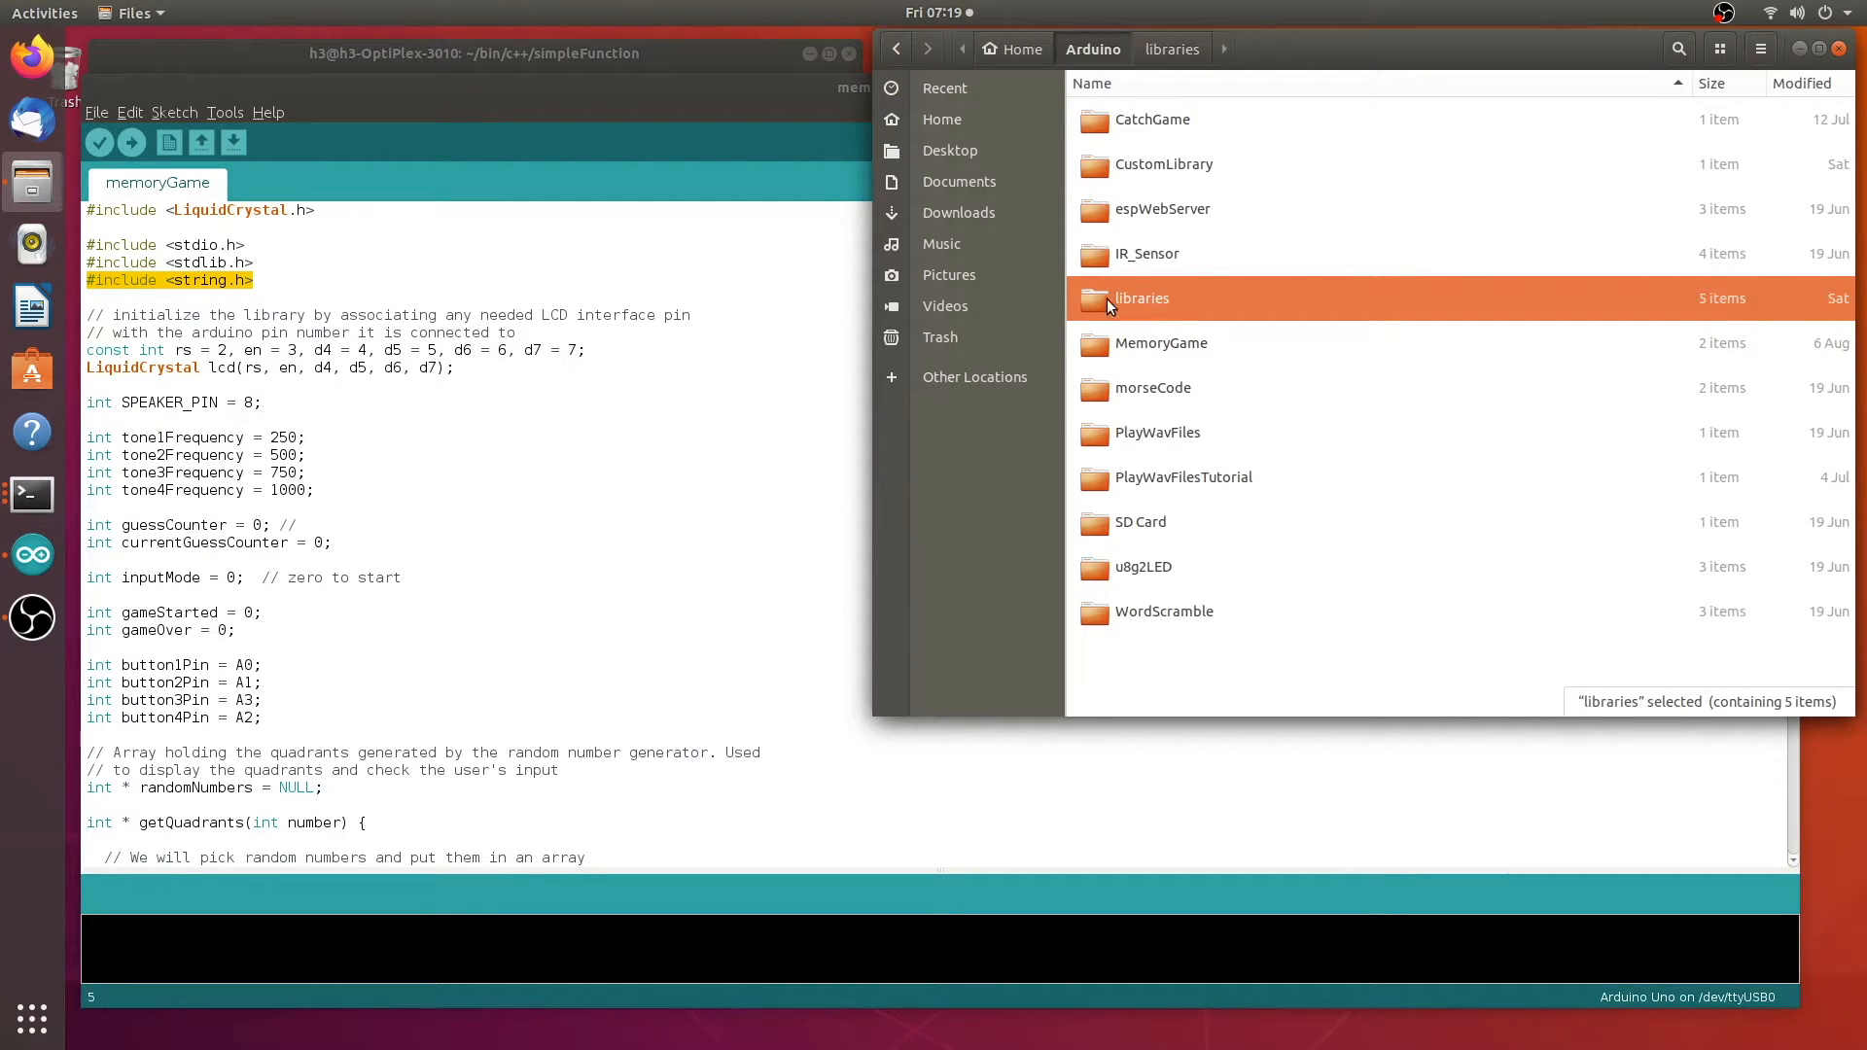
# Browse into Adafruit_LiquidCrystal and its utility subfolder, then back to the libraries list
pyautogui.doubleClick(1142, 299)
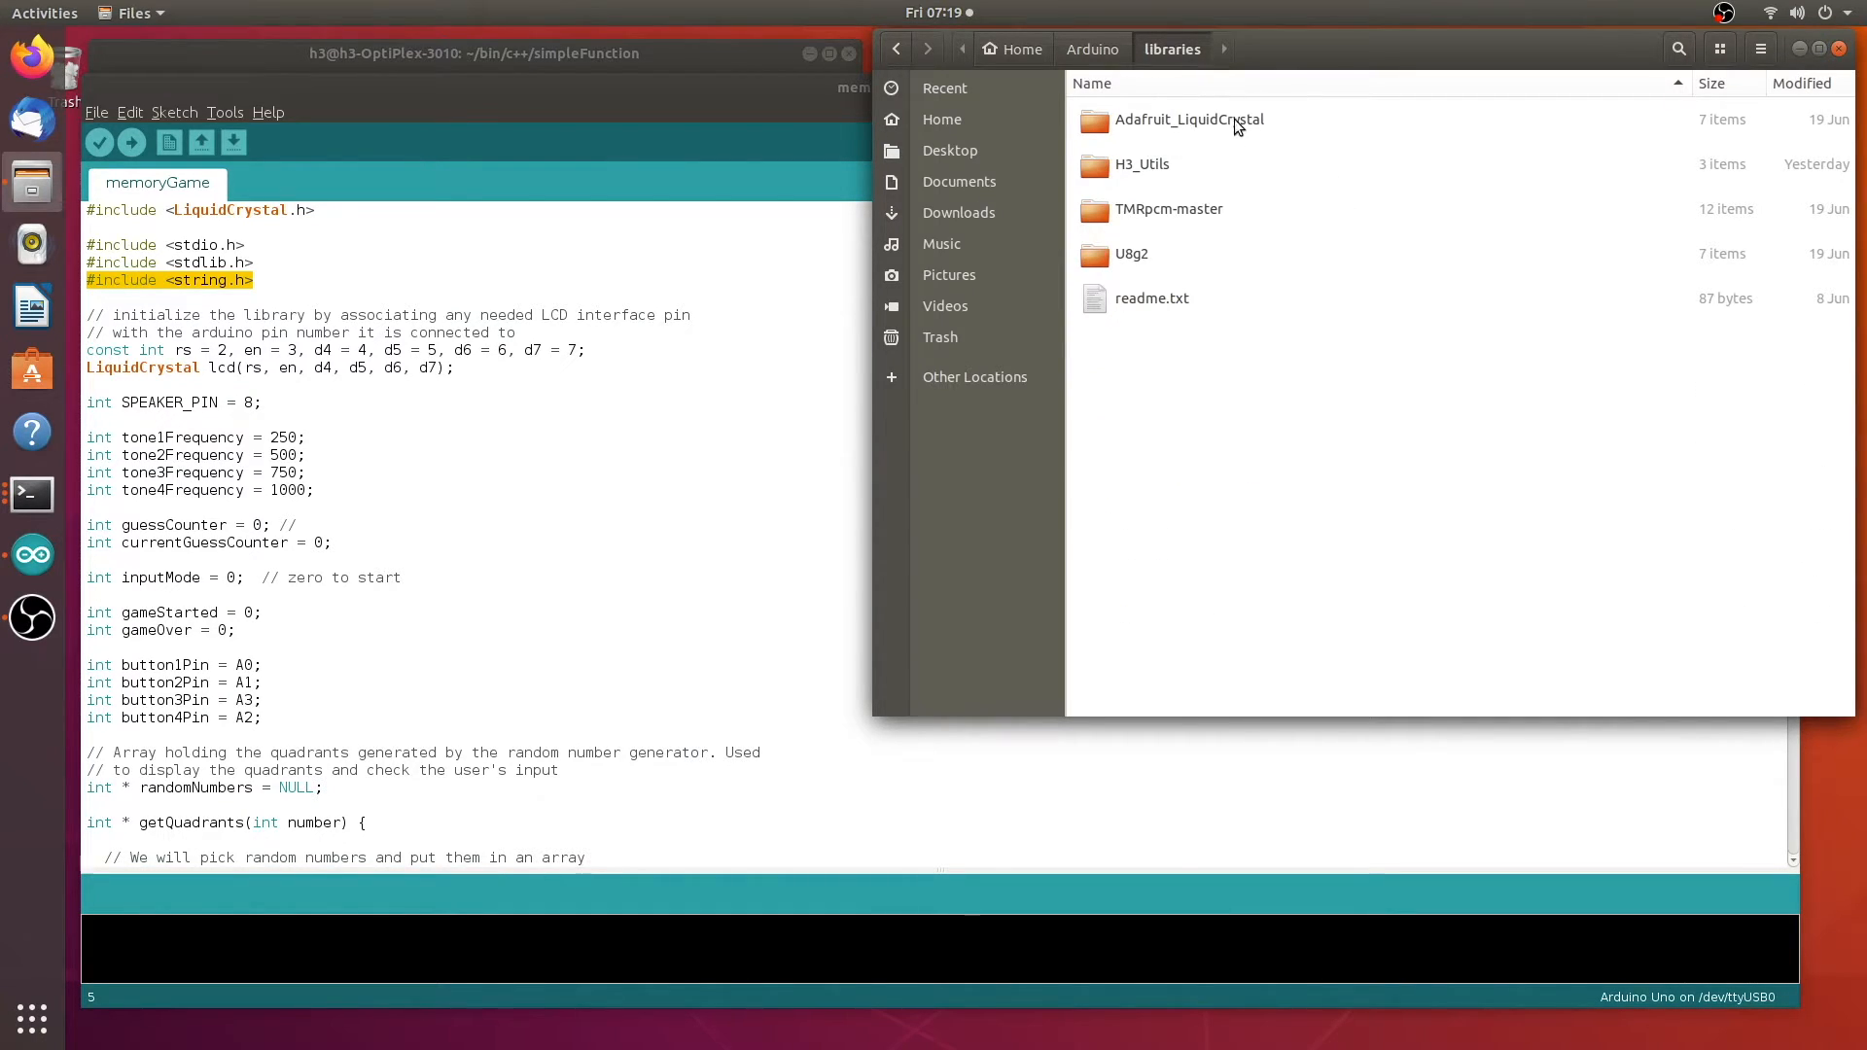
pyautogui.click(1190, 118)
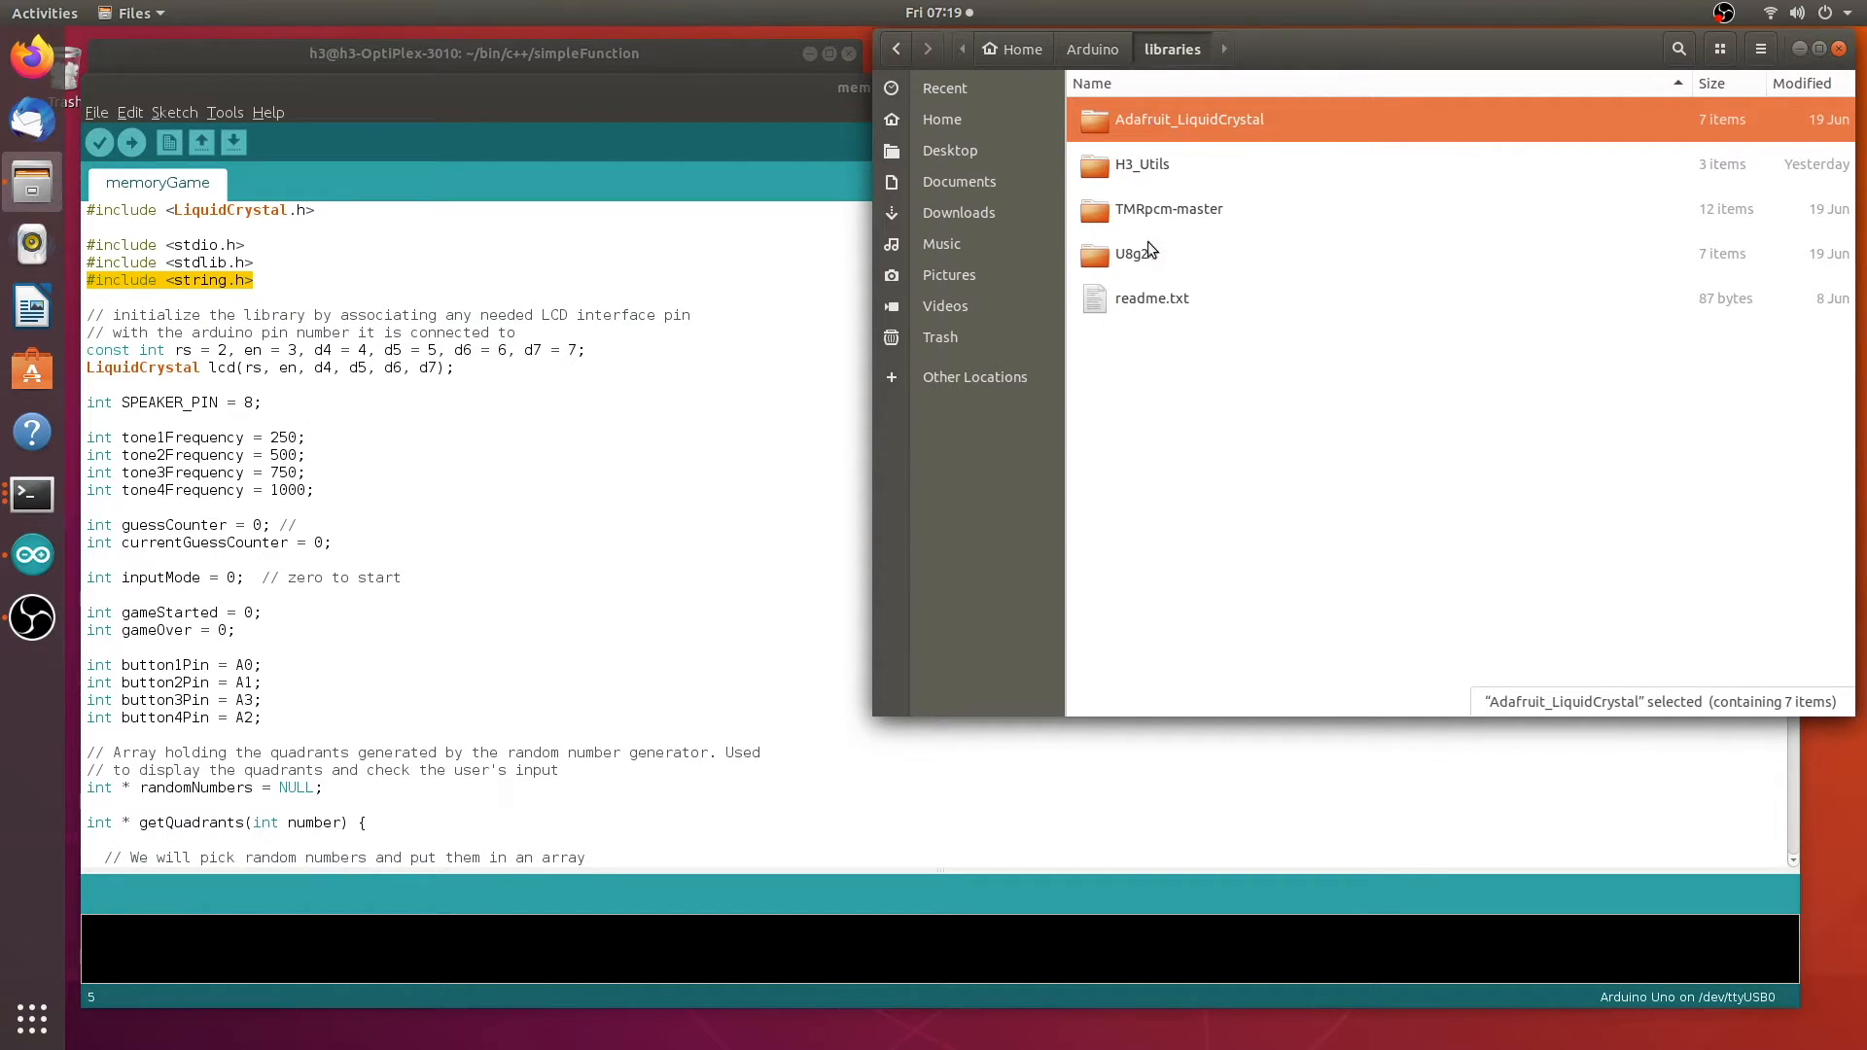
pyautogui.doubleClick(1188, 118)
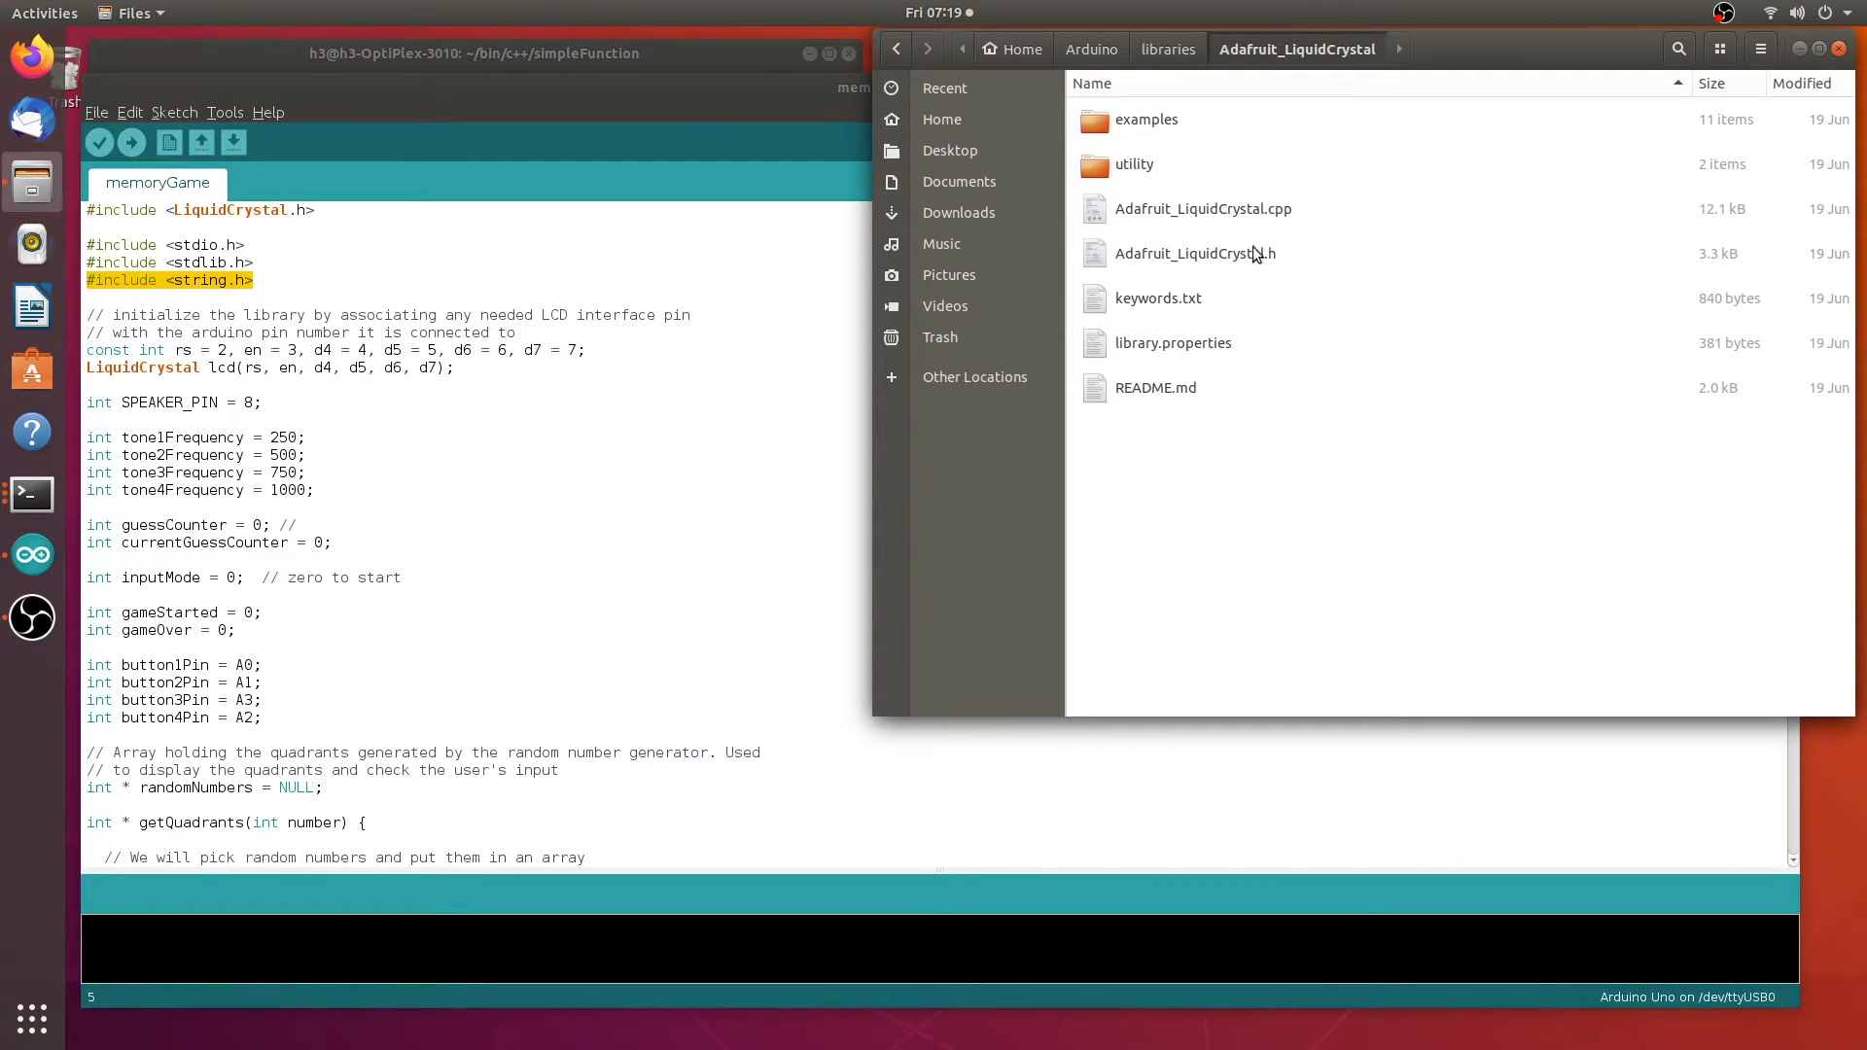
pyautogui.moveTo(1229, 257)
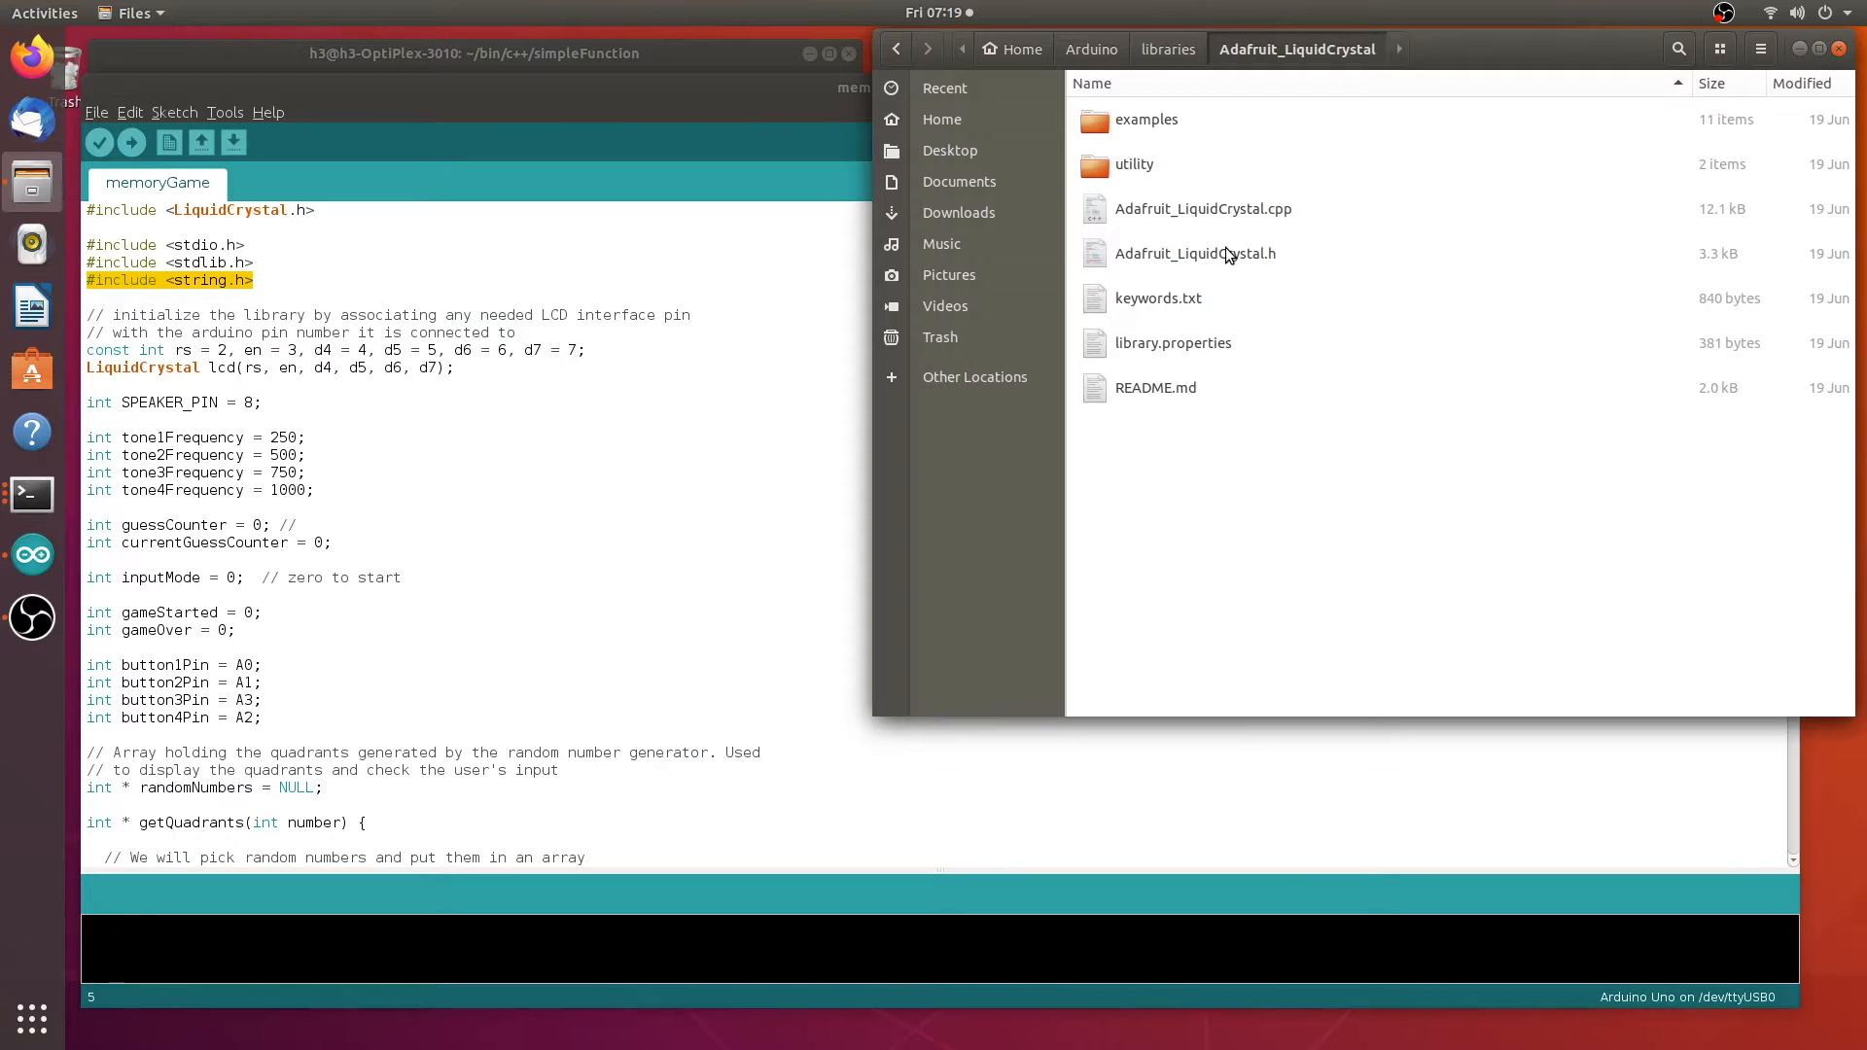
pyautogui.doubleClick(1134, 163)
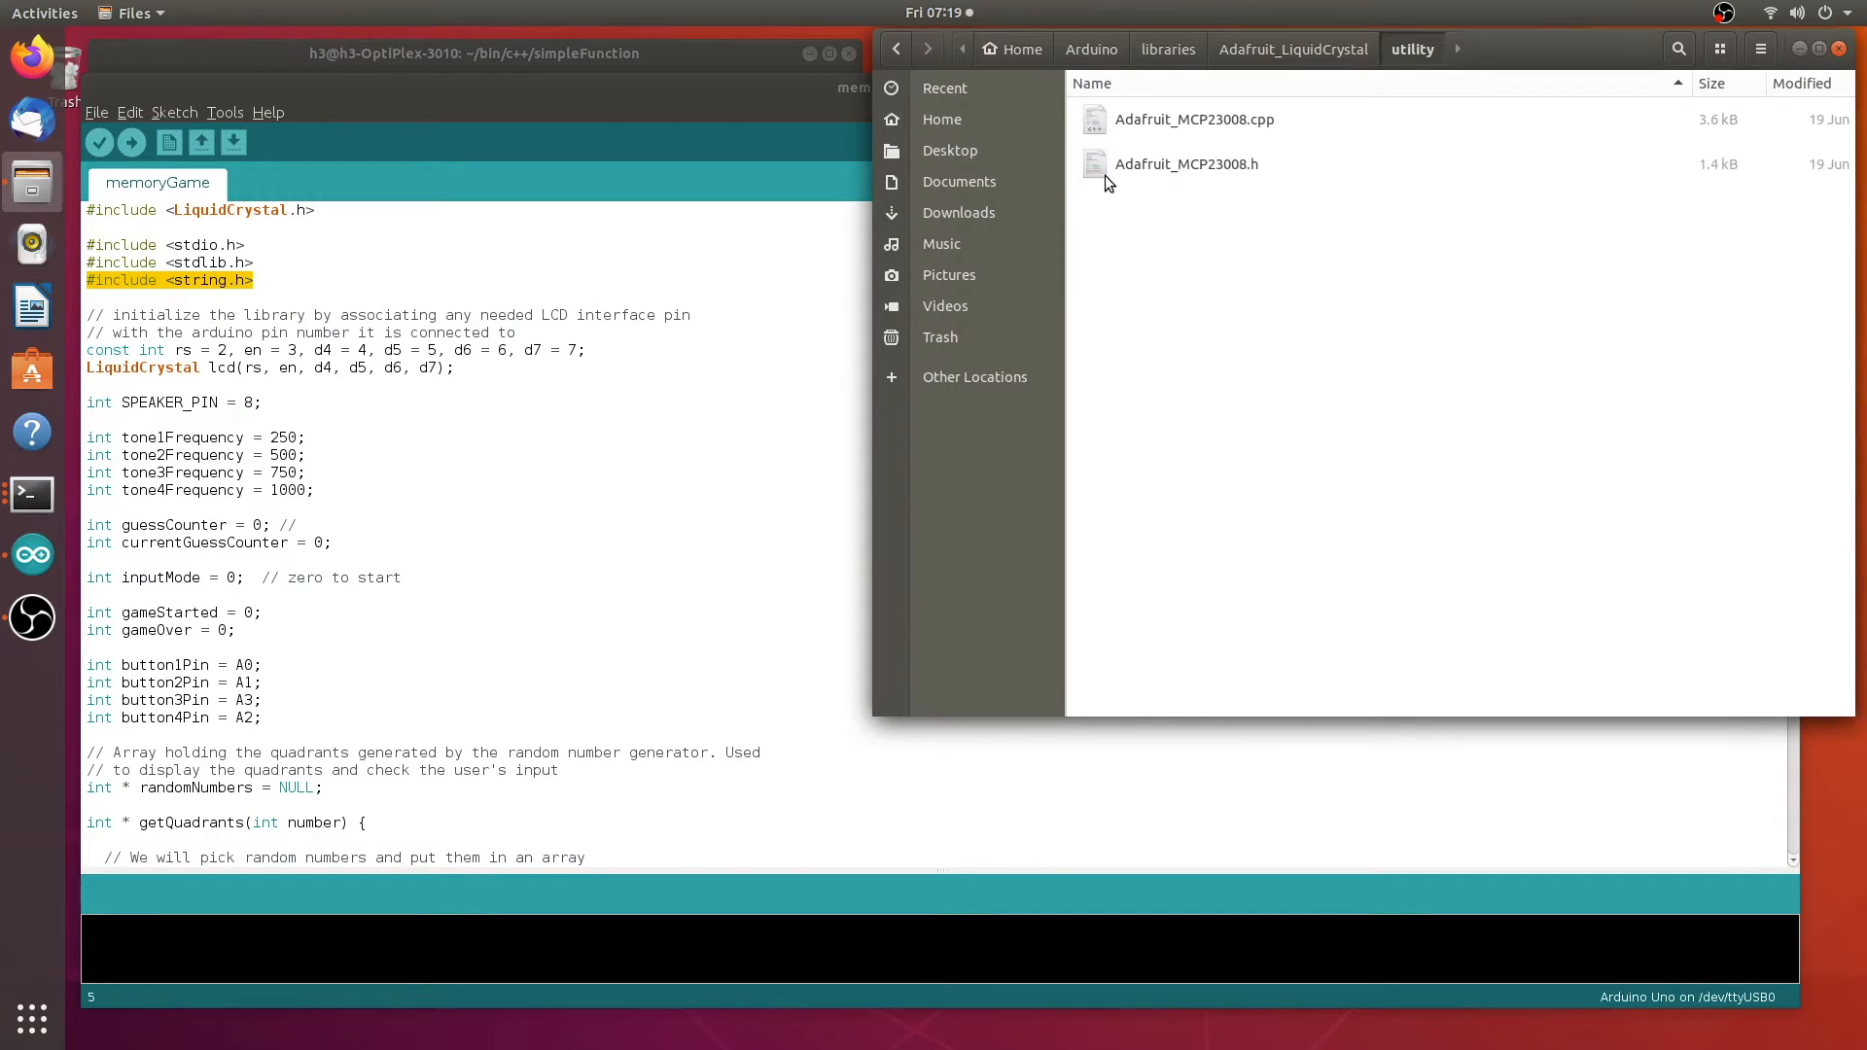
pyautogui.moveTo(1425, 103)
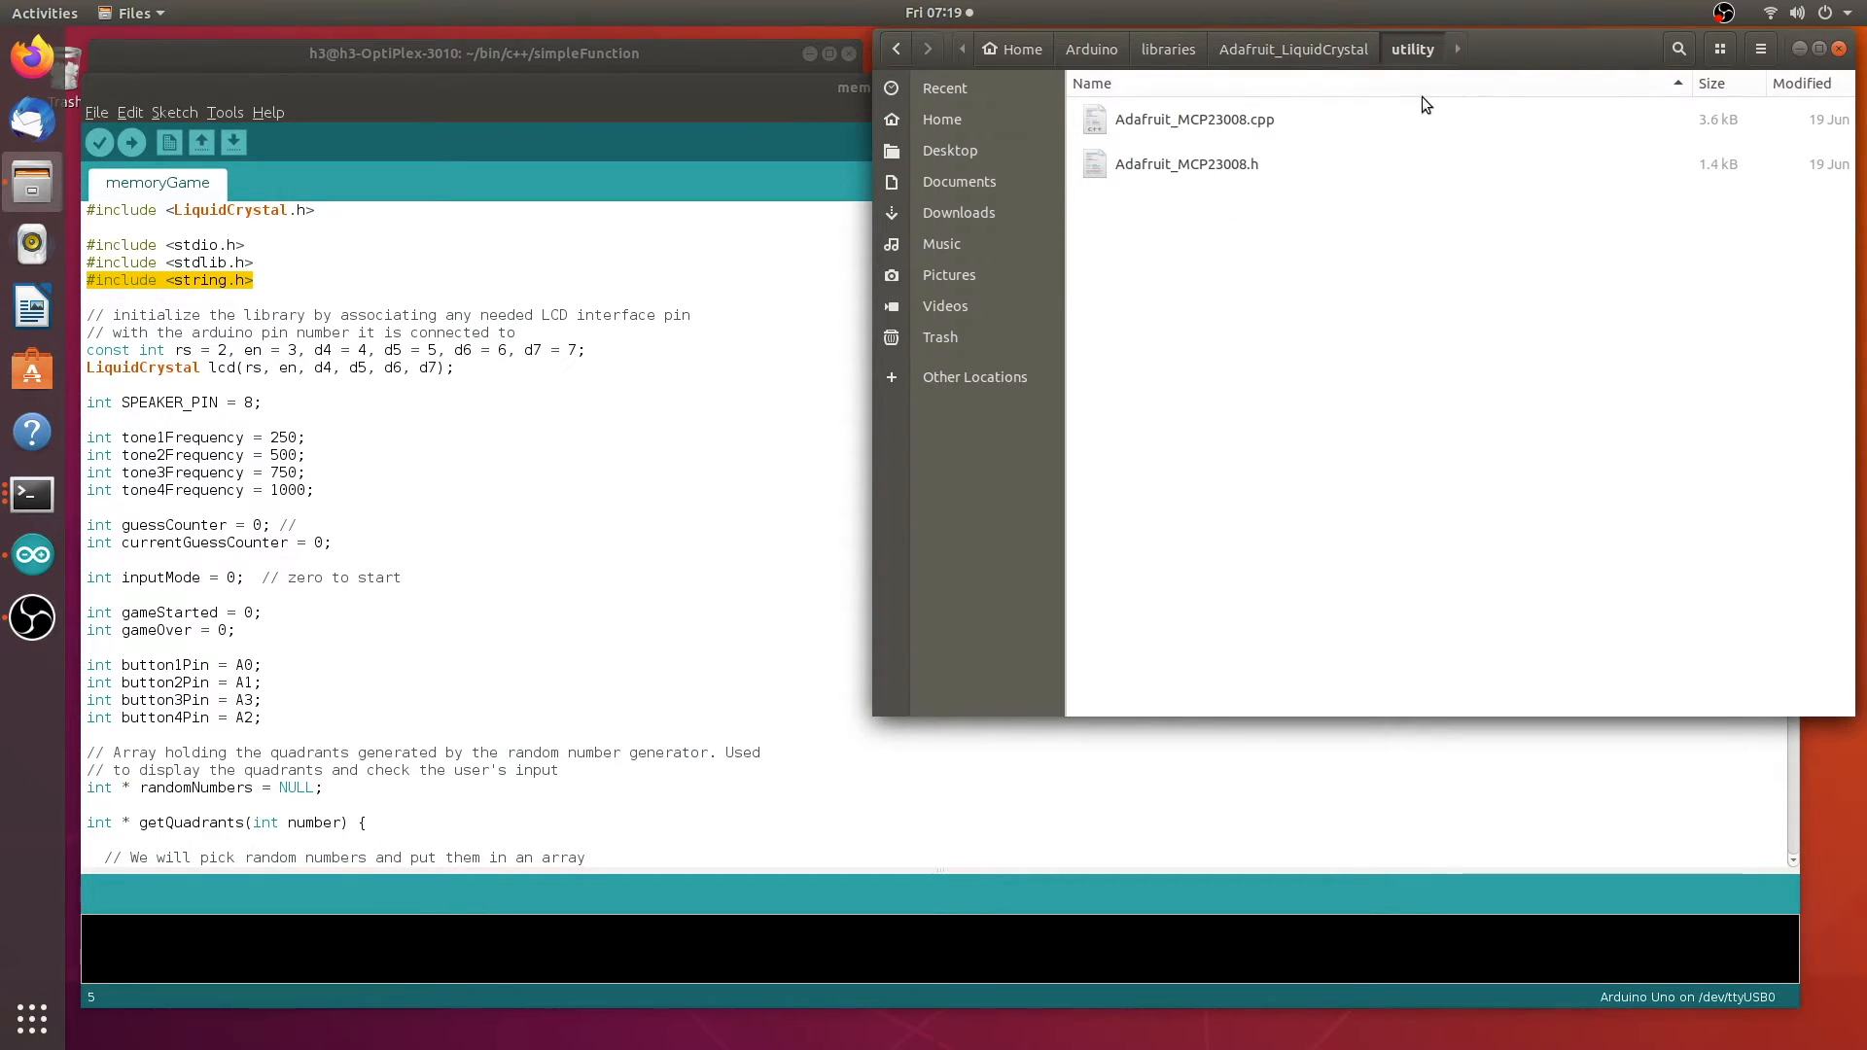
pyautogui.moveTo(1177, 59)
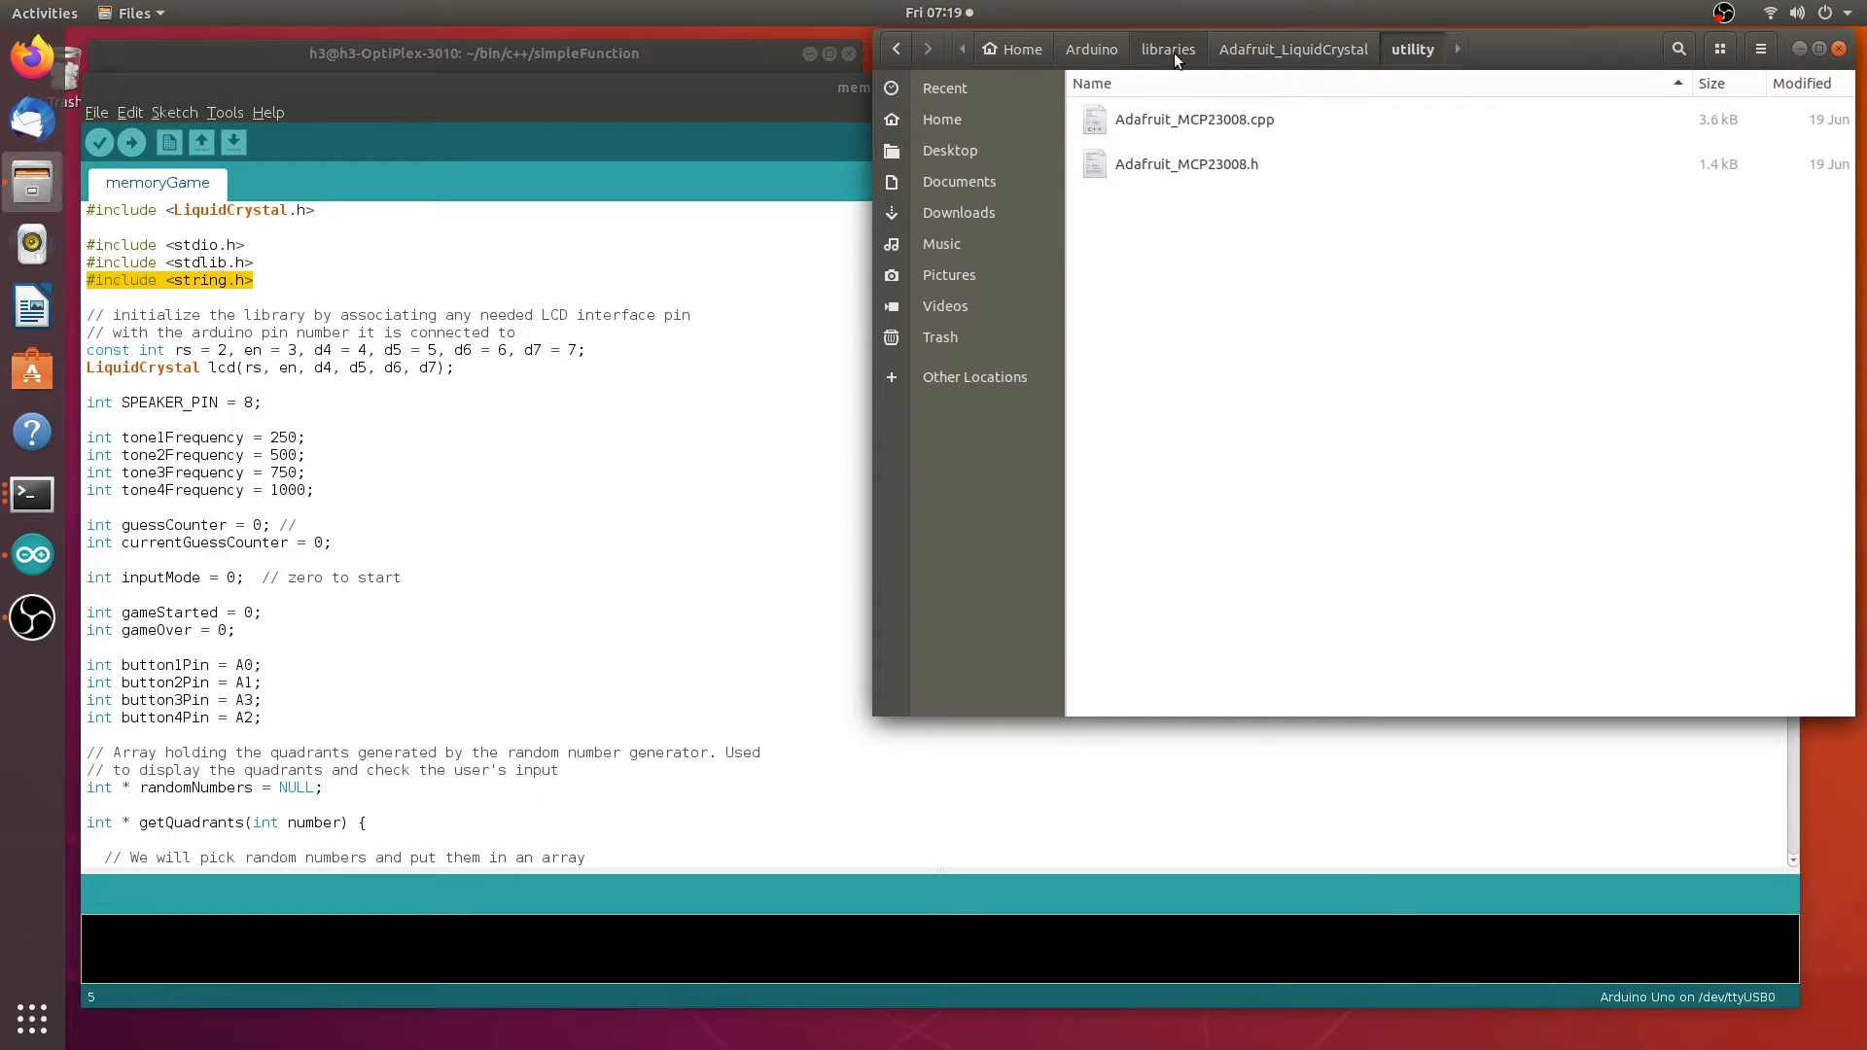
pyautogui.click(1168, 49)
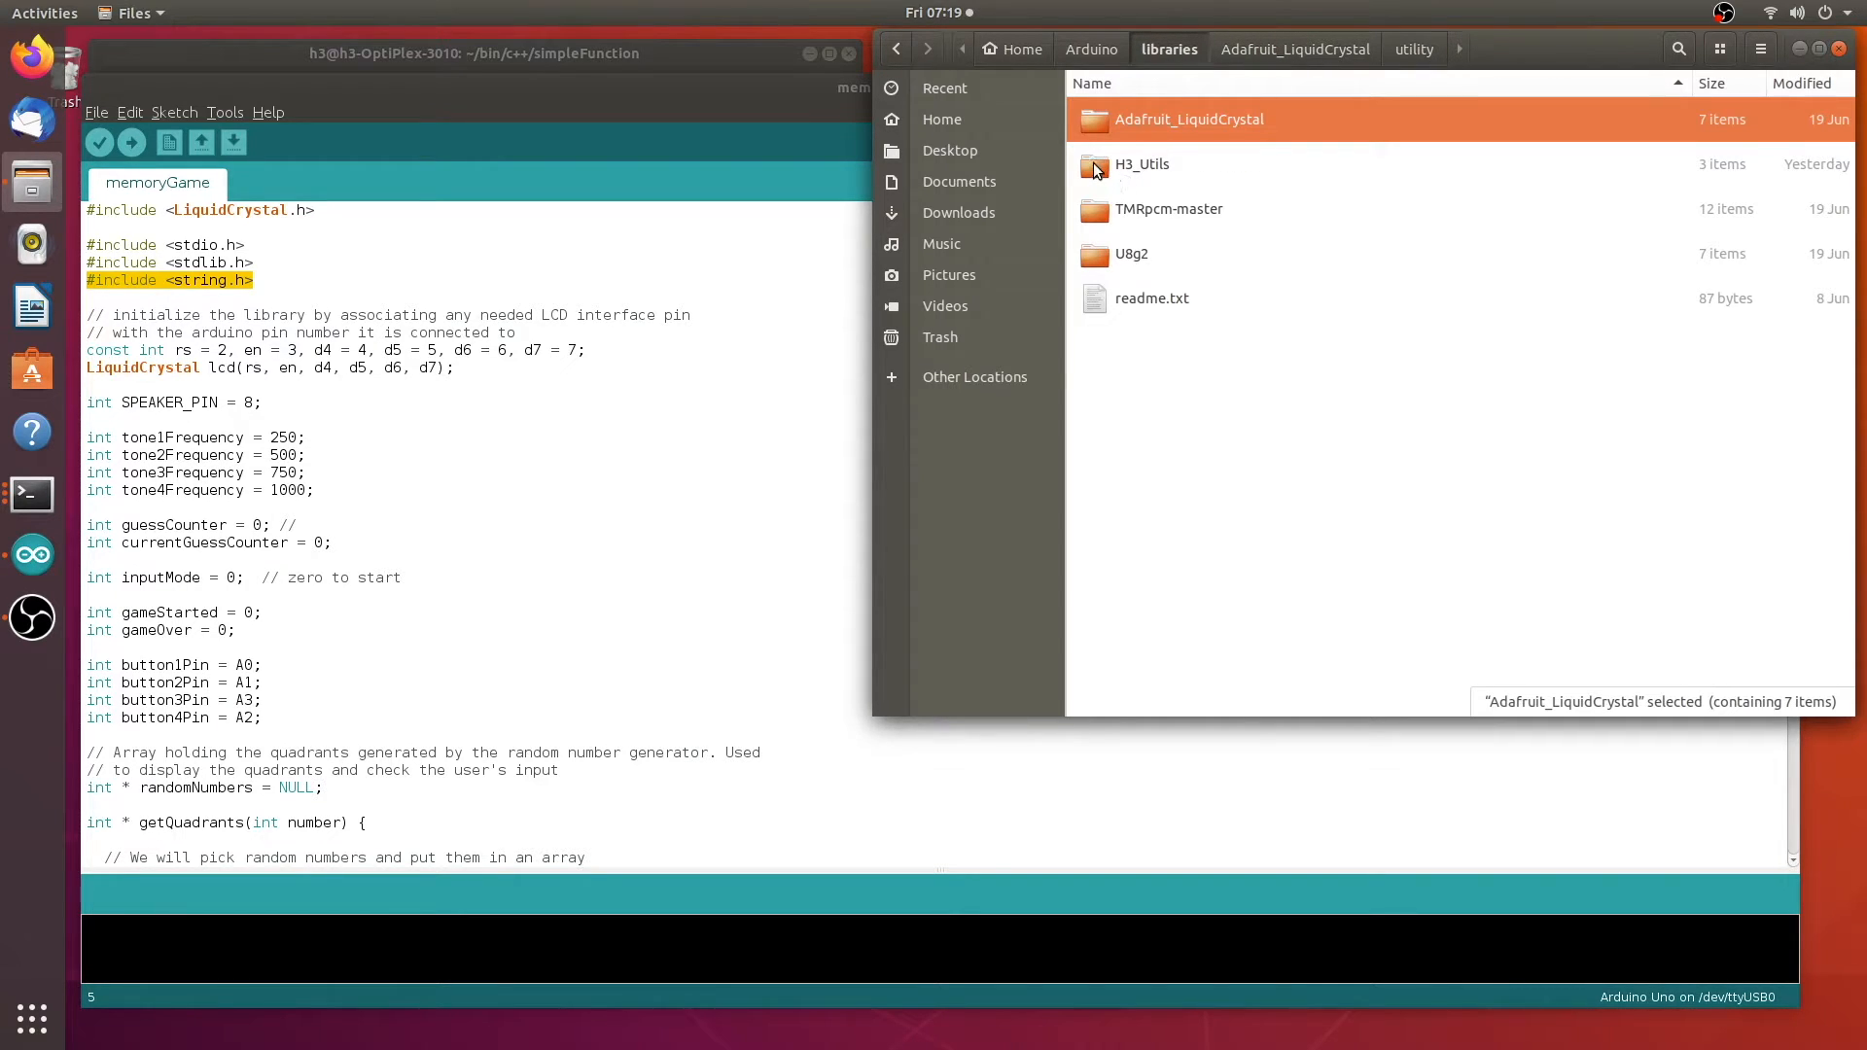
# Open H3_Utils to list its examples folder, CharacterUtil.h and CharacterUtil.cpp
pyautogui.click(1139, 163)
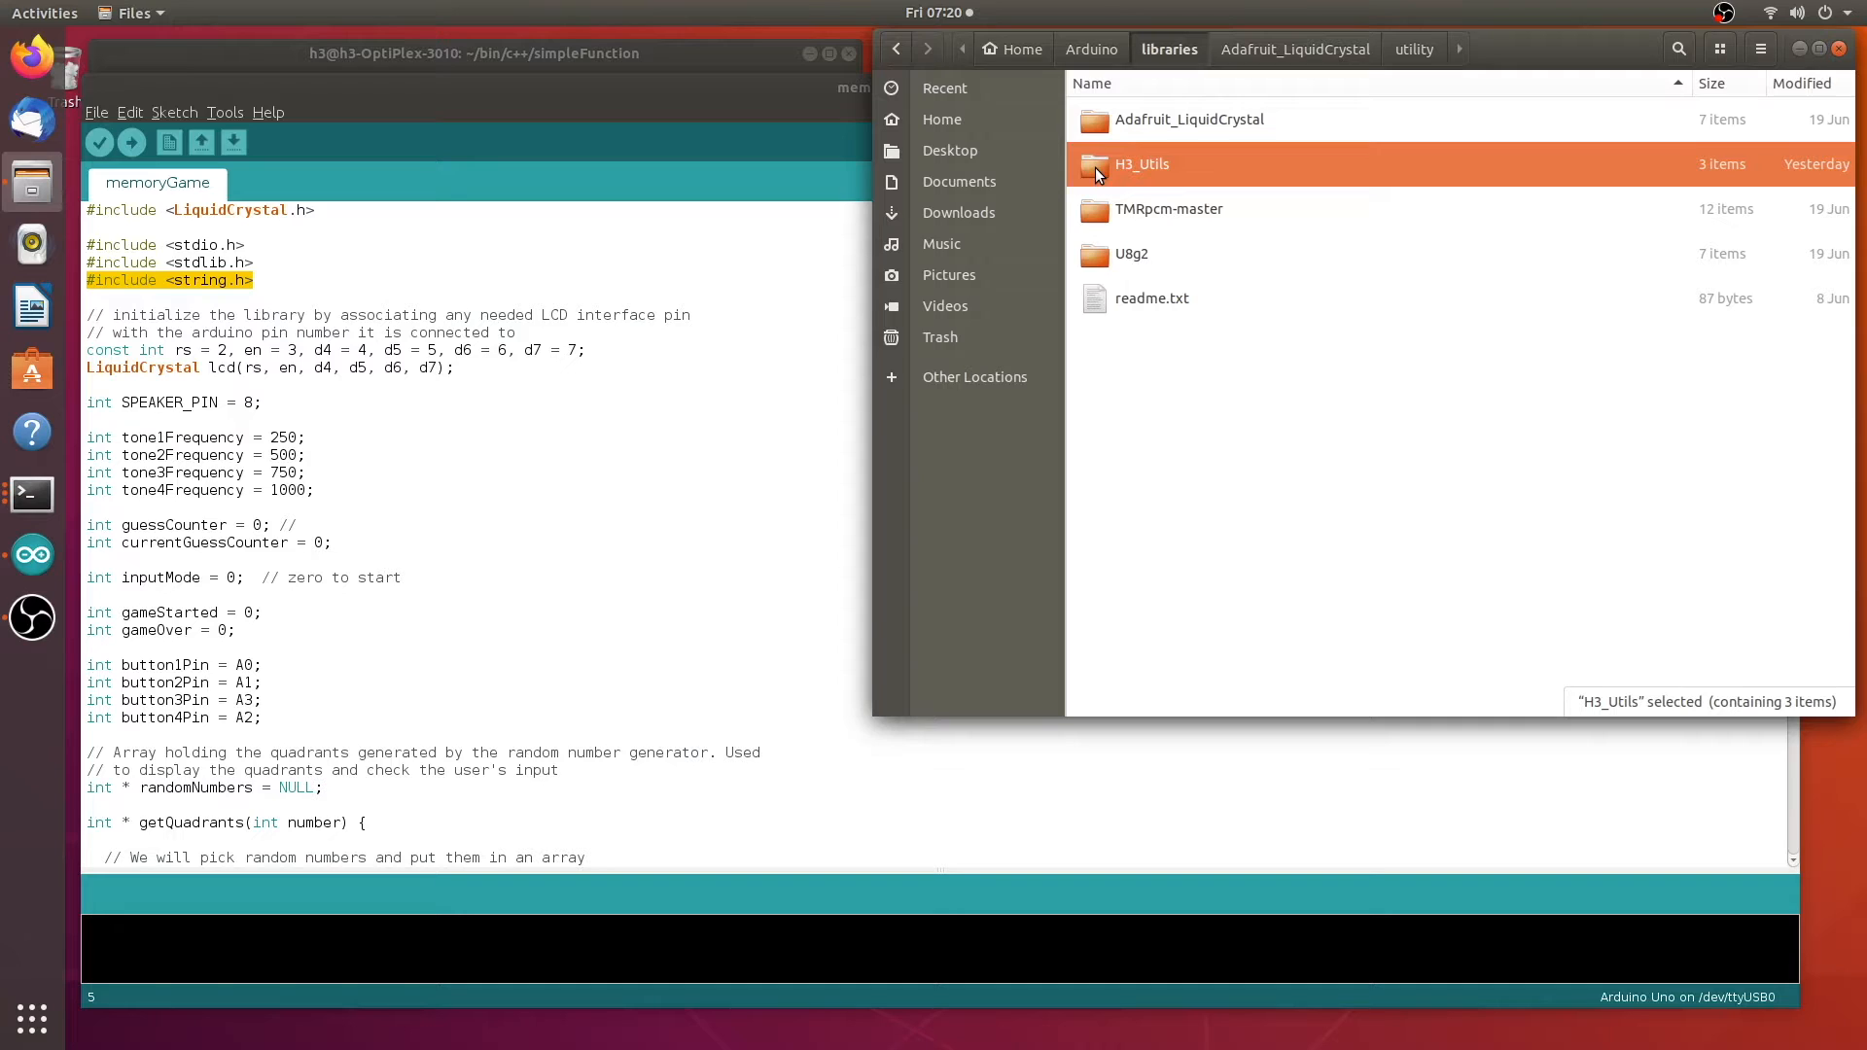
pyautogui.moveTo(1138, 156)
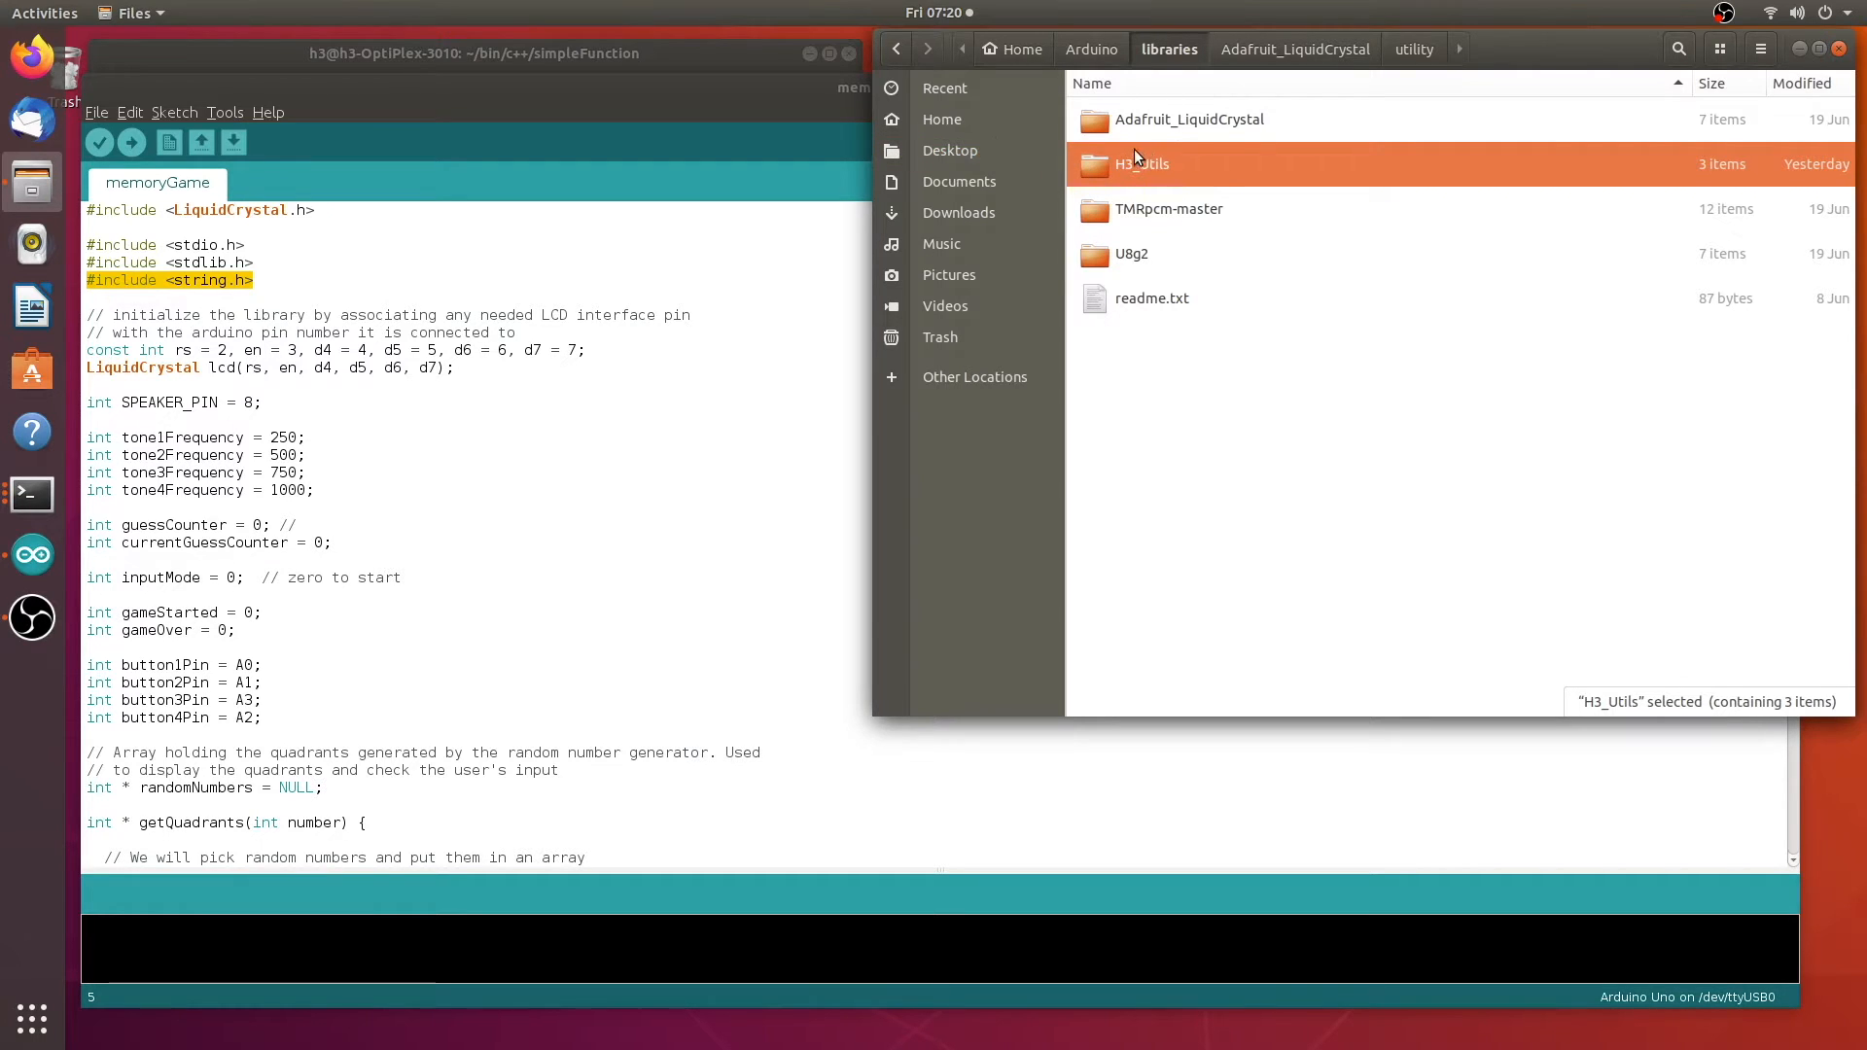
pyautogui.moveTo(1101, 175)
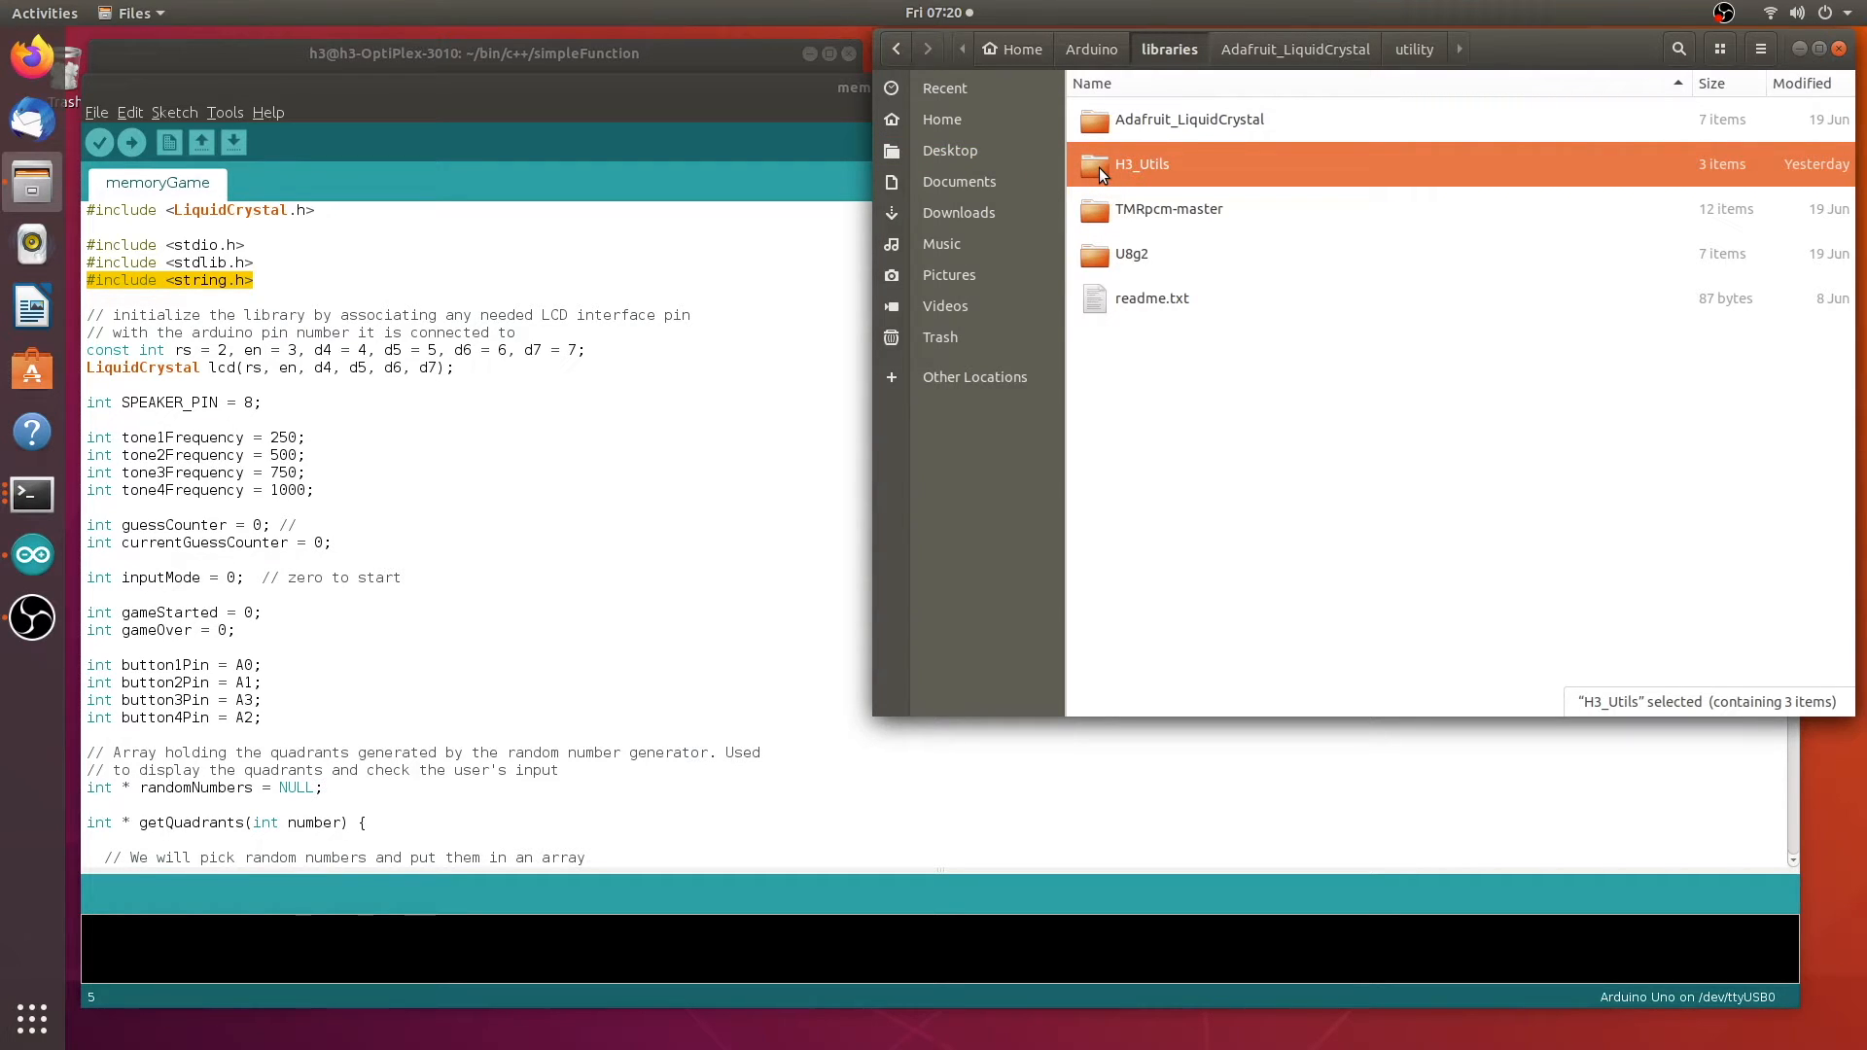
pyautogui.doubleClick(1142, 163)
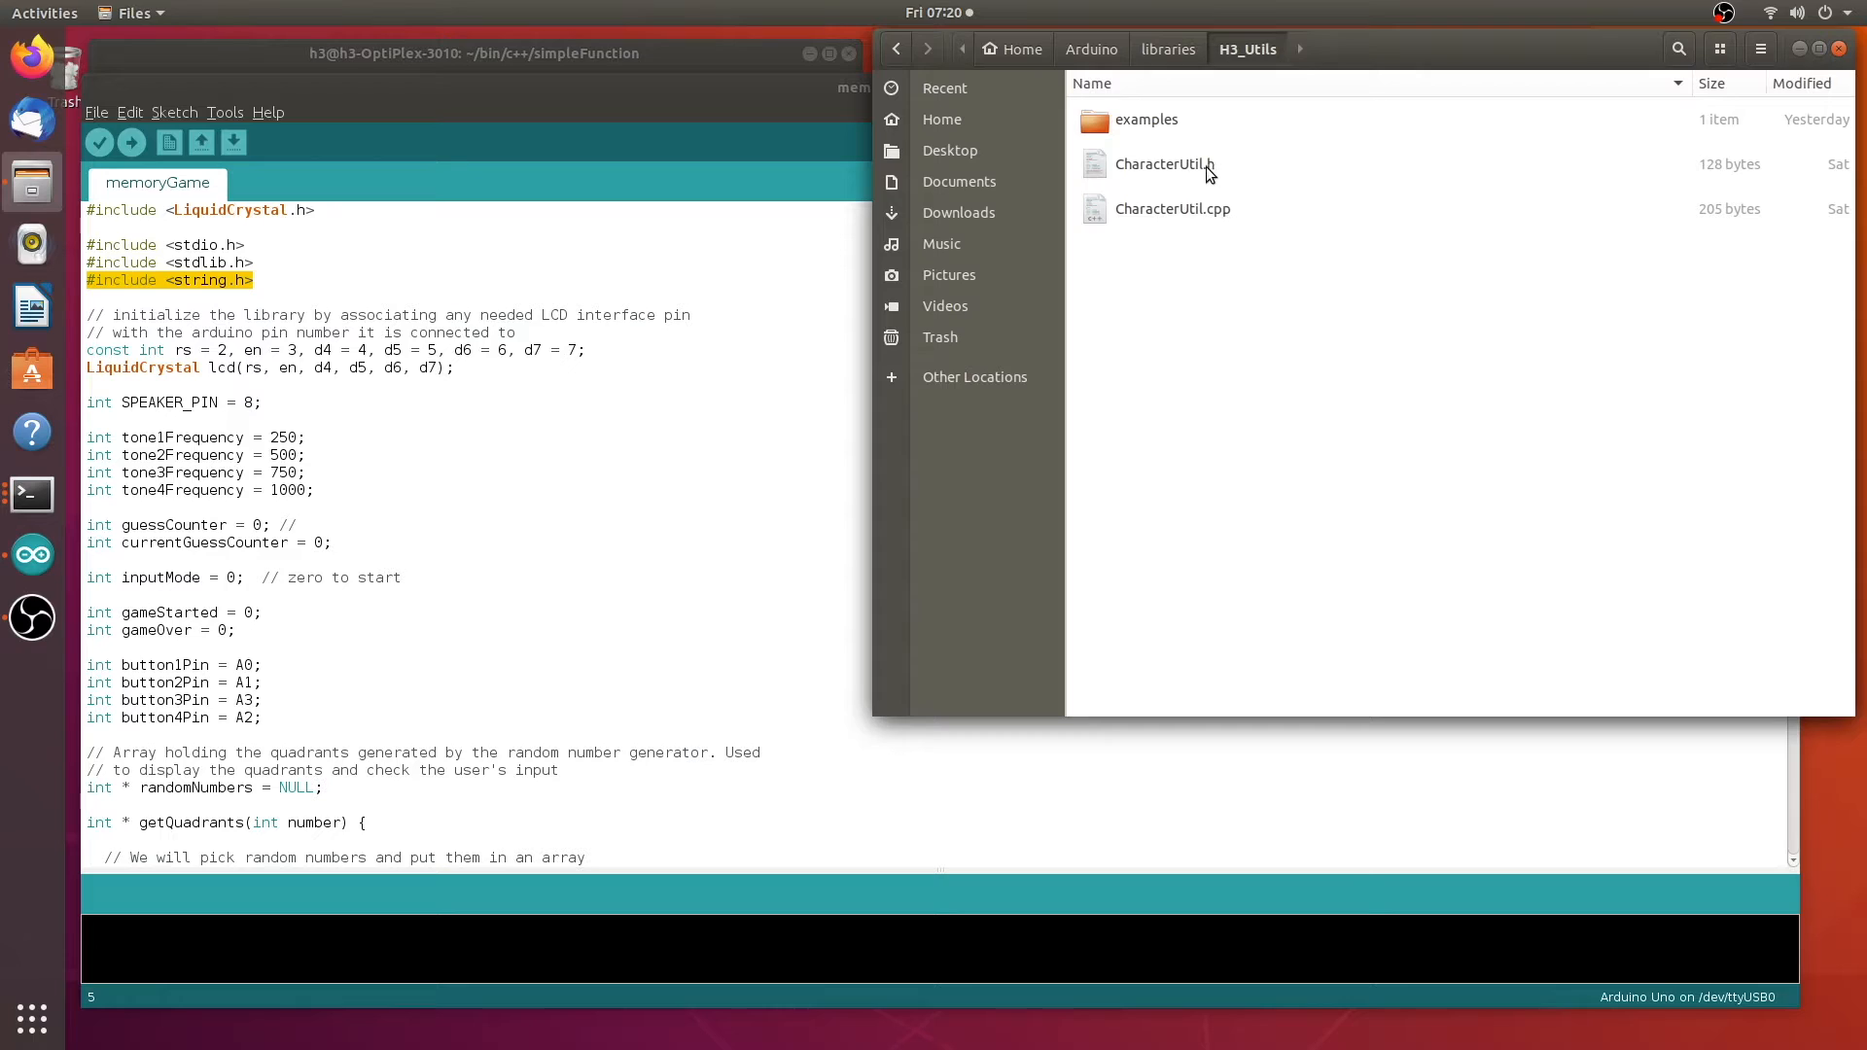
pyautogui.moveTo(1215, 144)
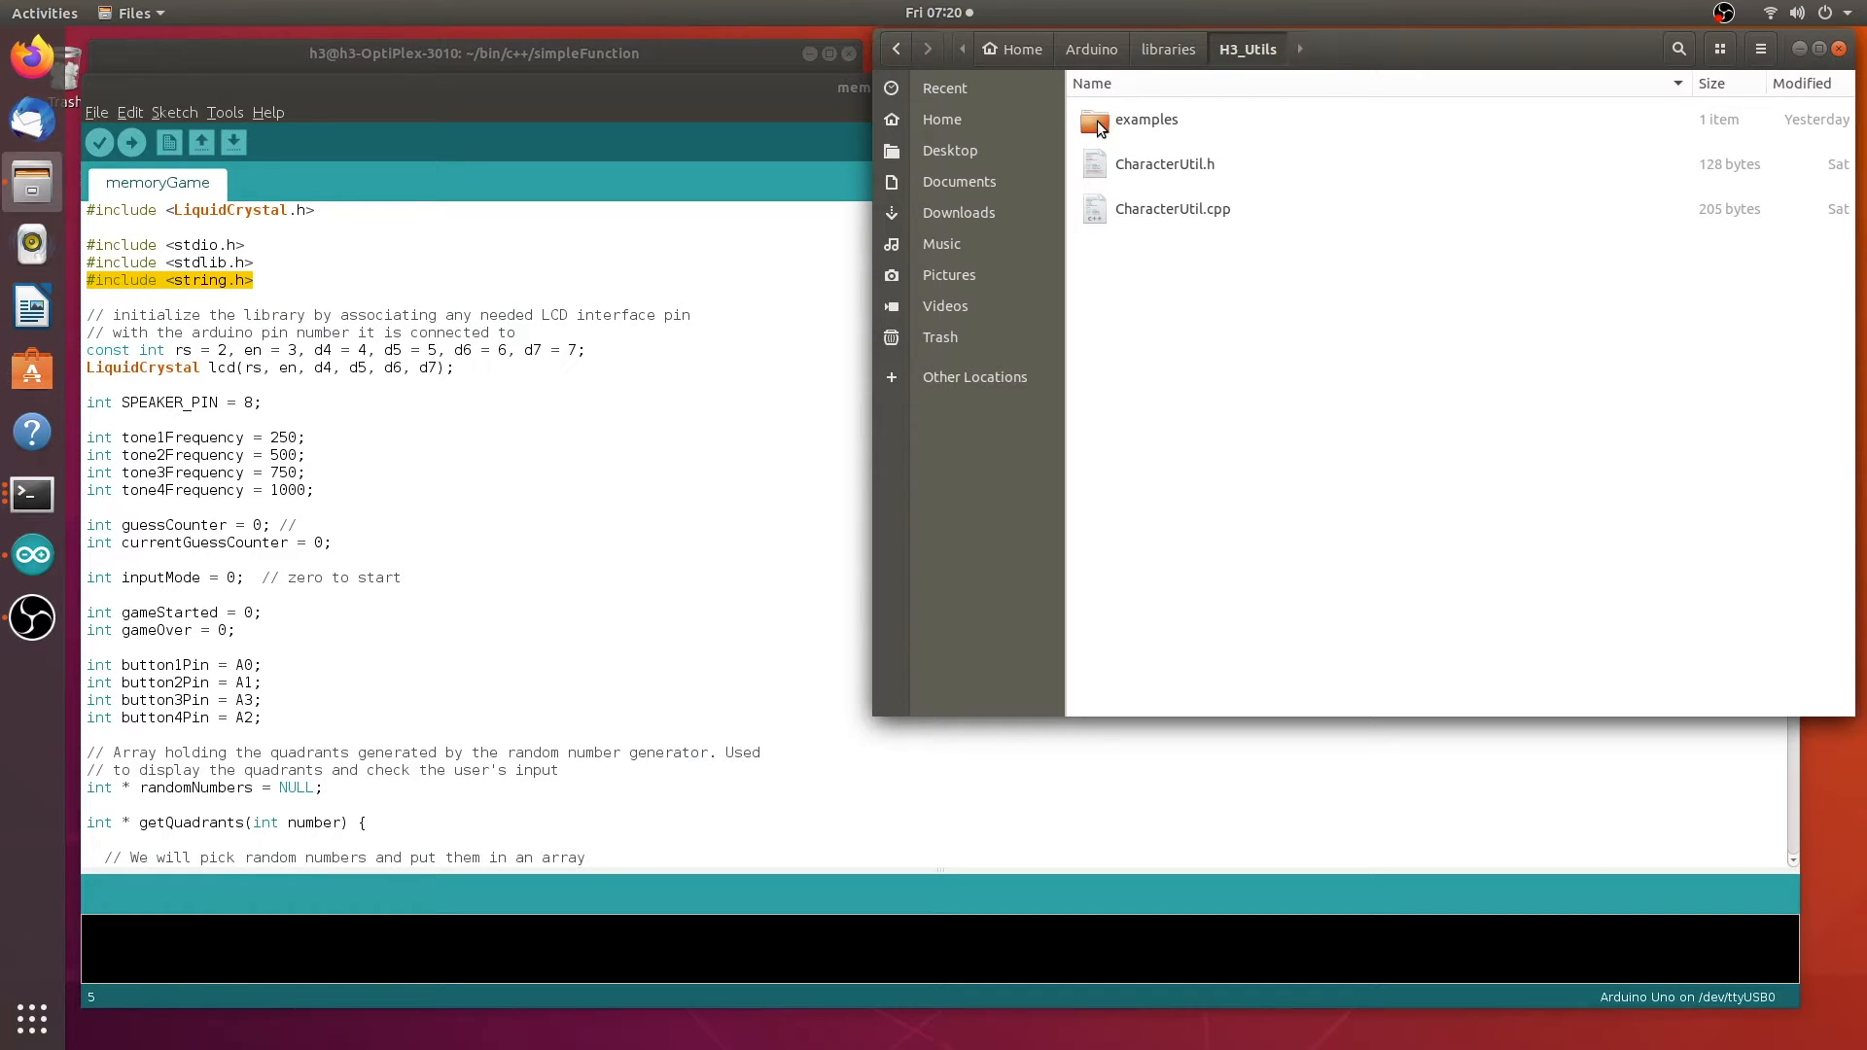
pyautogui.moveTo(661, 101)
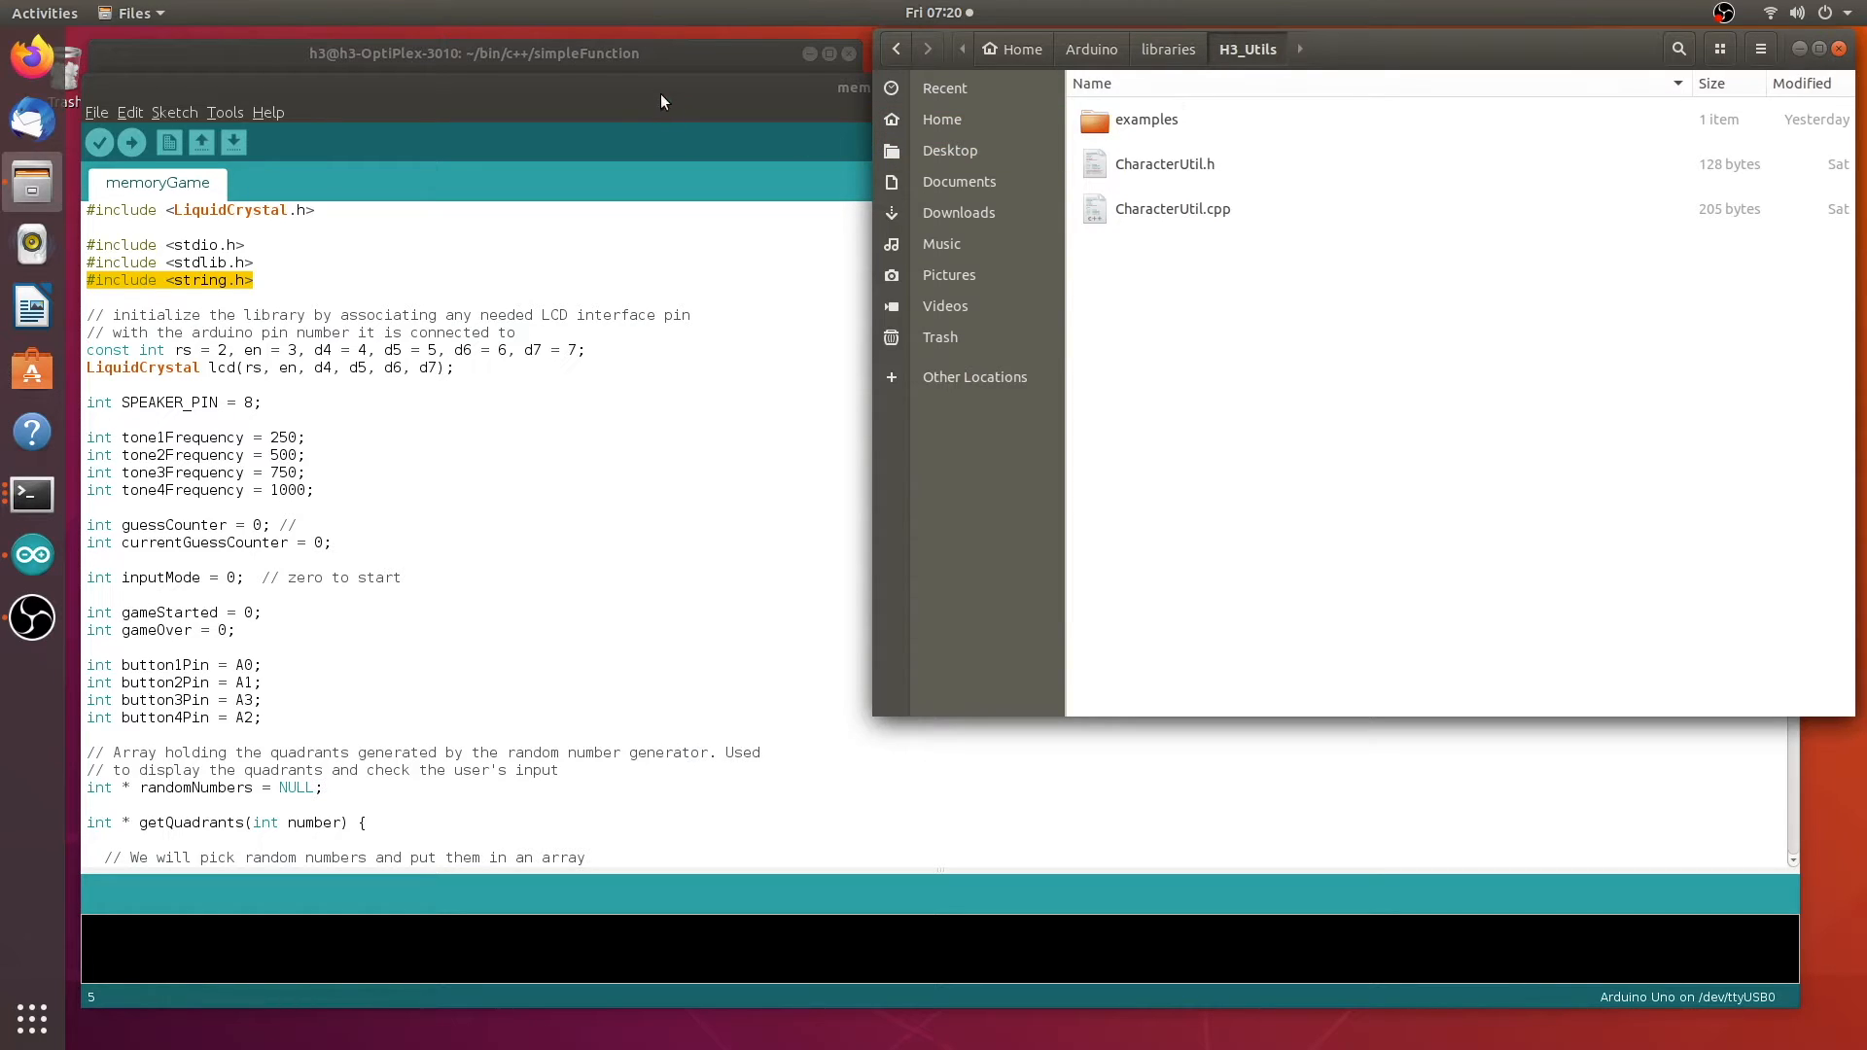
pyautogui.click(97, 113)
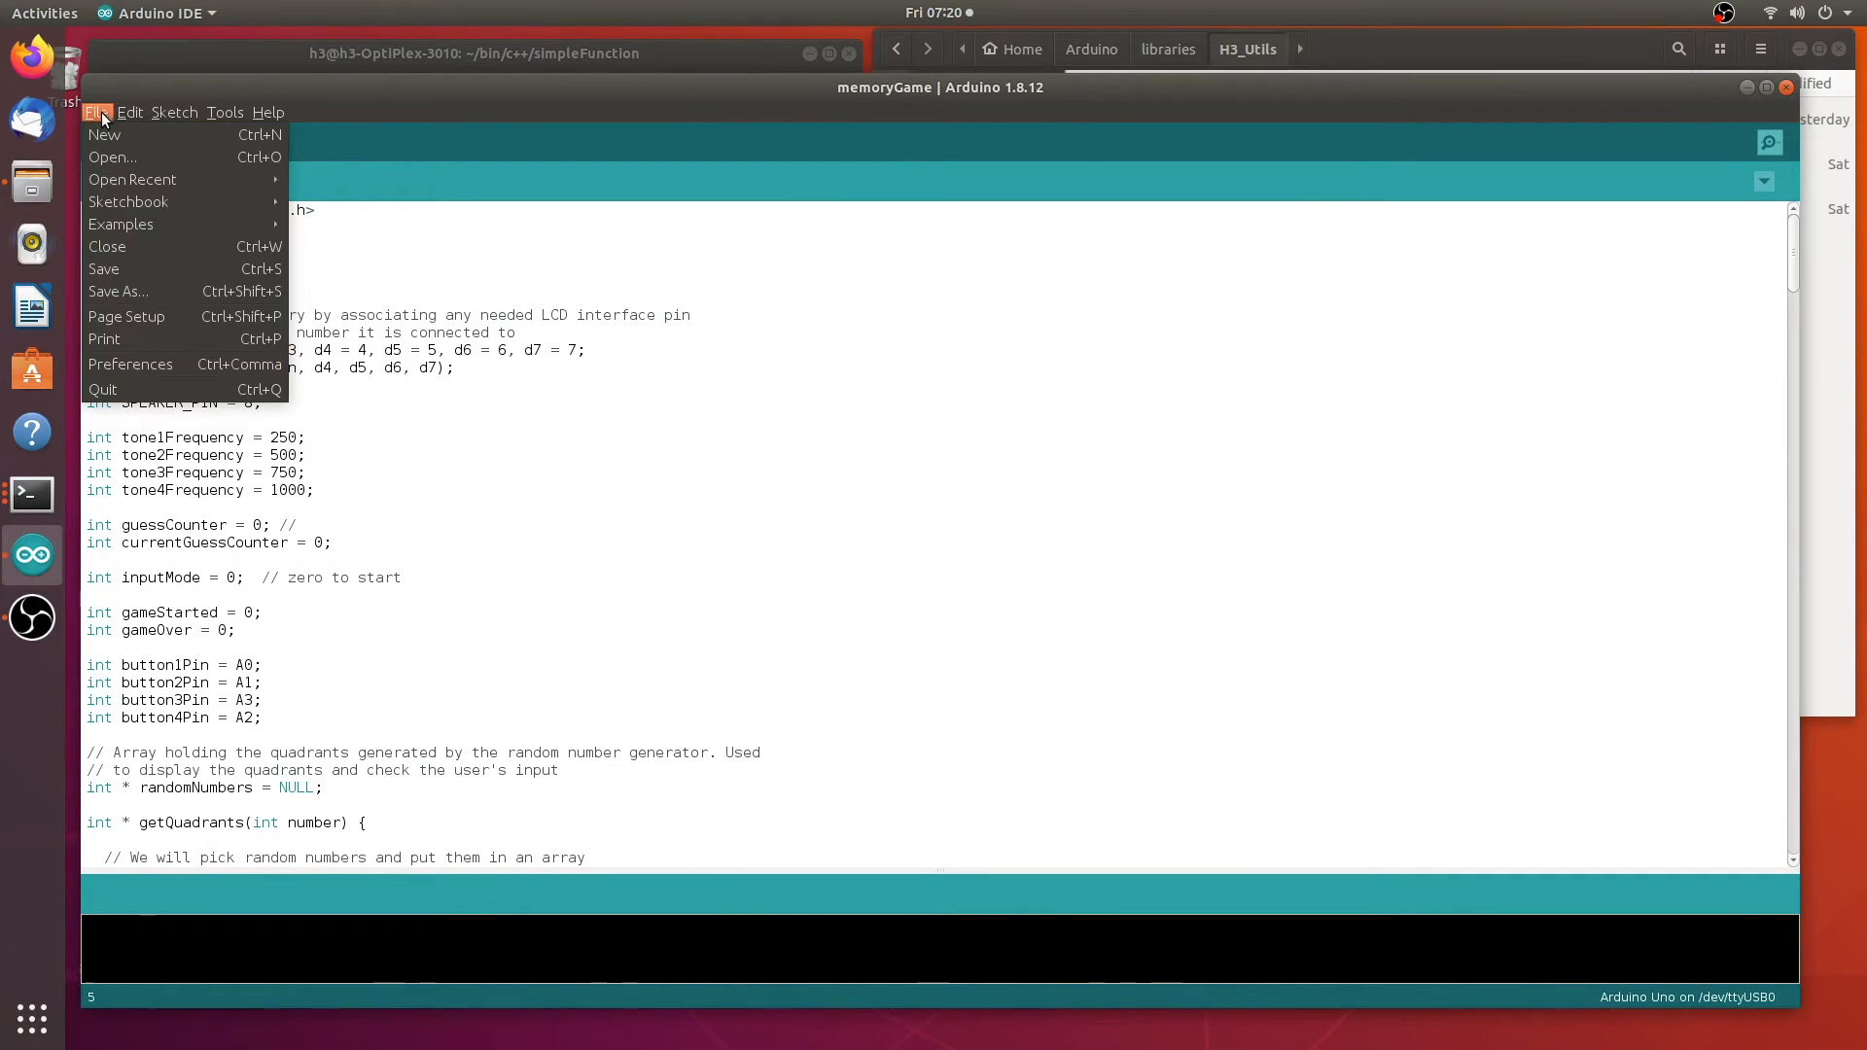
pyautogui.moveTo(120, 223)
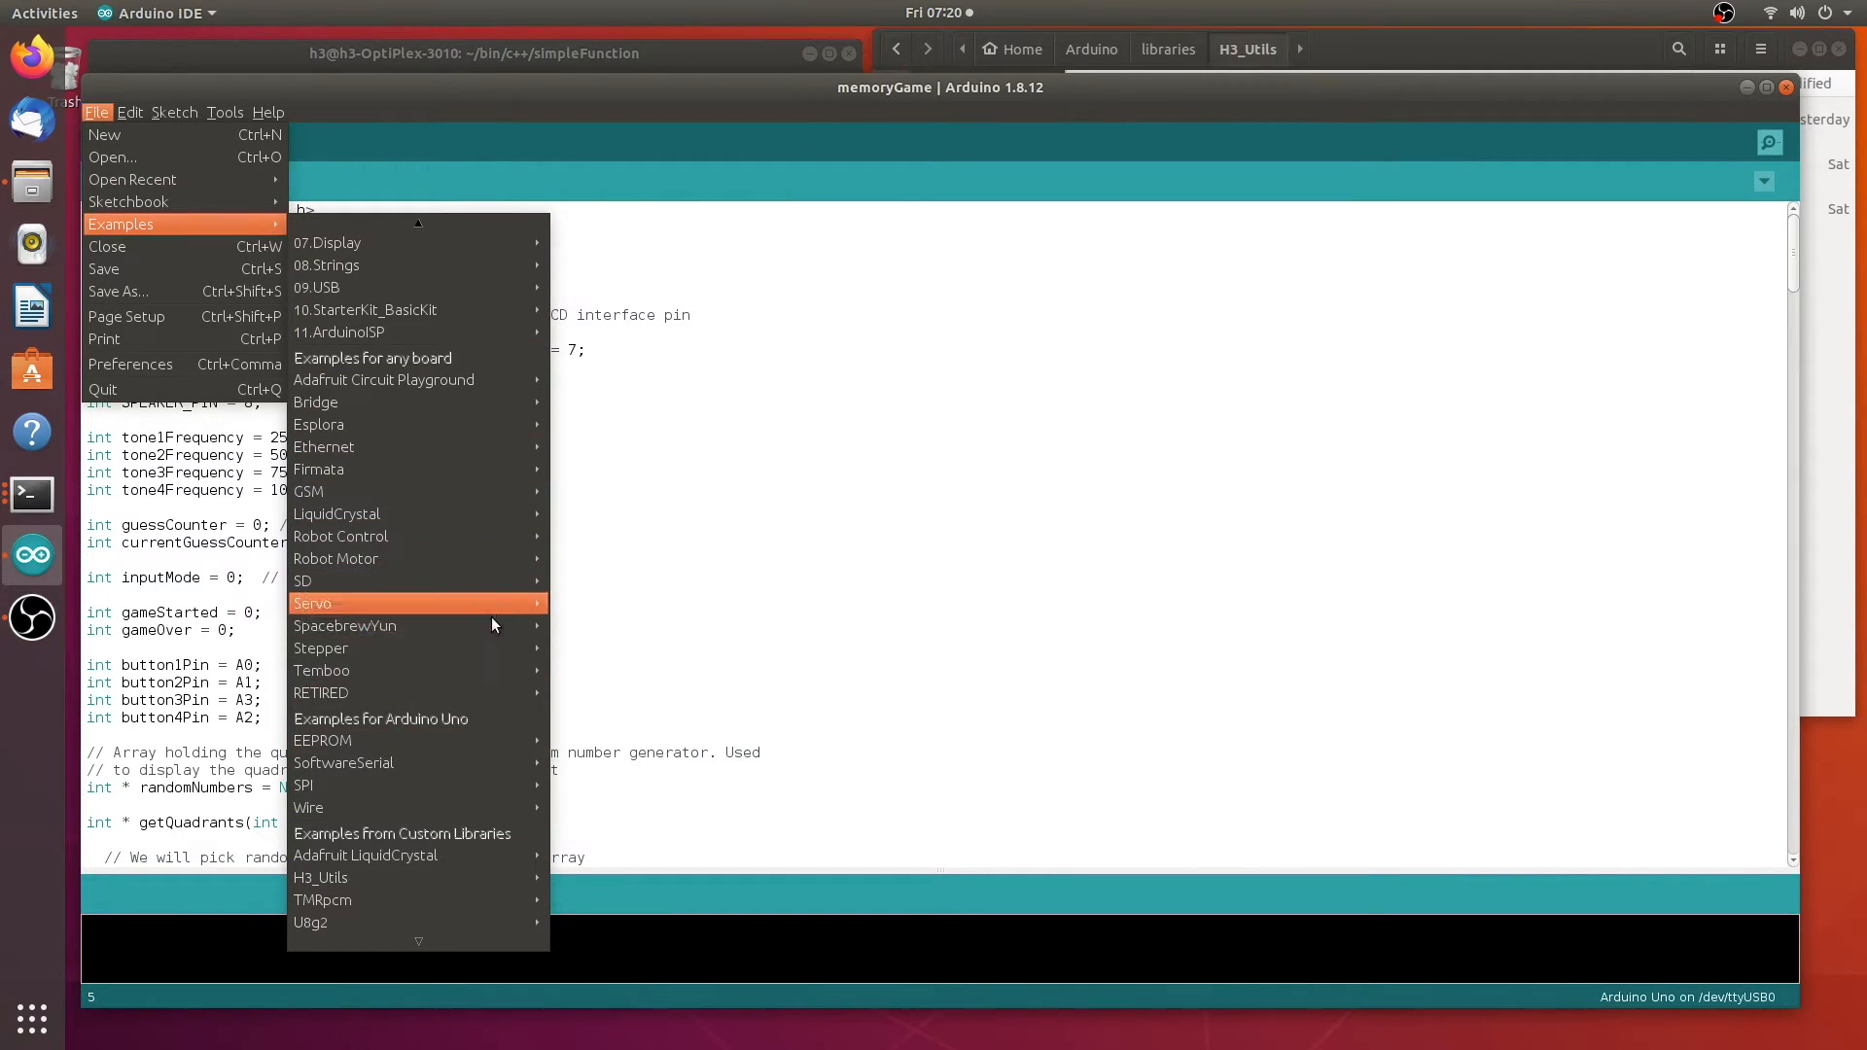
pyautogui.moveTo(412, 855)
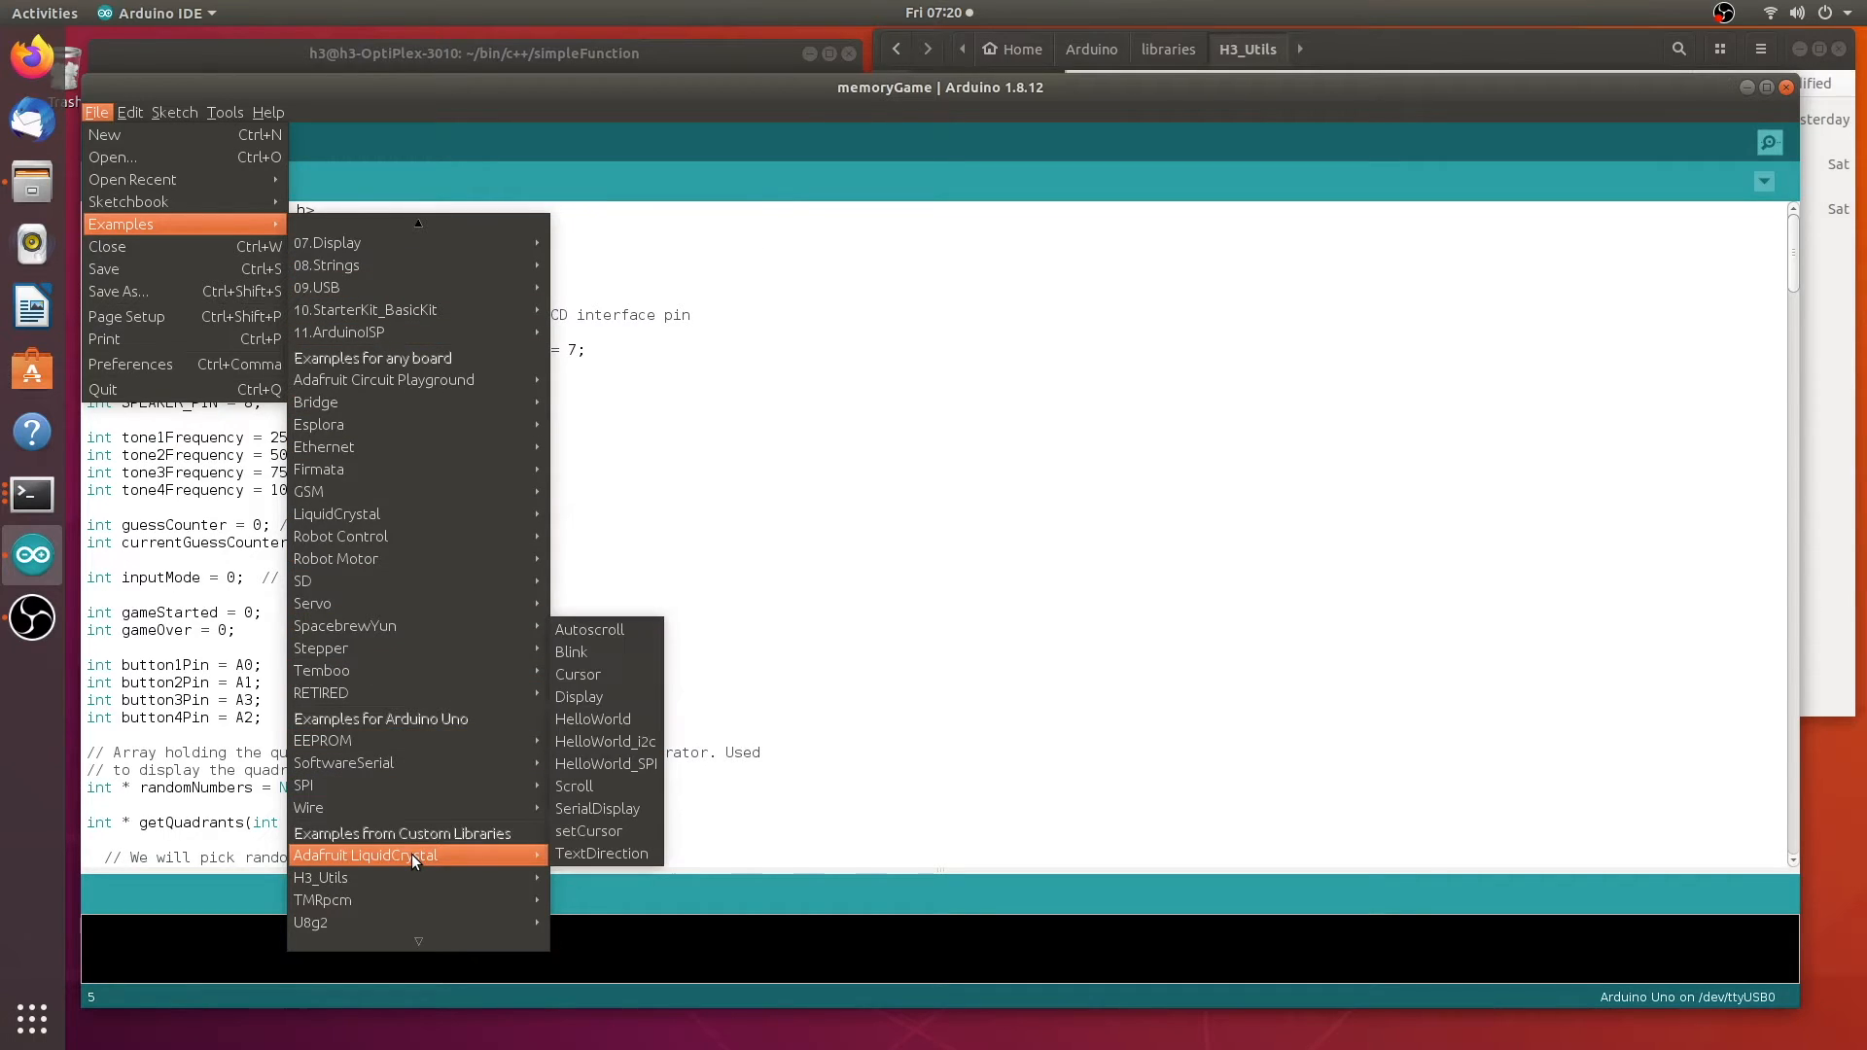
pyautogui.moveTo(447, 863)
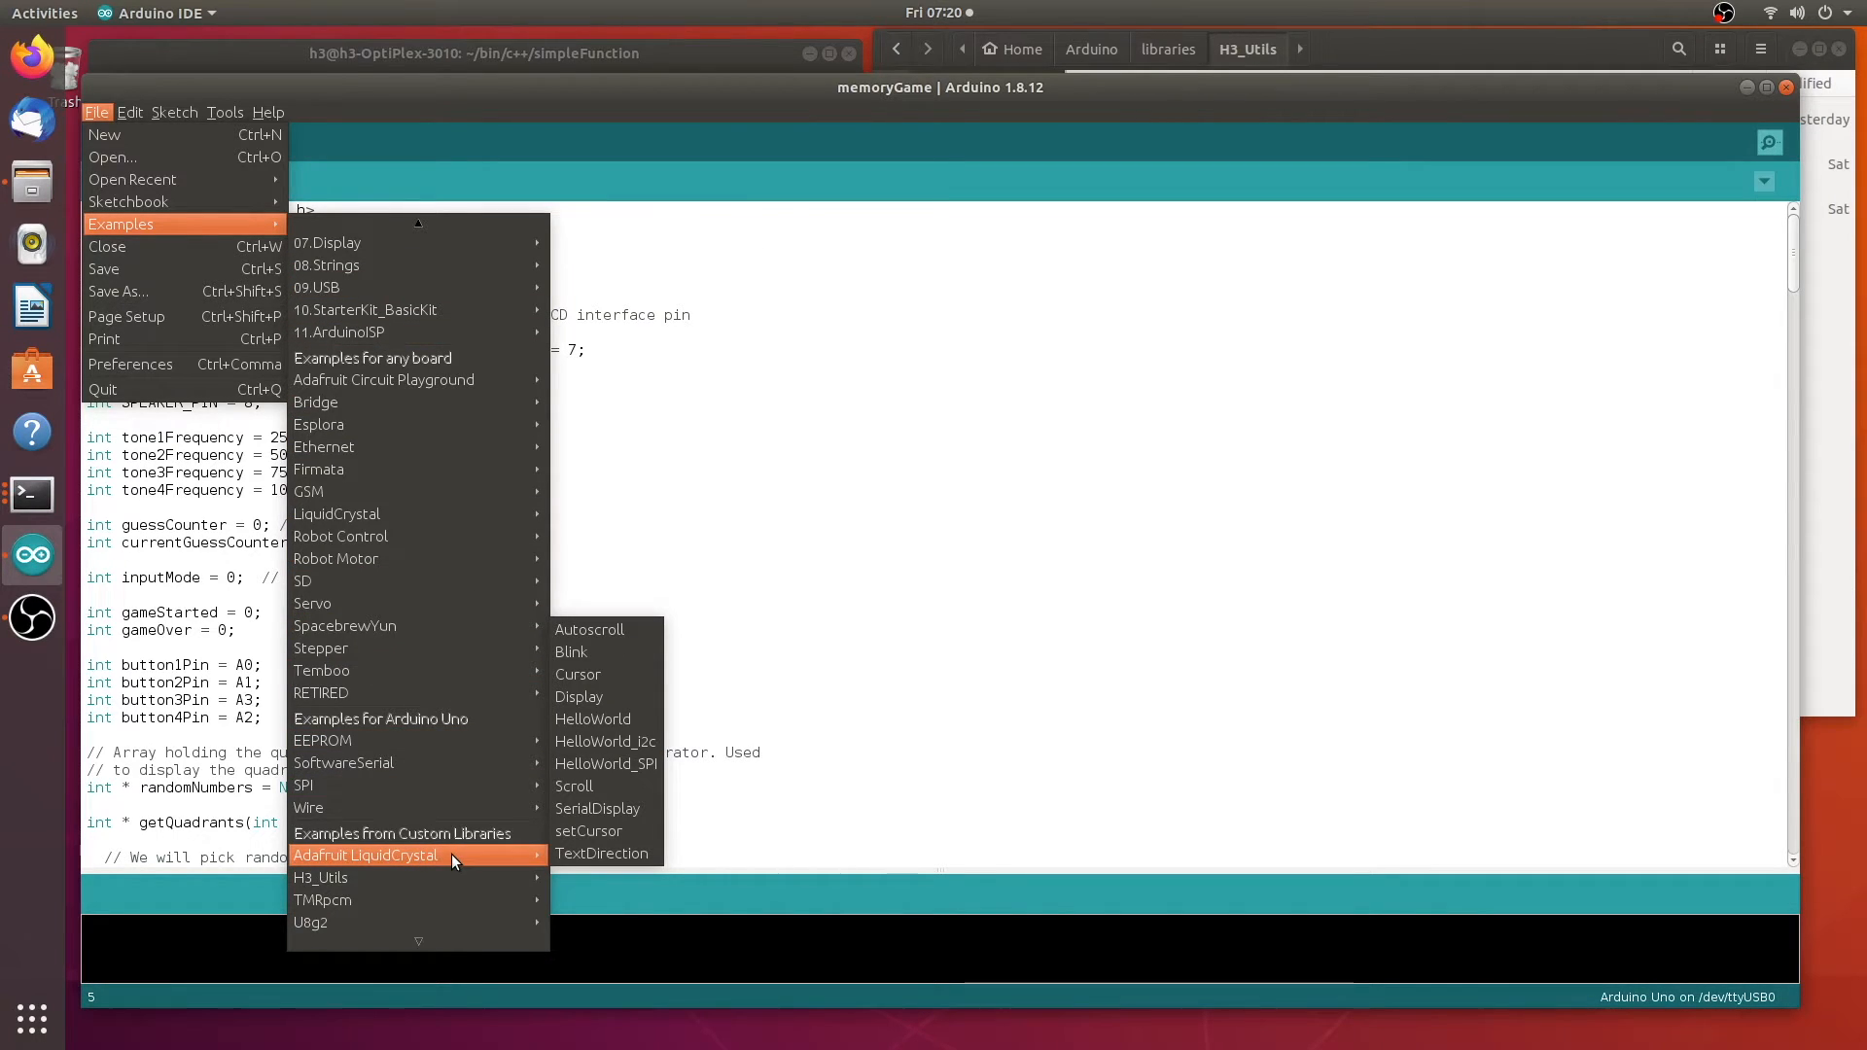
pyautogui.moveTo(443, 856)
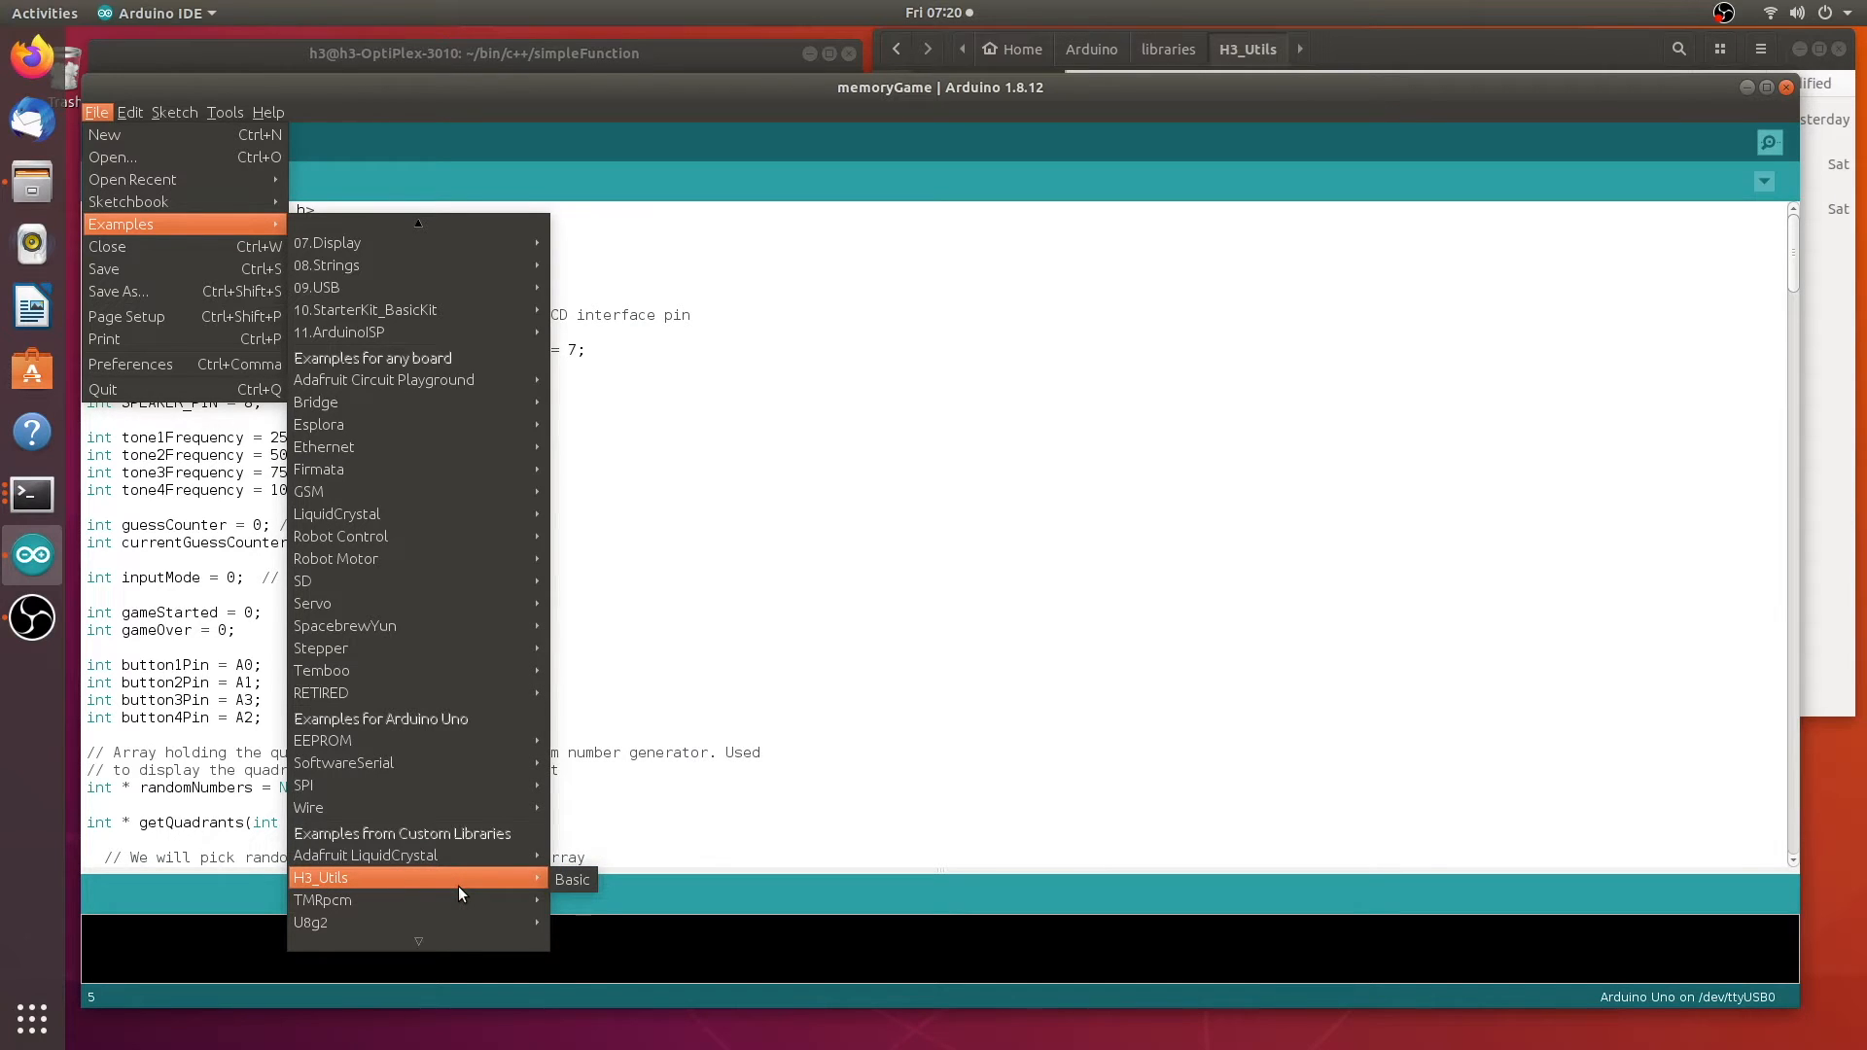
pyautogui.moveTo(544, 885)
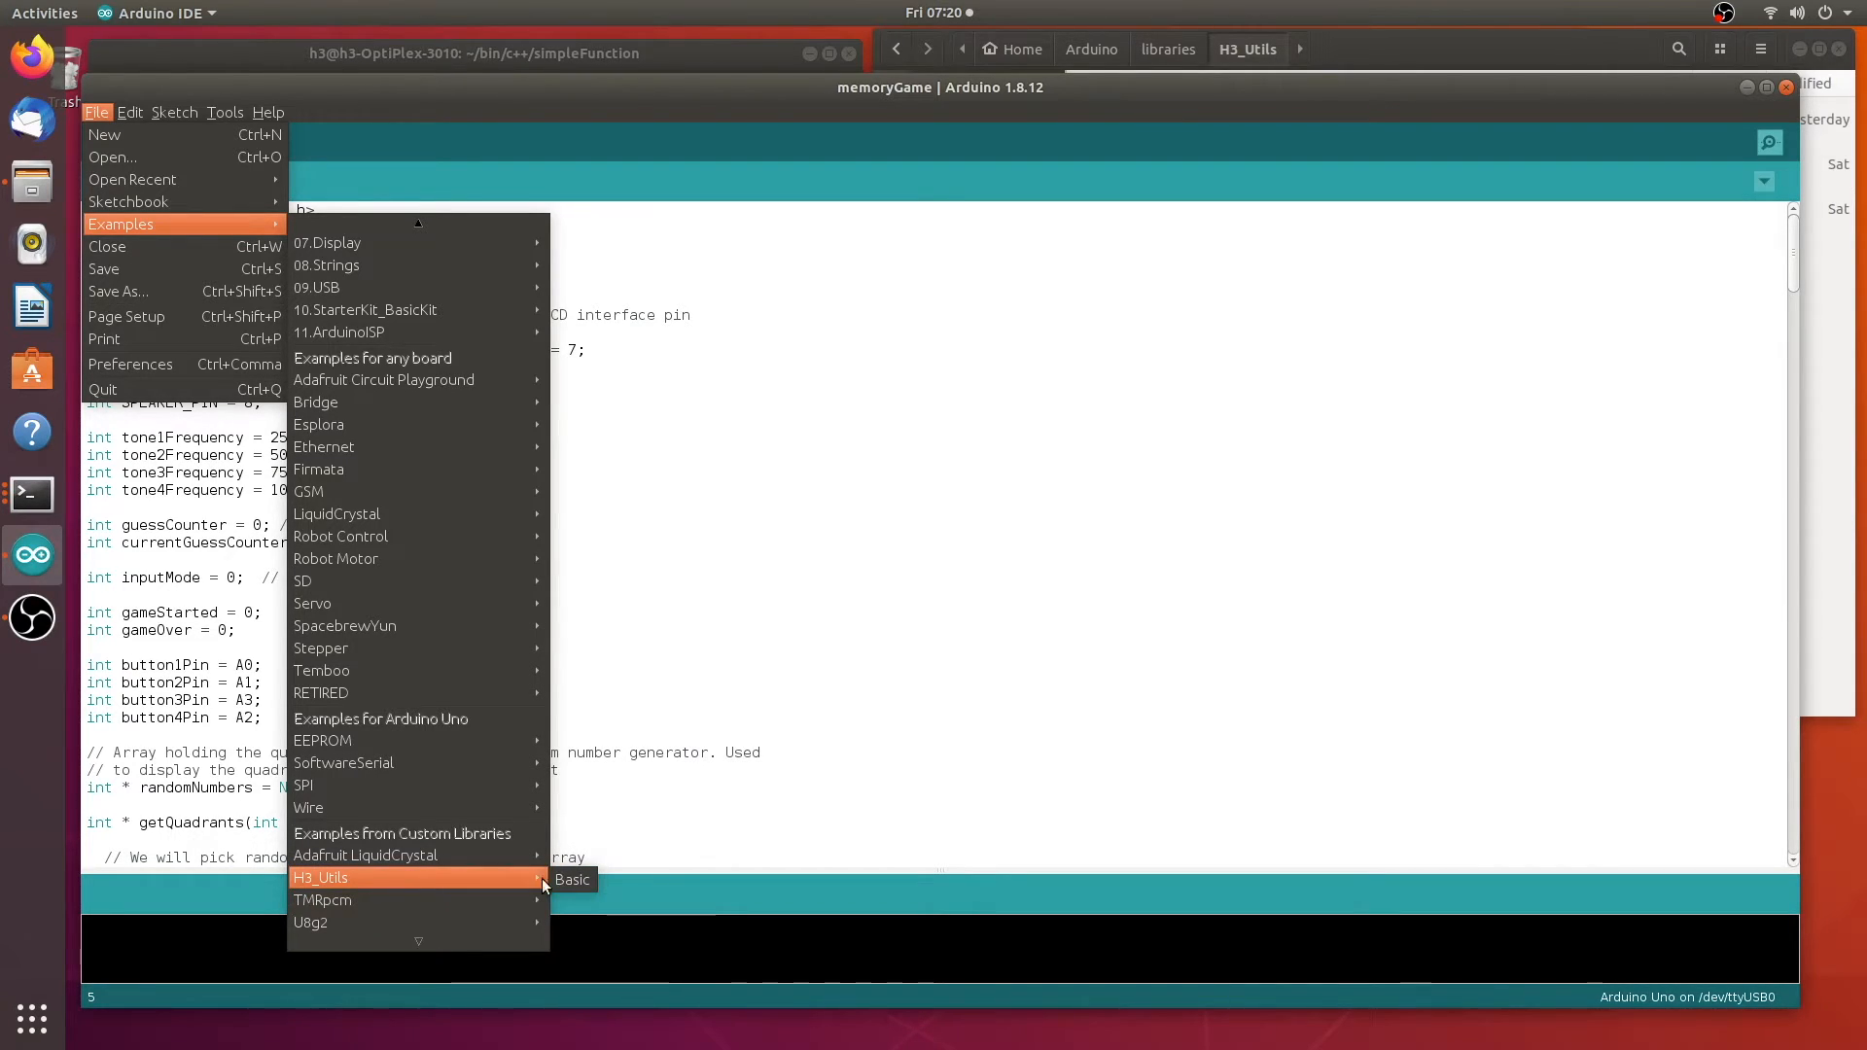
pyautogui.moveTo(583, 891)
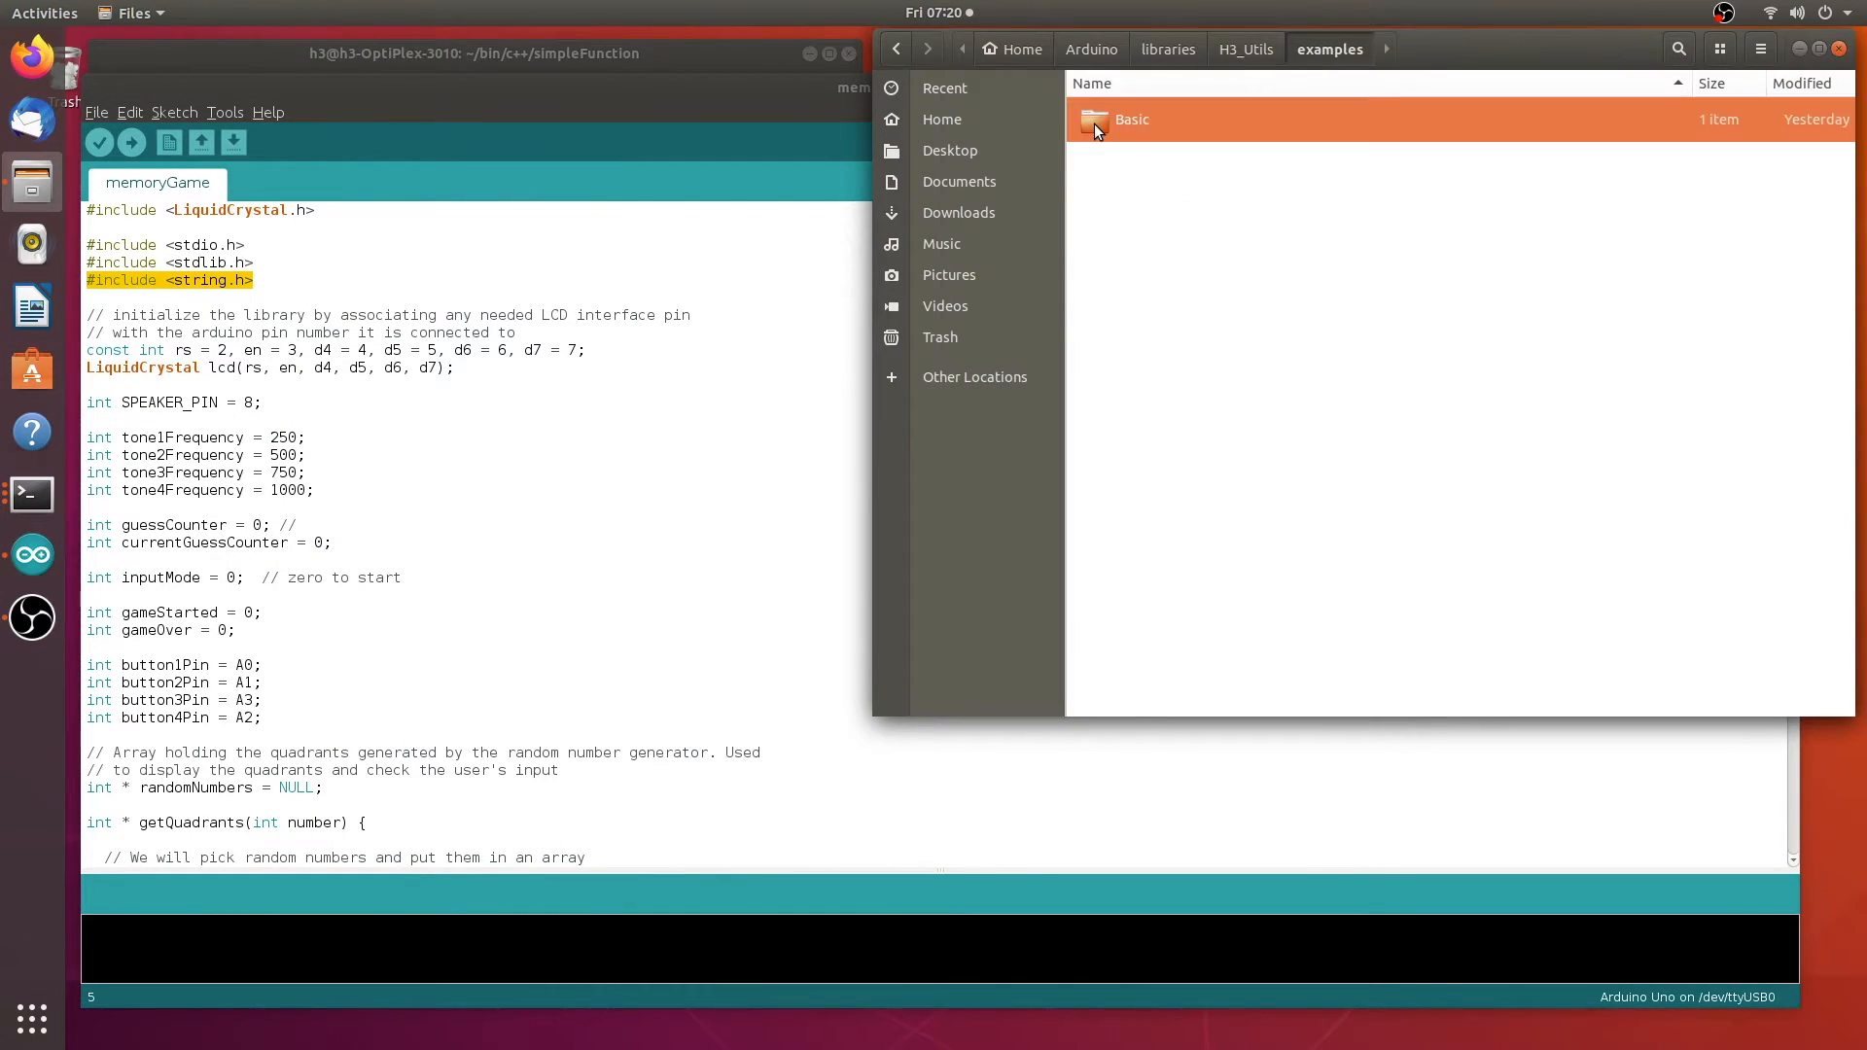
# Check the Basic folder contains Basic.ino and return to the libraries list
pyautogui.doubleClick(1124, 119)
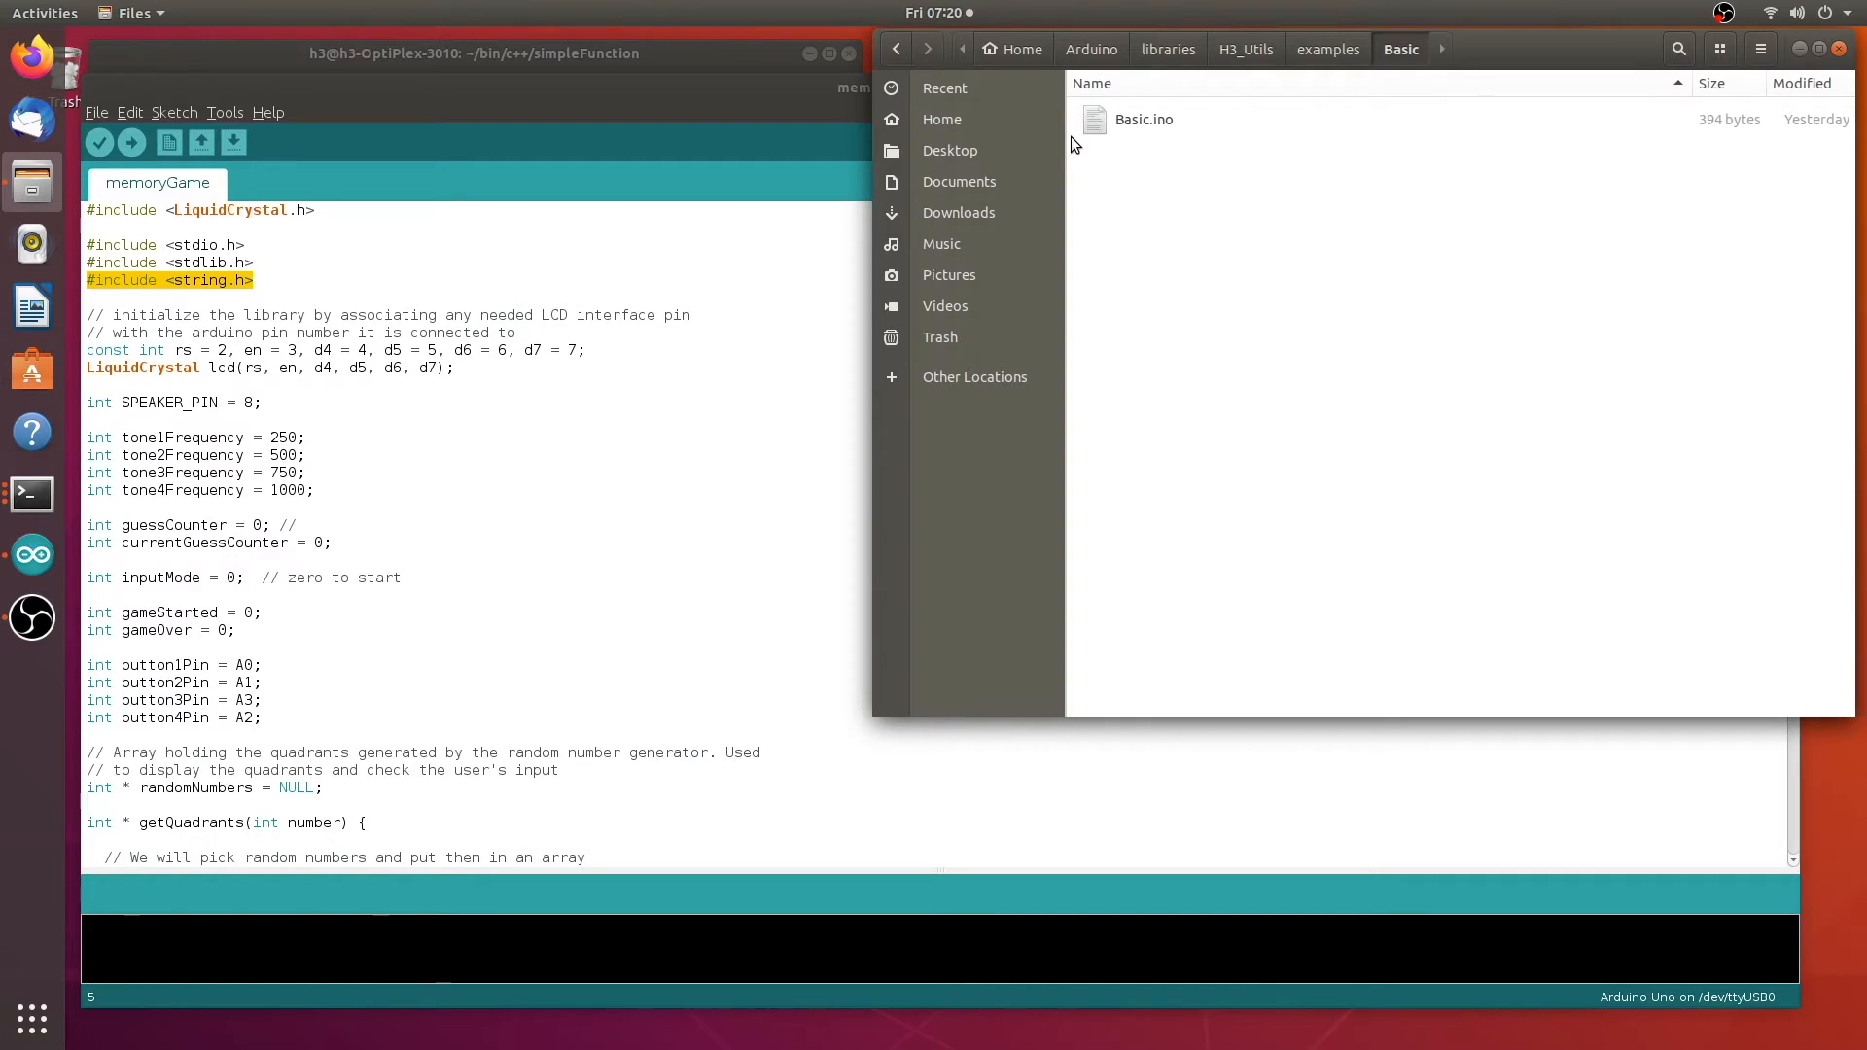
pyautogui.moveTo(1254, 60)
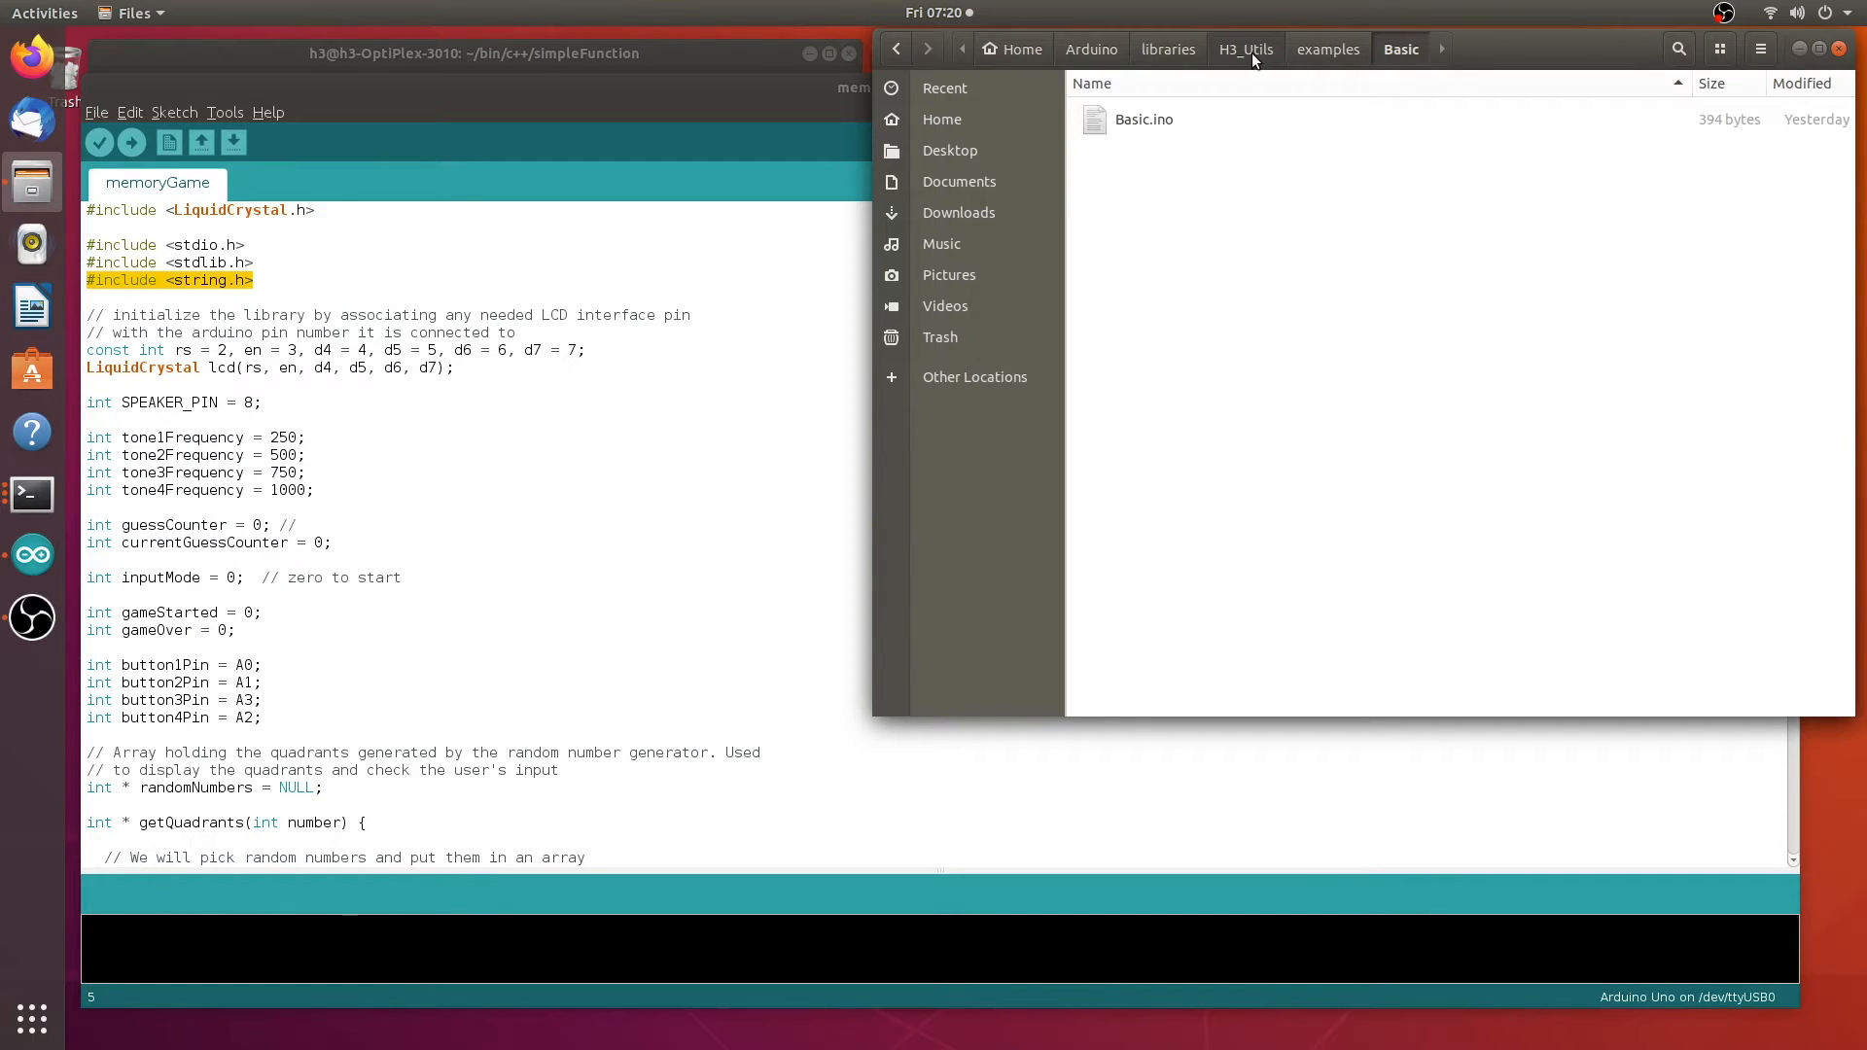
pyautogui.click(1168, 48)
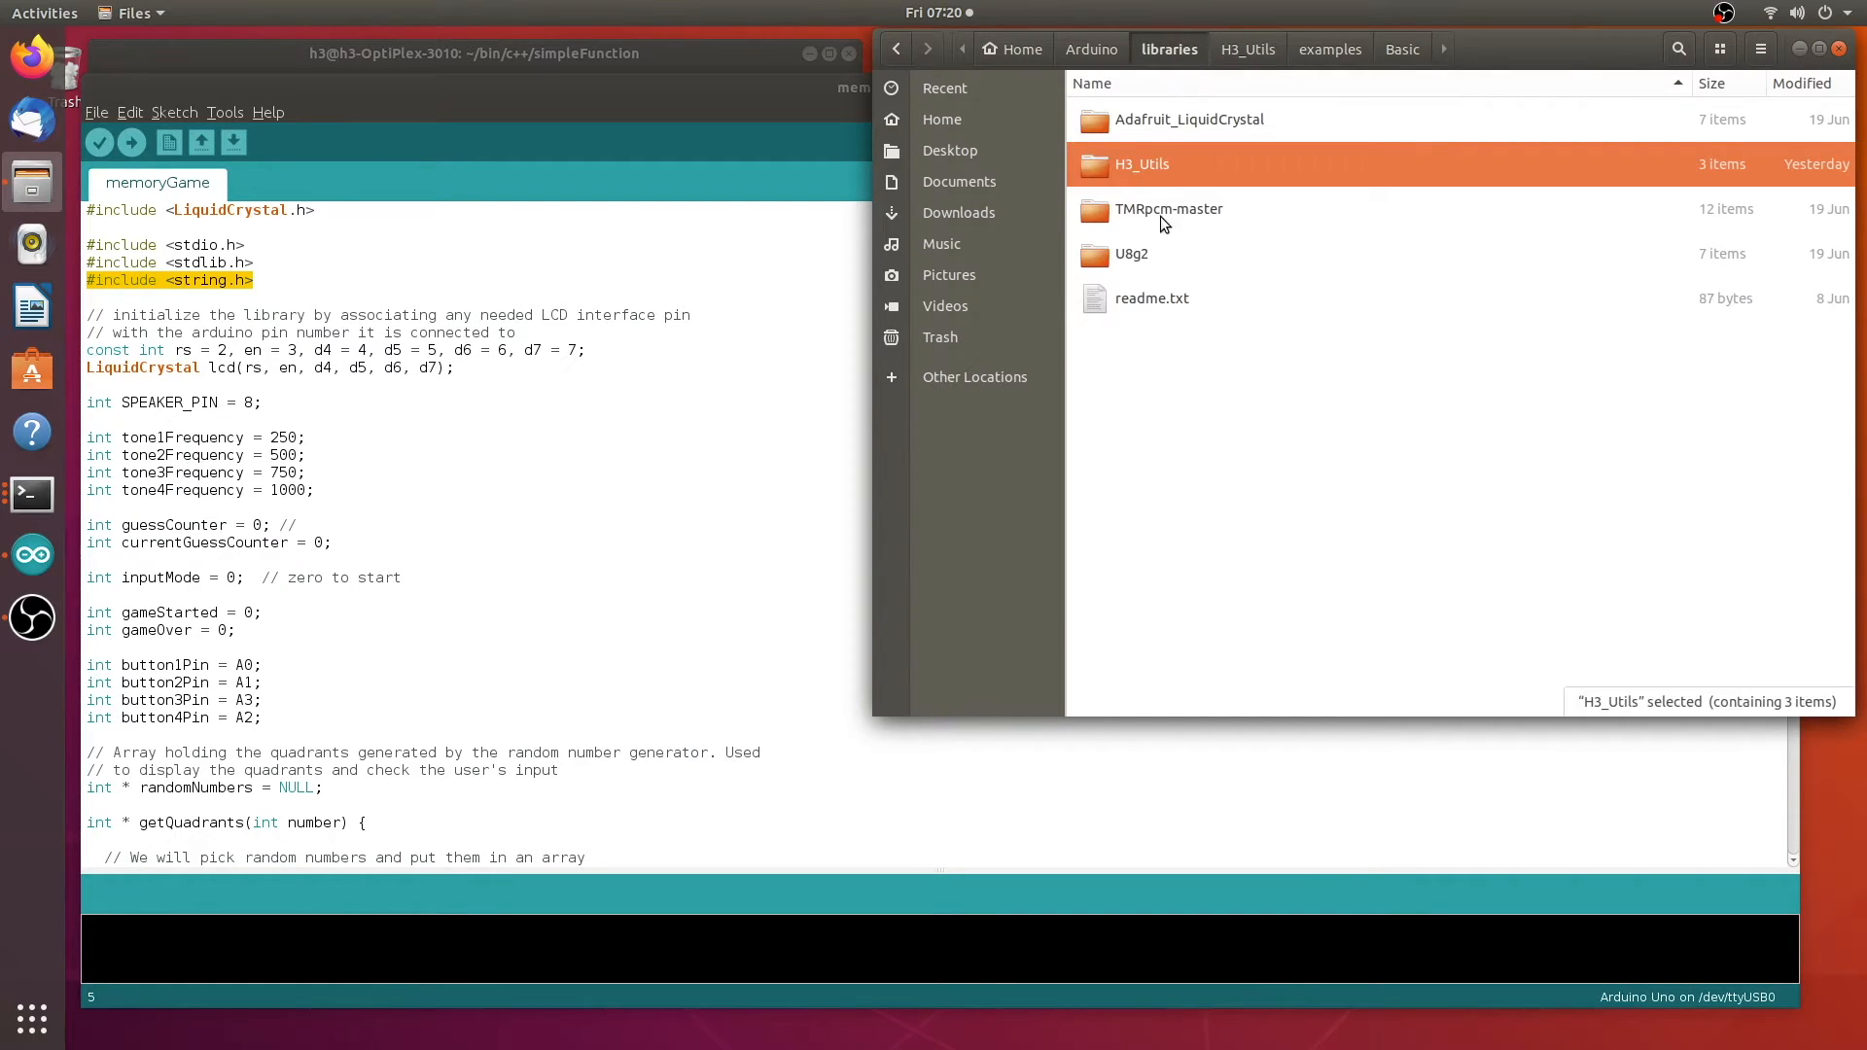
pyautogui.moveTo(1093, 210)
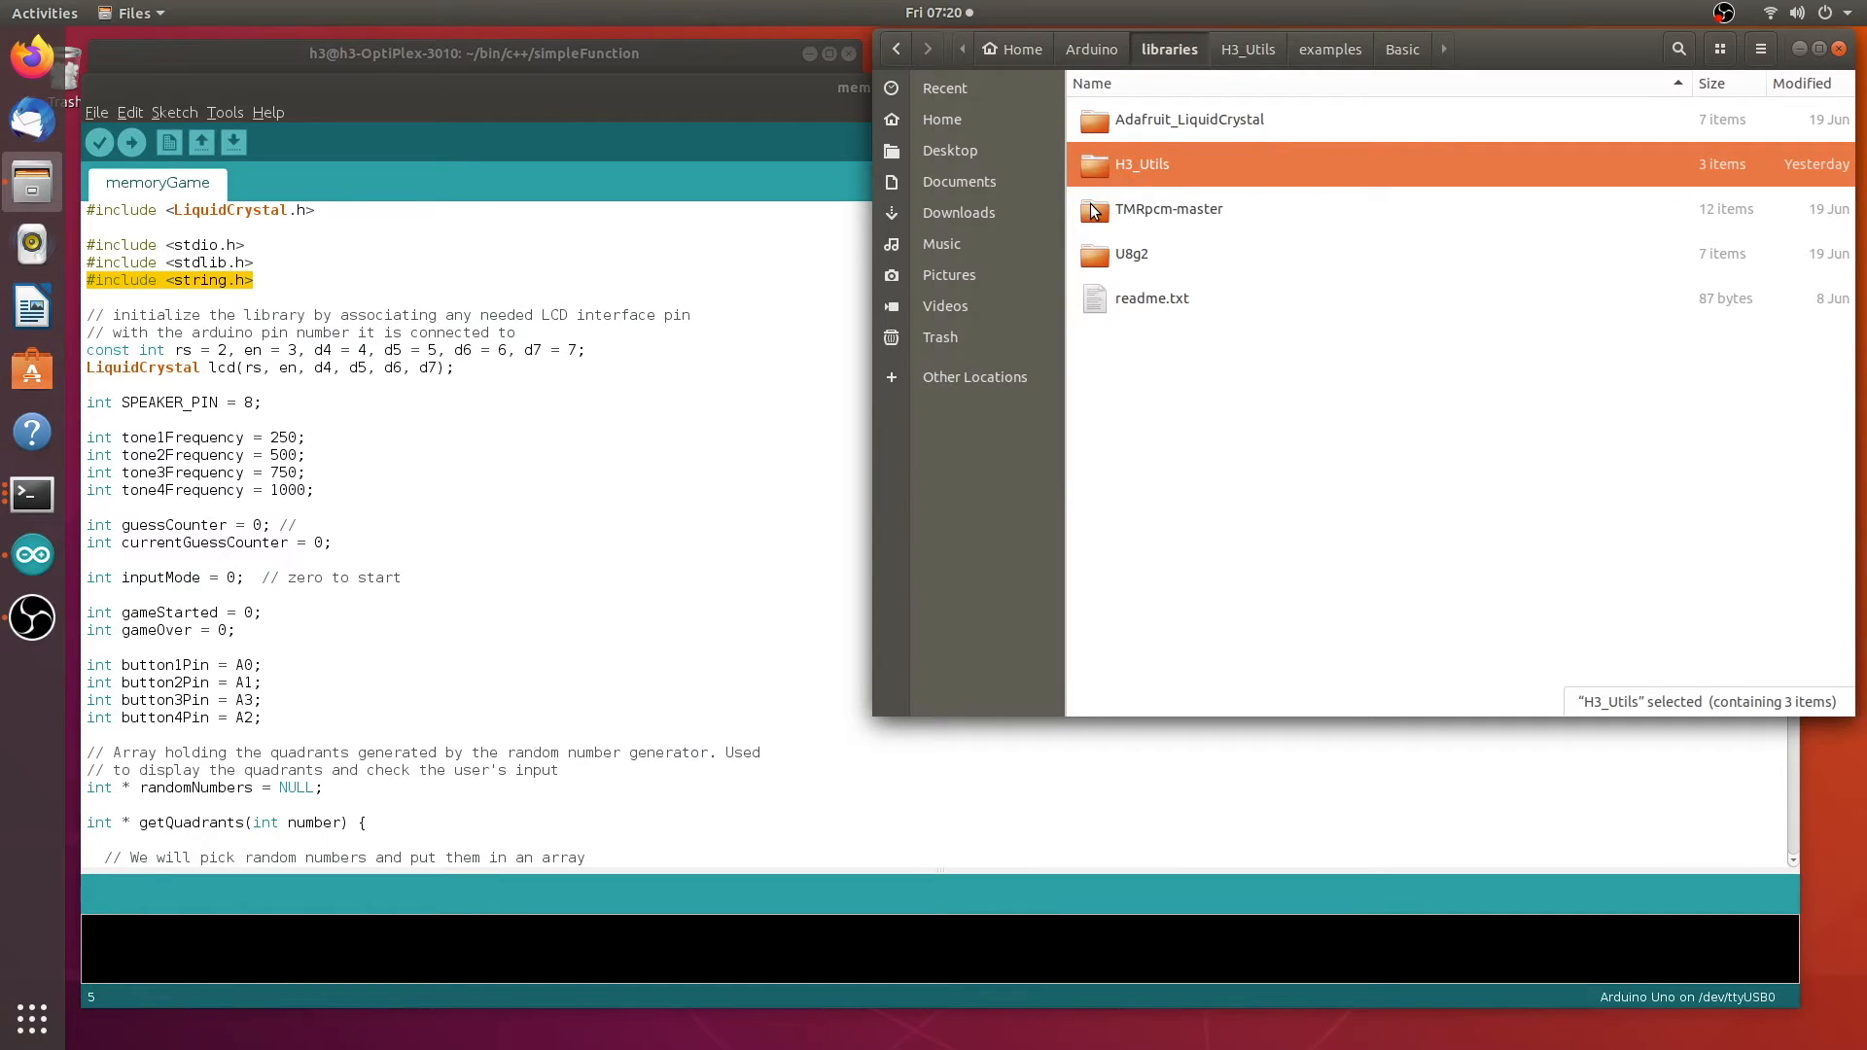
pyautogui.moveTo(1098, 183)
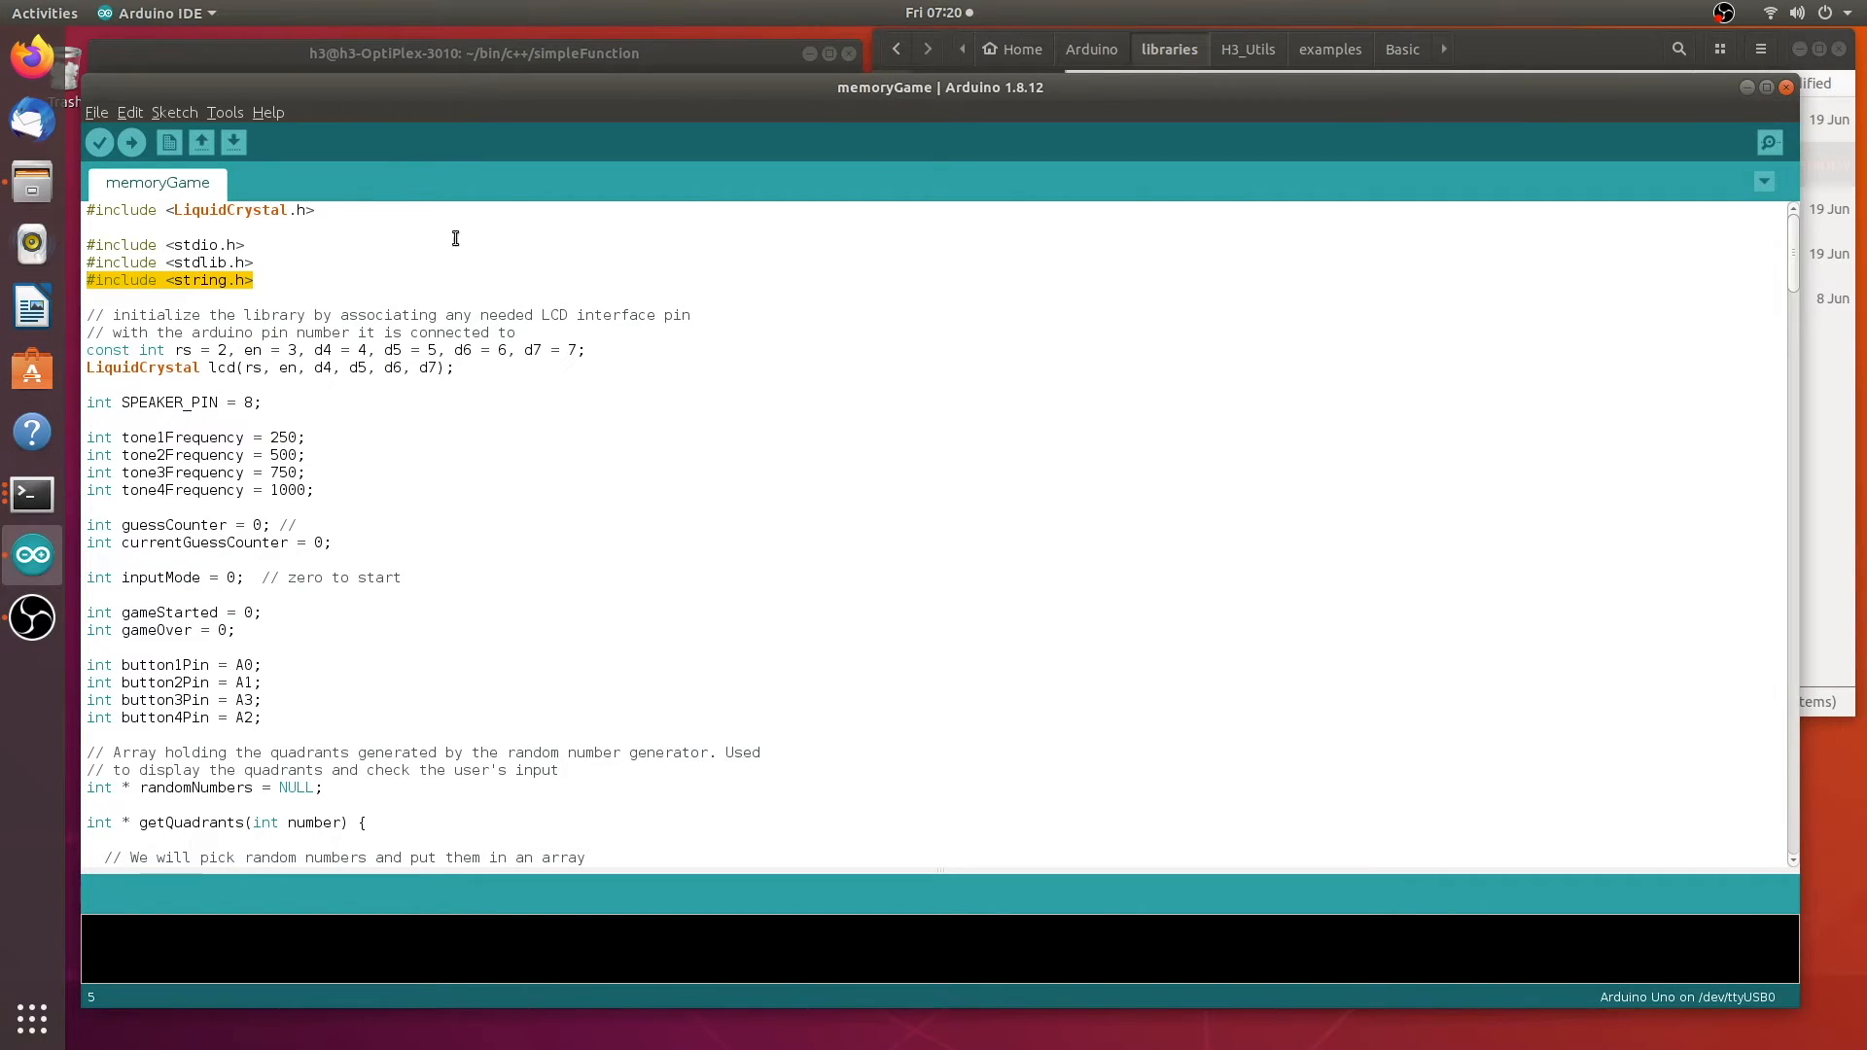
pyautogui.moveTo(113, 121)
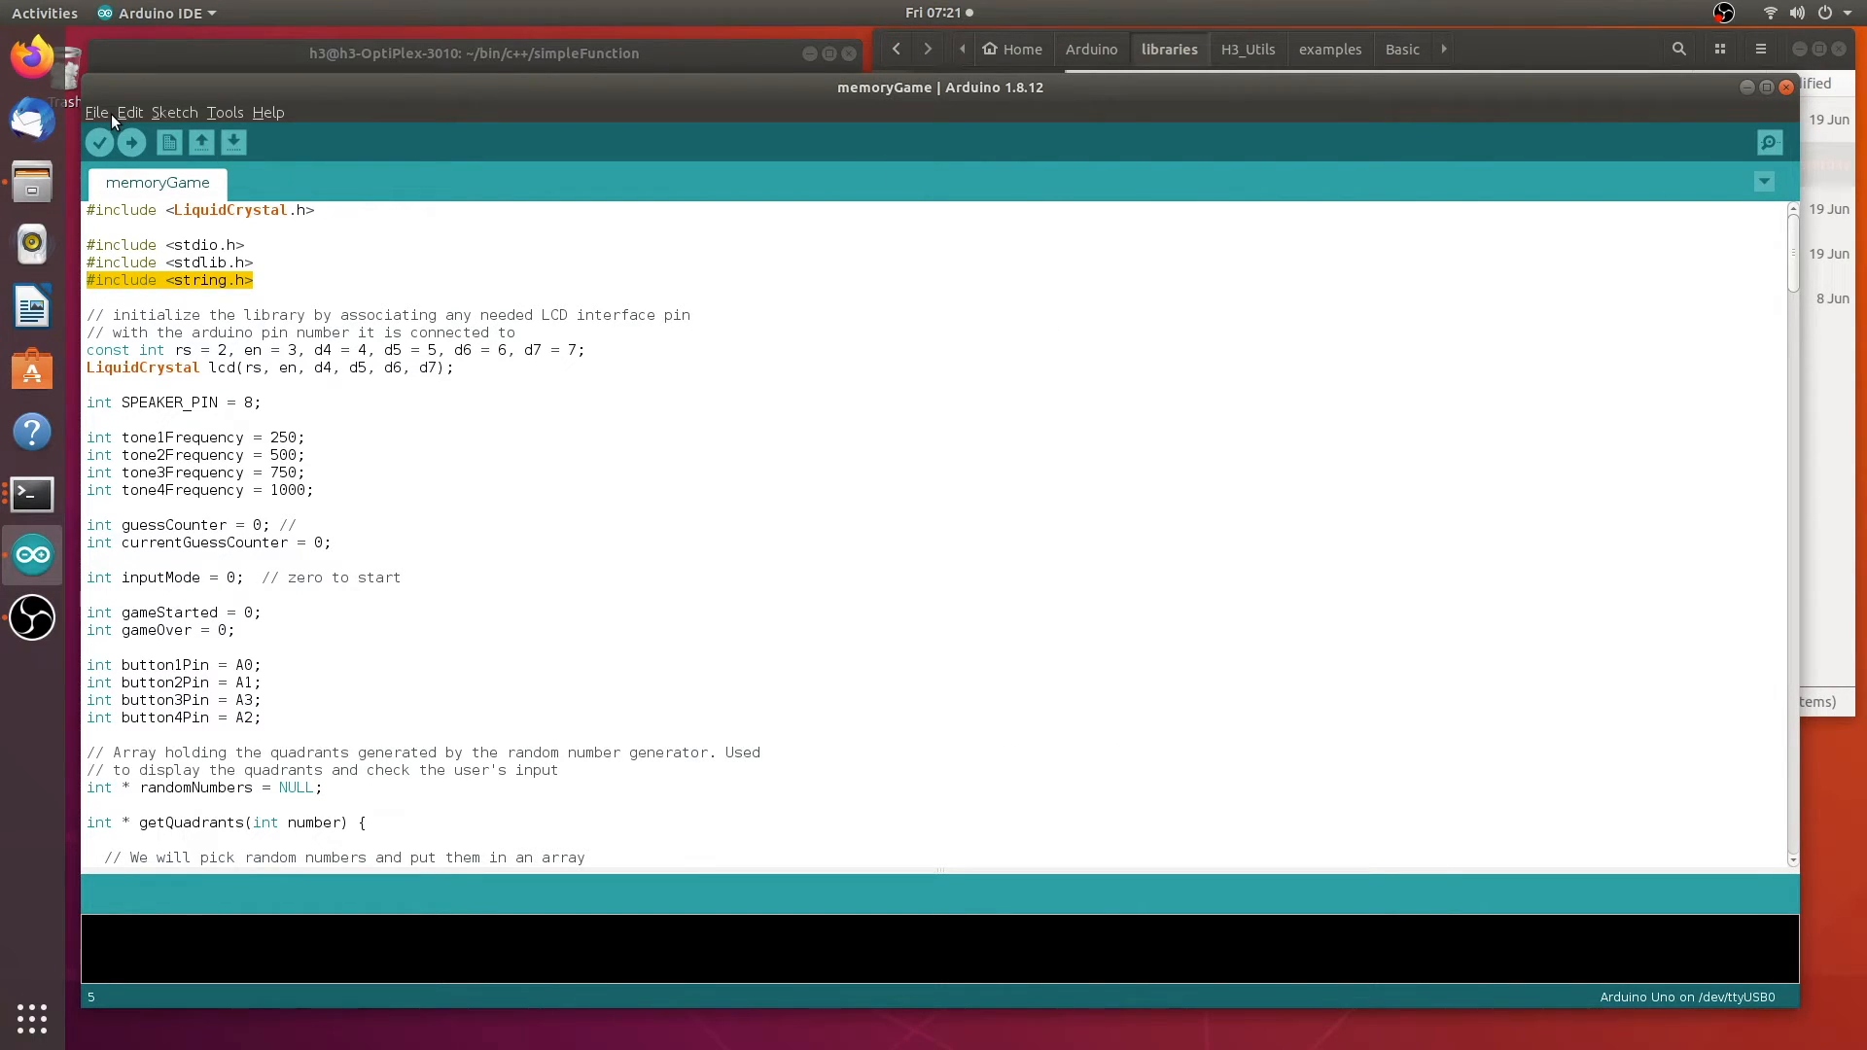
# Open the H3_Utils Basic example sketch and place its window over the memoryGame editor
pyautogui.click(97, 112)
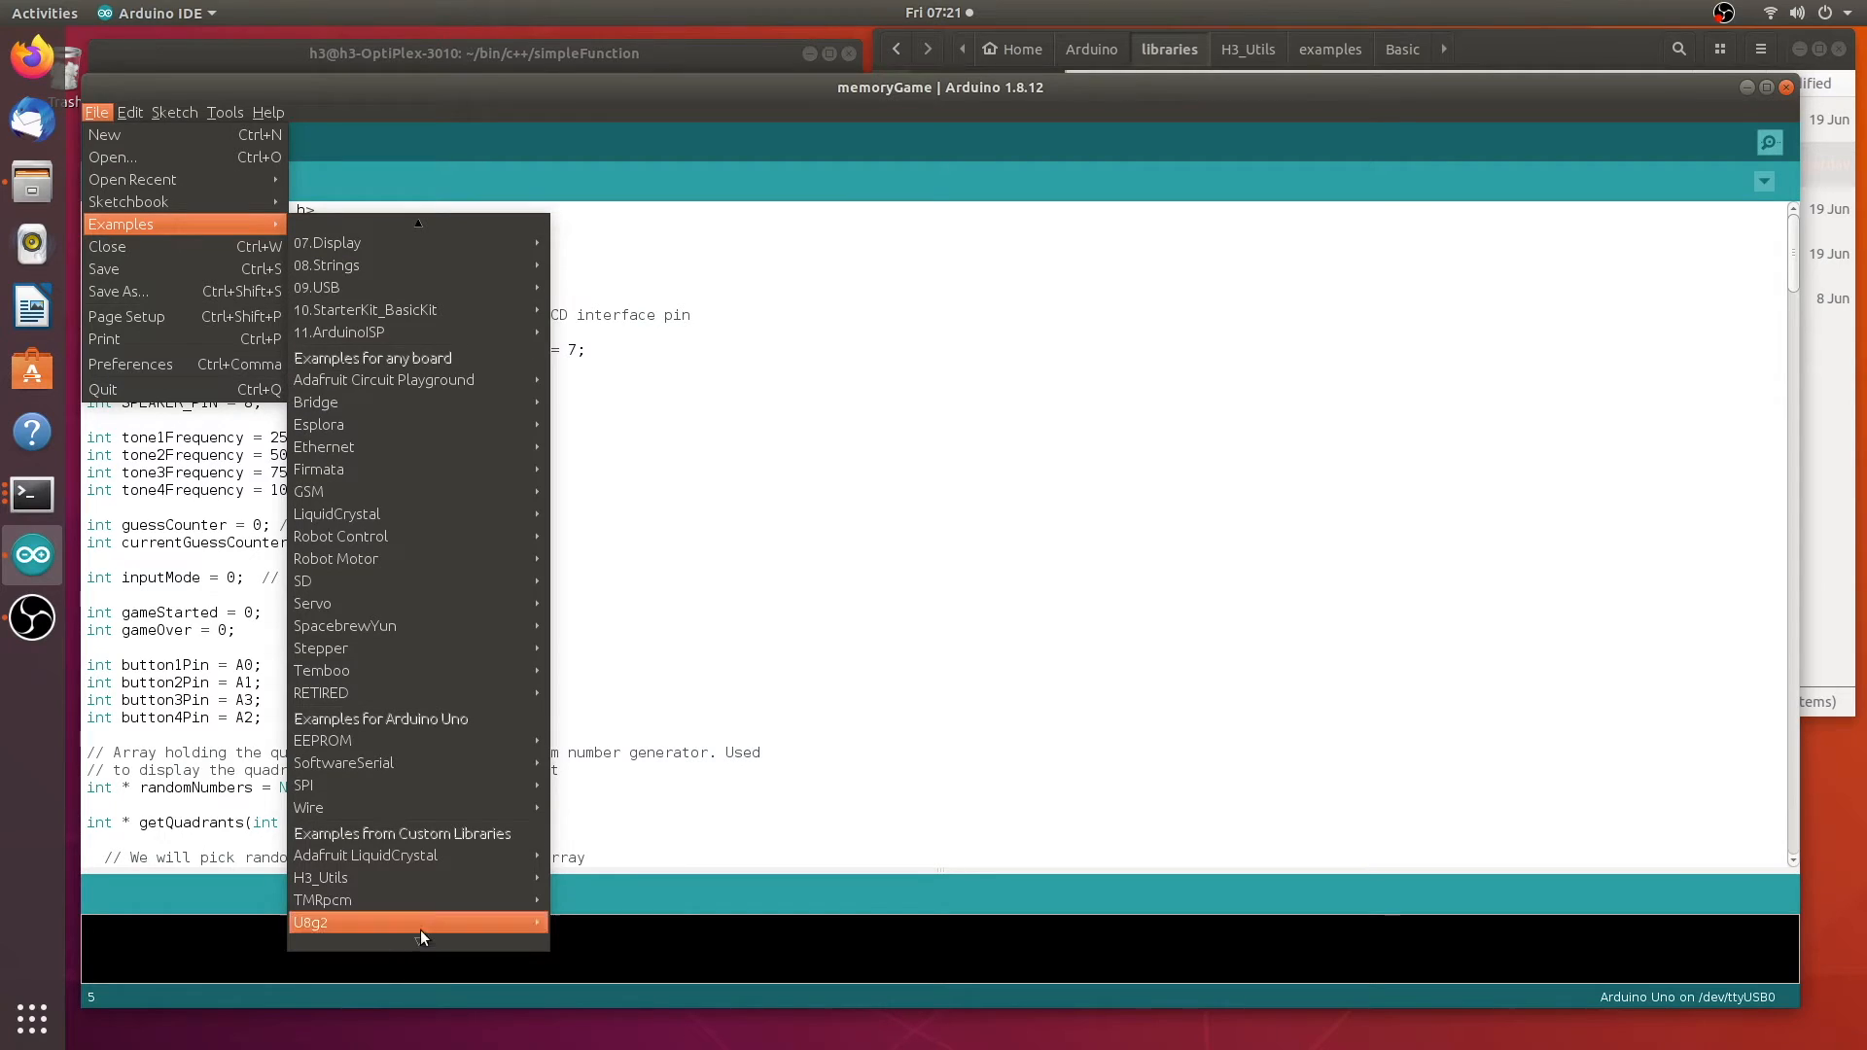
pyautogui.moveTo(334, 877)
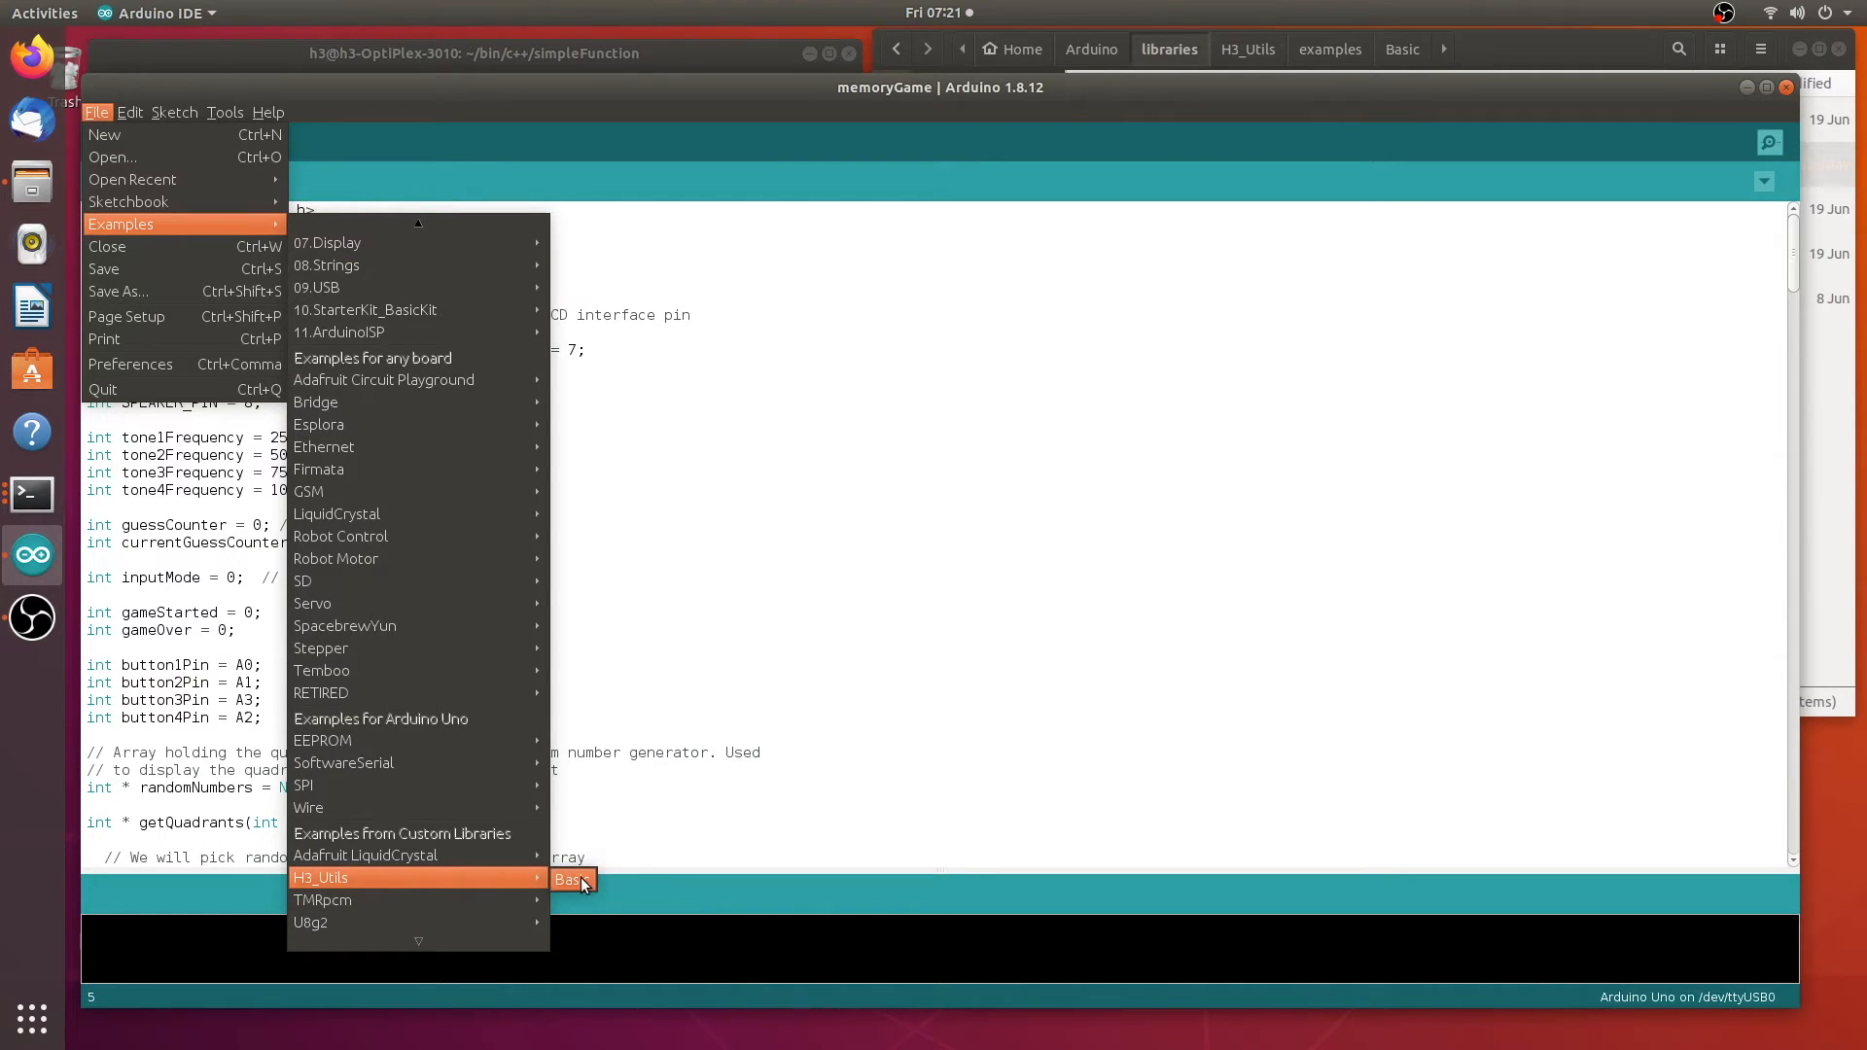
pyautogui.click(572, 879)
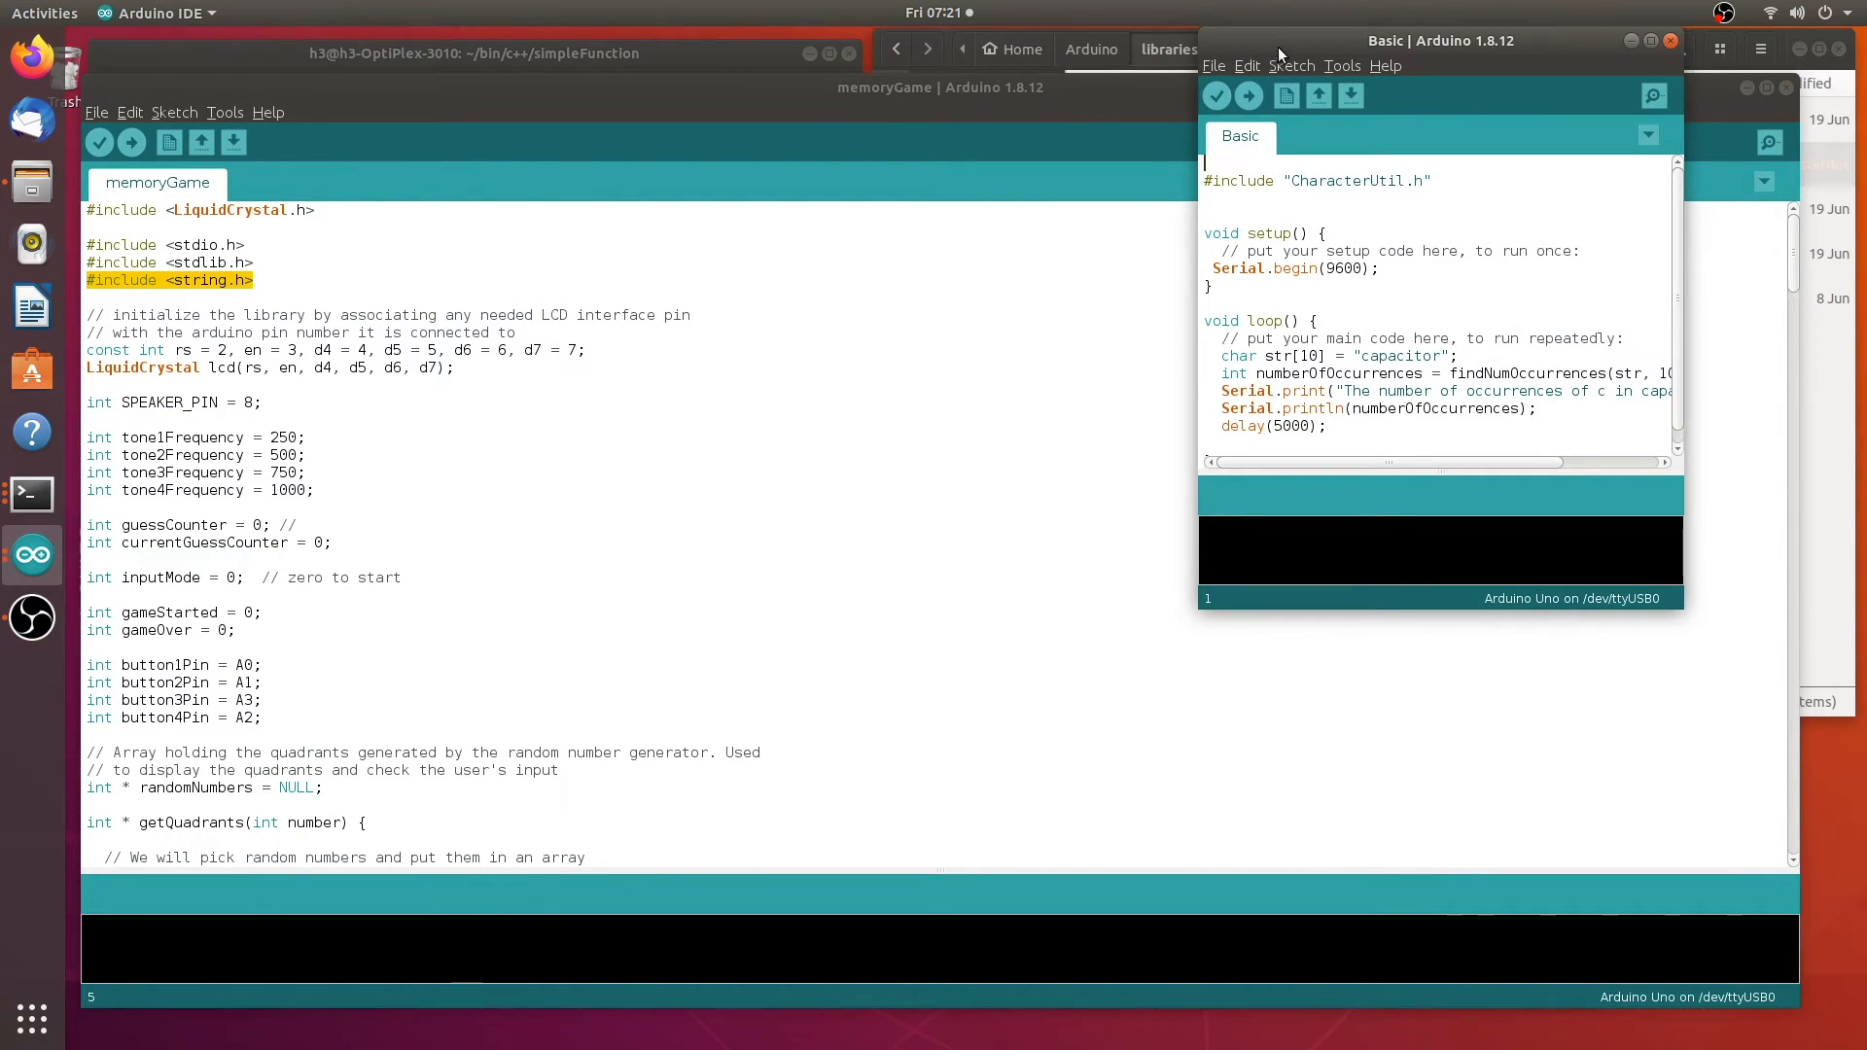
pyautogui.moveTo(1439, 40); pyautogui.dragTo(321, 109)
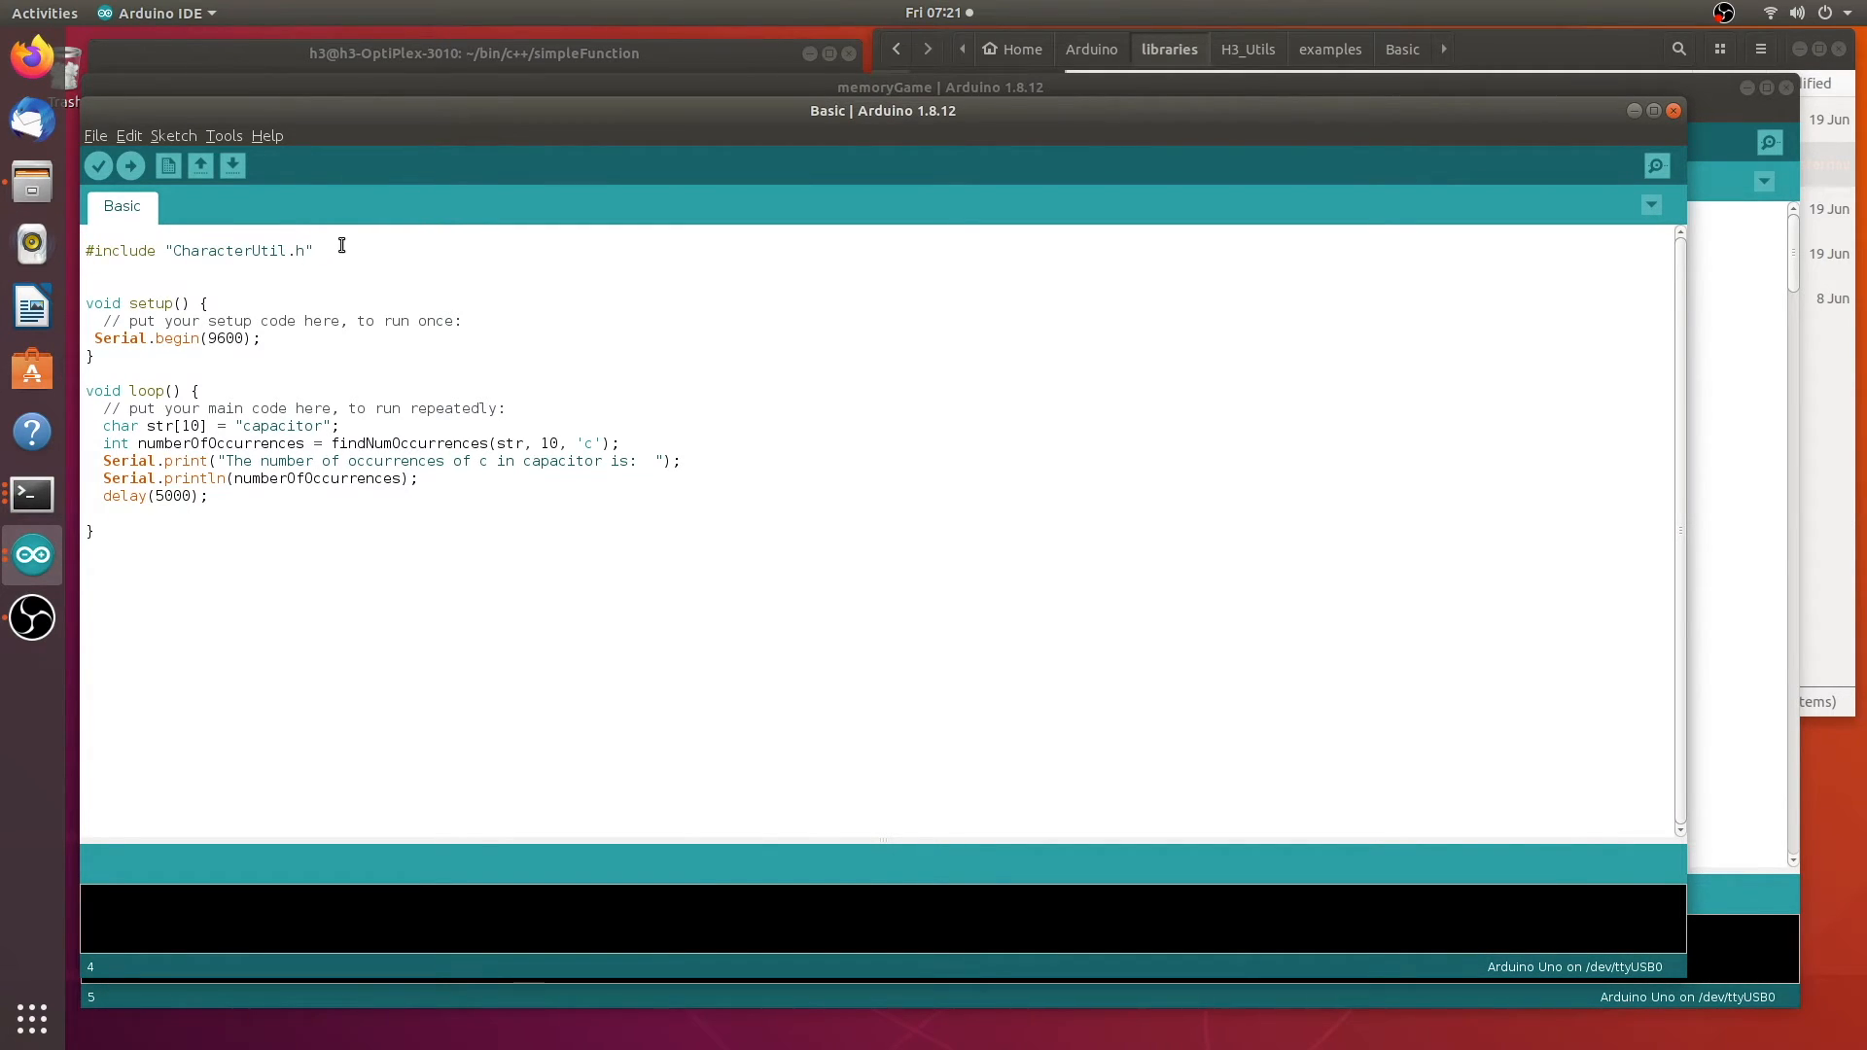
# Replace the quoted include with #include <CharacterUtil.h> via Include Library > H3_Utils
pyautogui.tripleClick(194, 251)
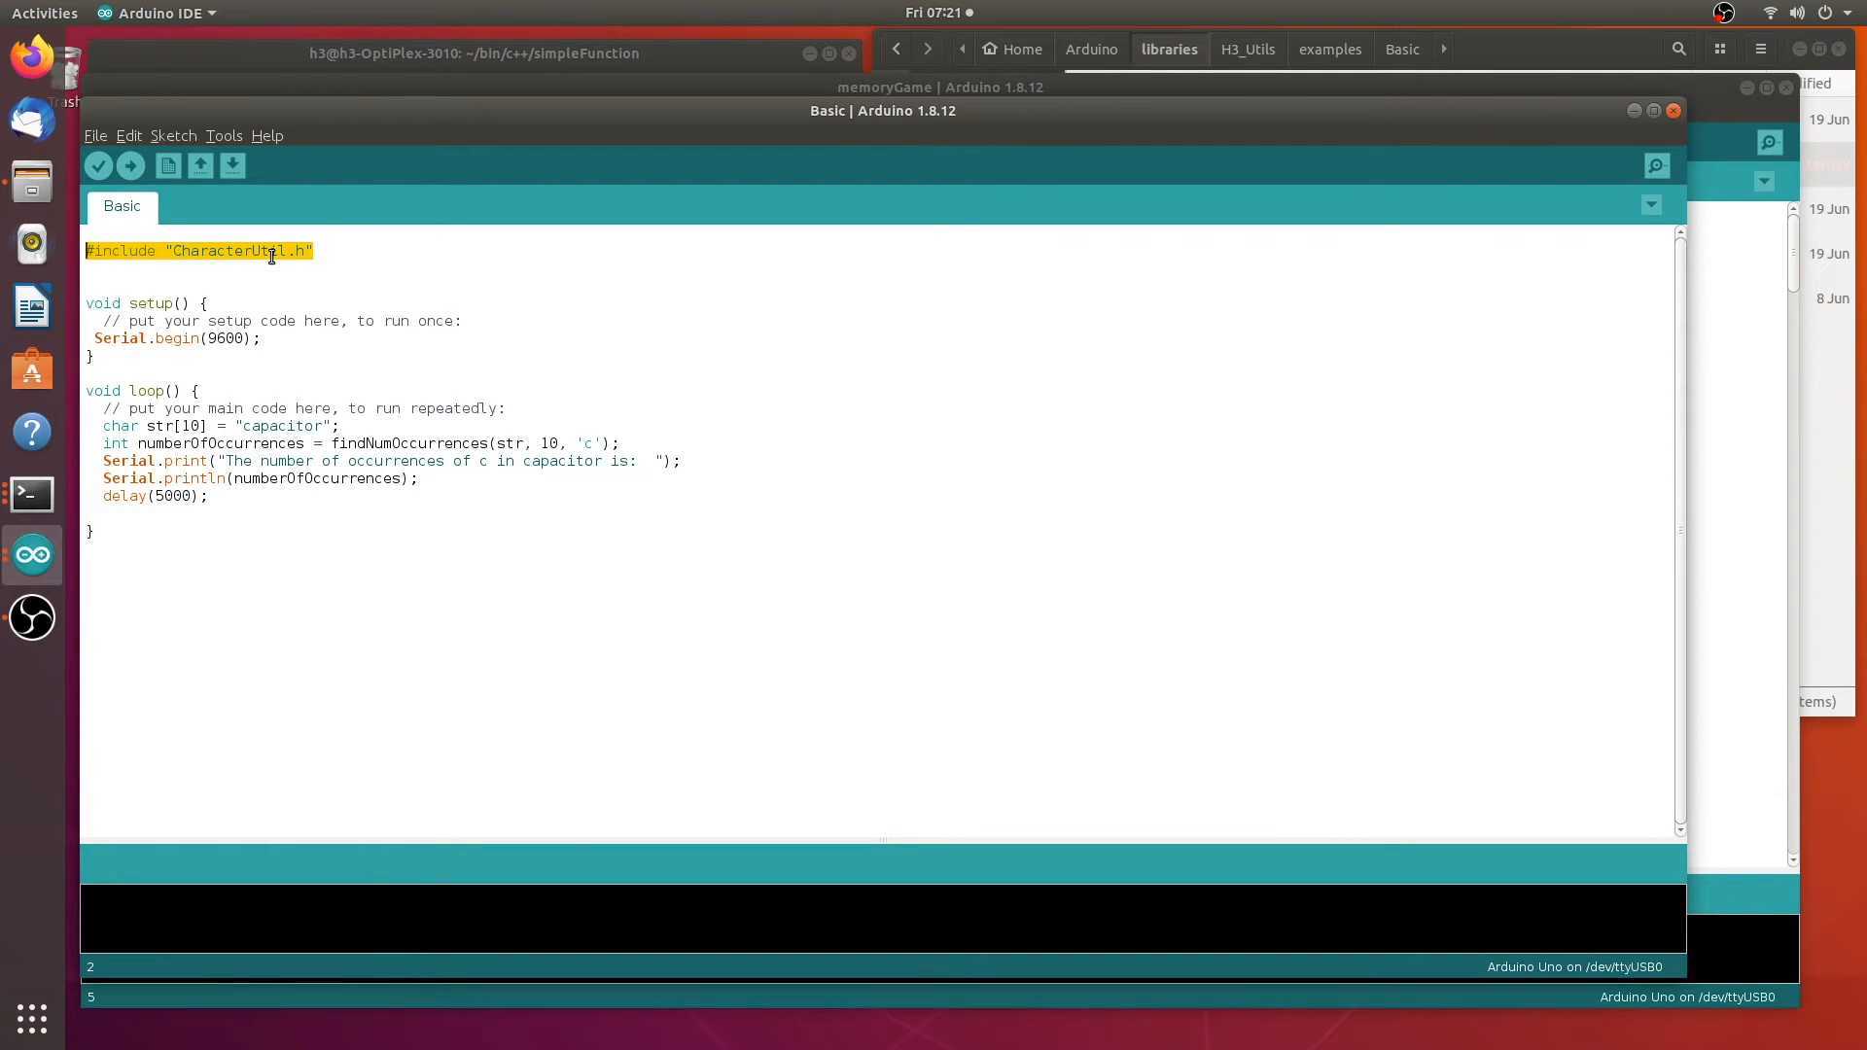
pyautogui.click(173, 136)
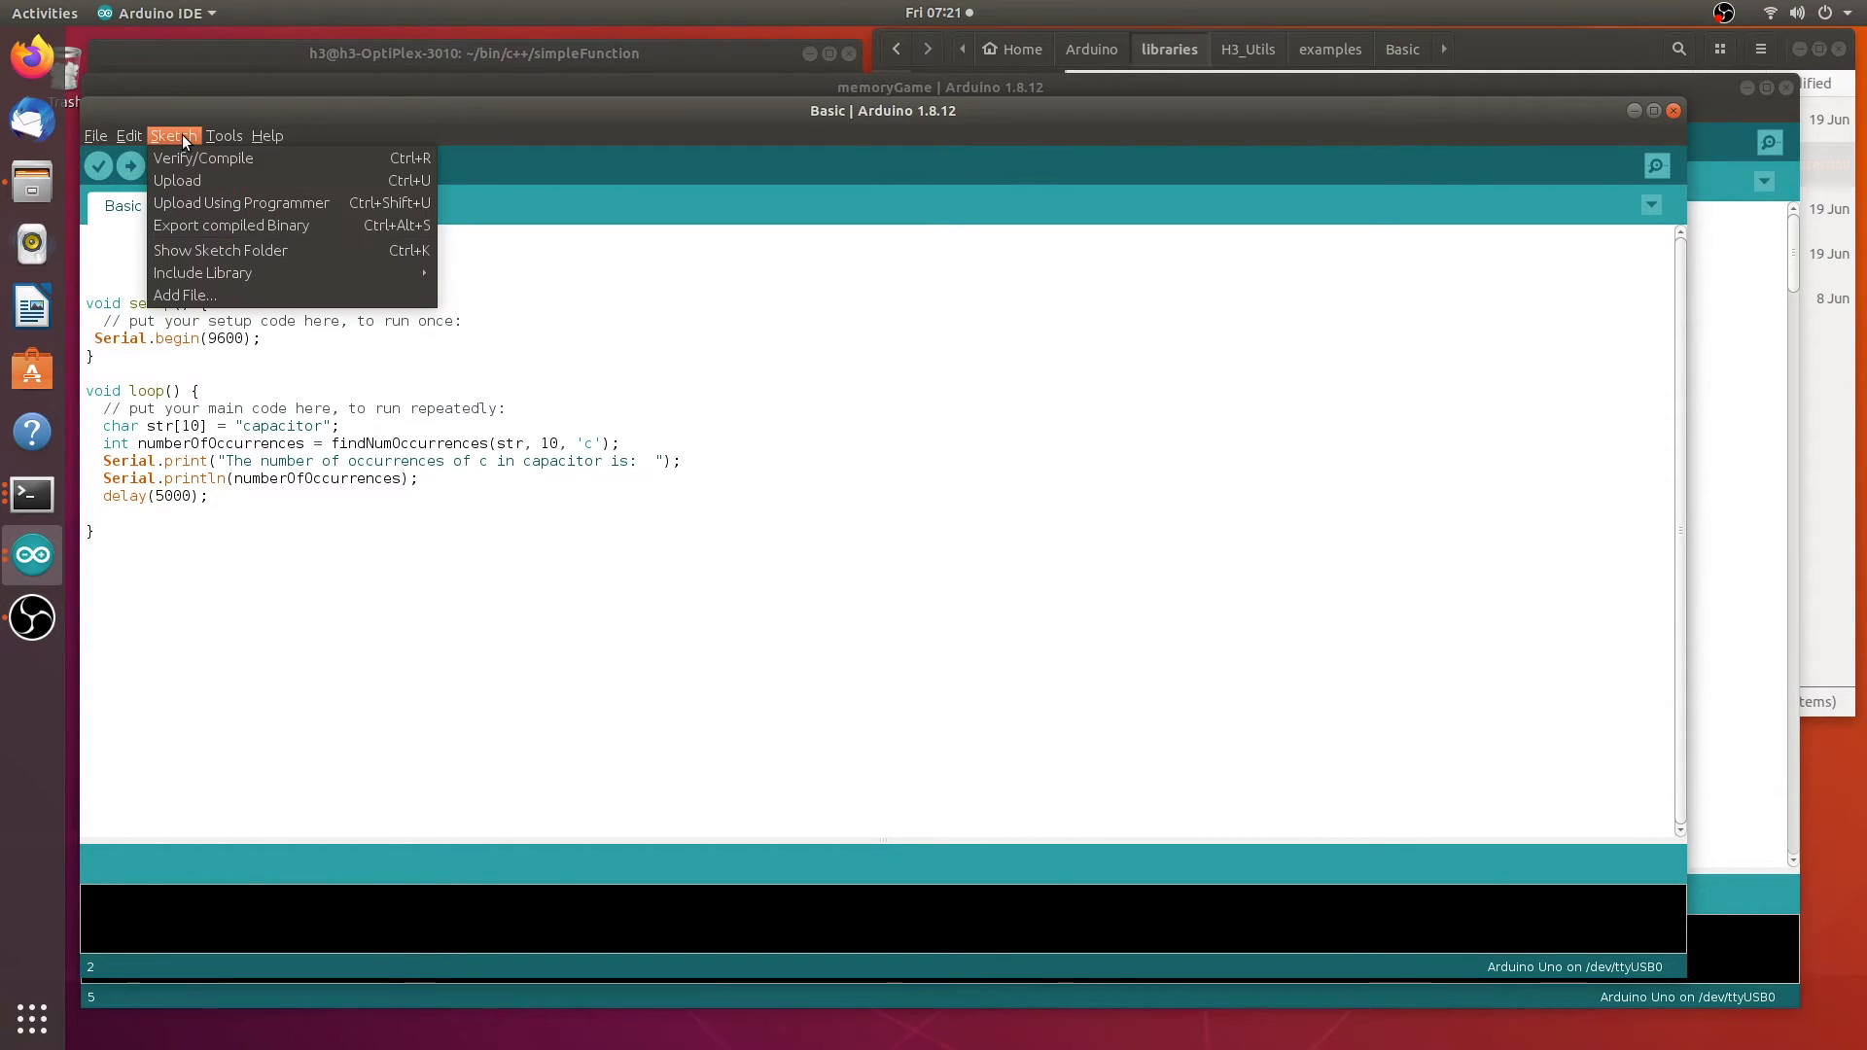
pyautogui.moveTo(203, 272)
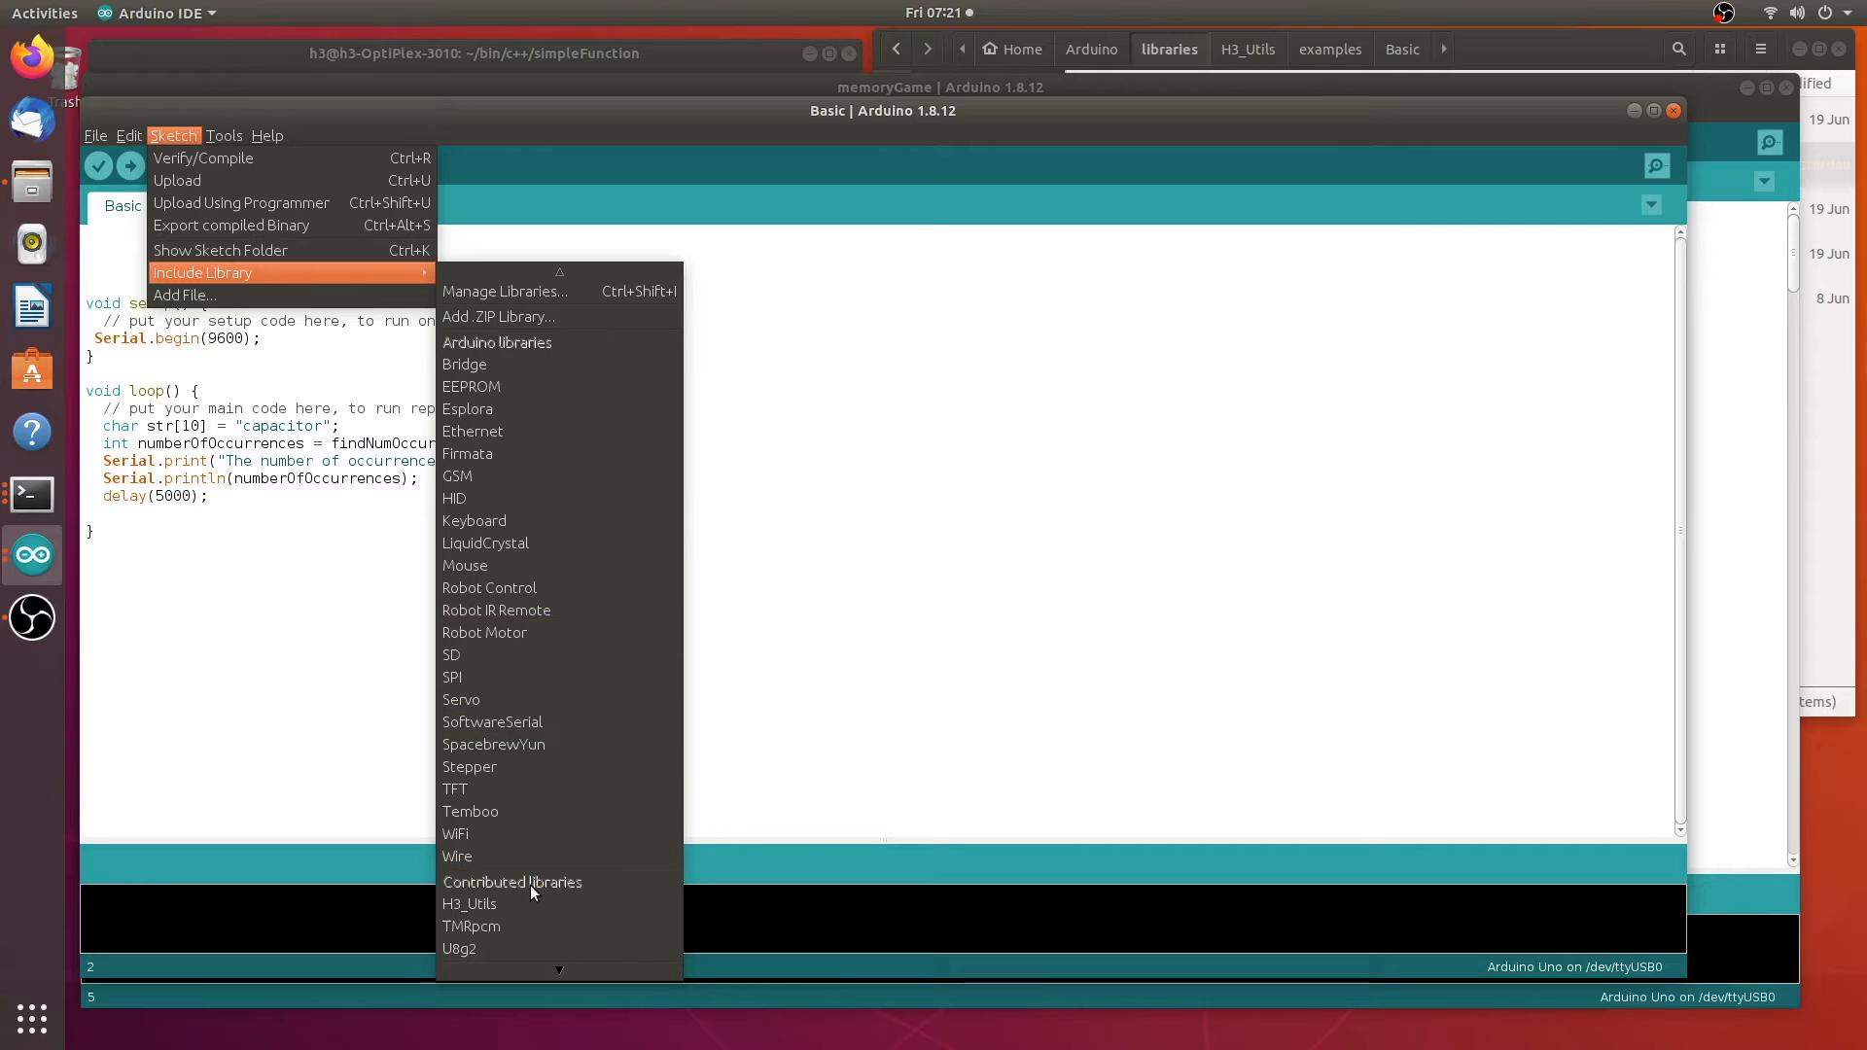
pyautogui.moveTo(560, 844)
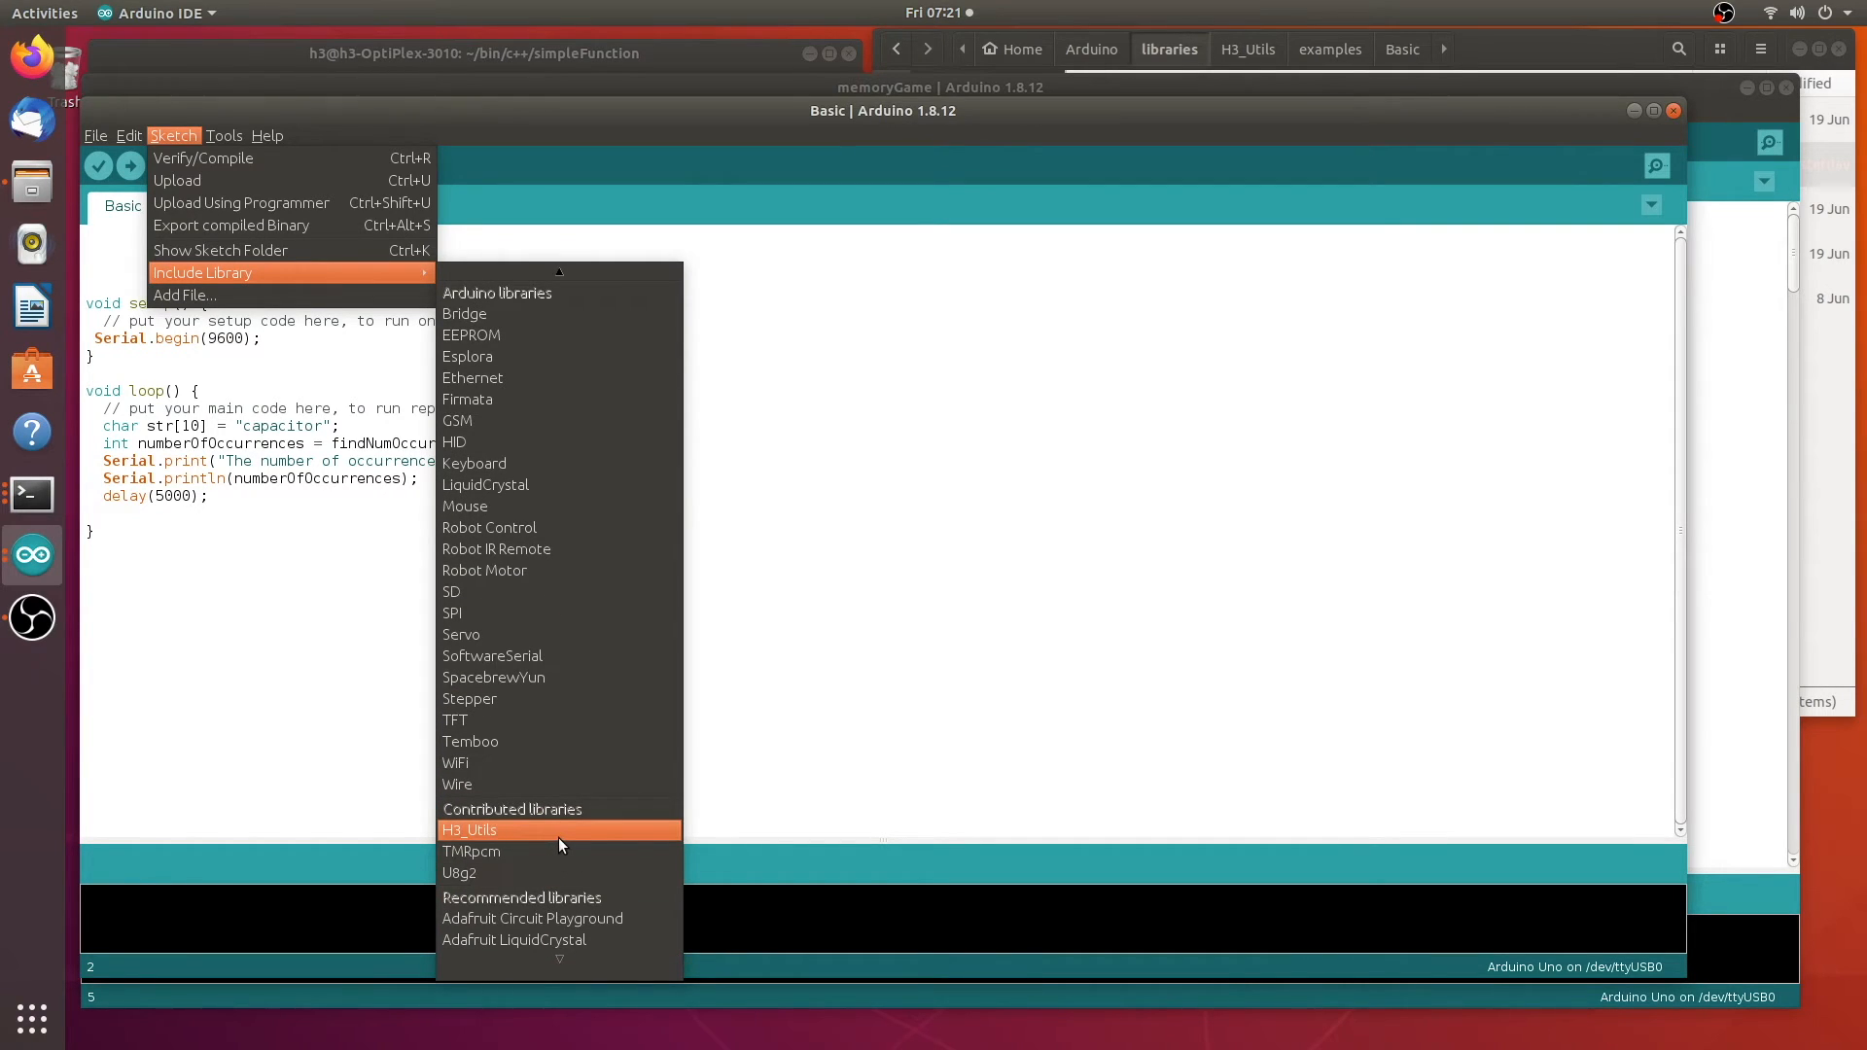
pyautogui.moveTo(556, 840)
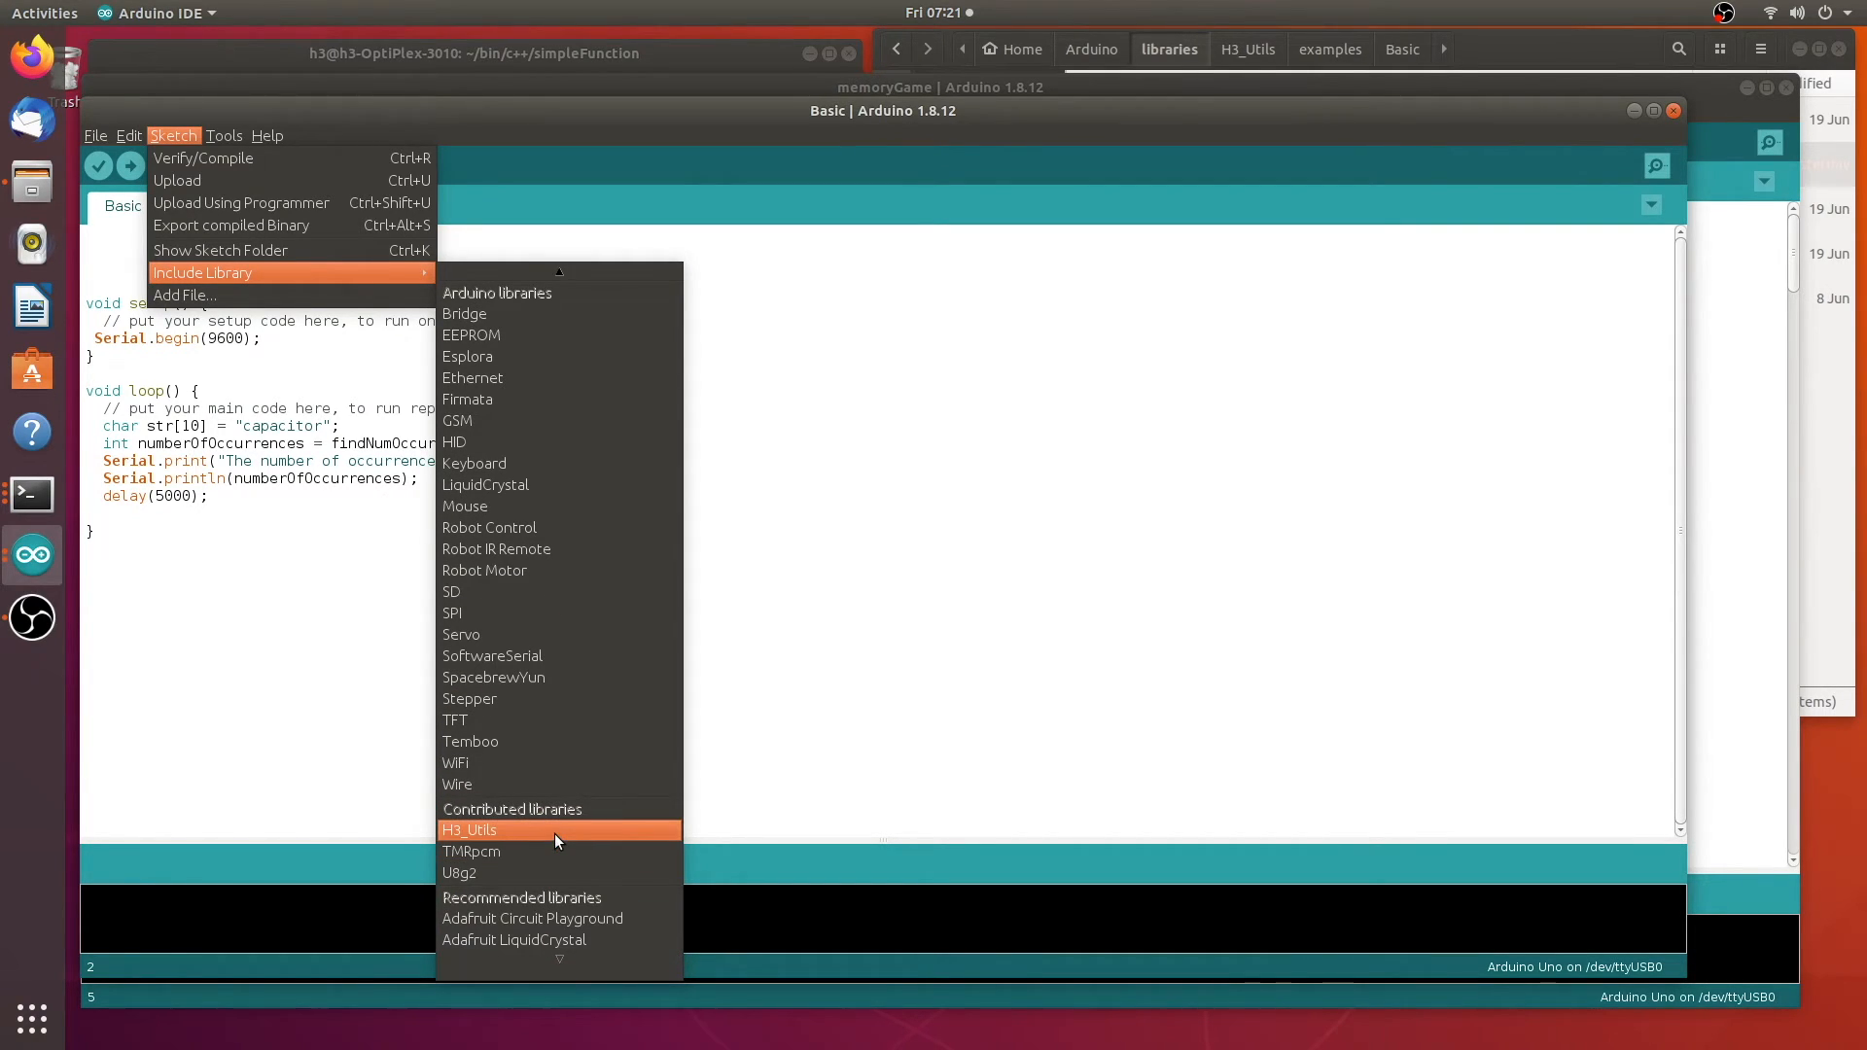
pyautogui.click(468, 828)
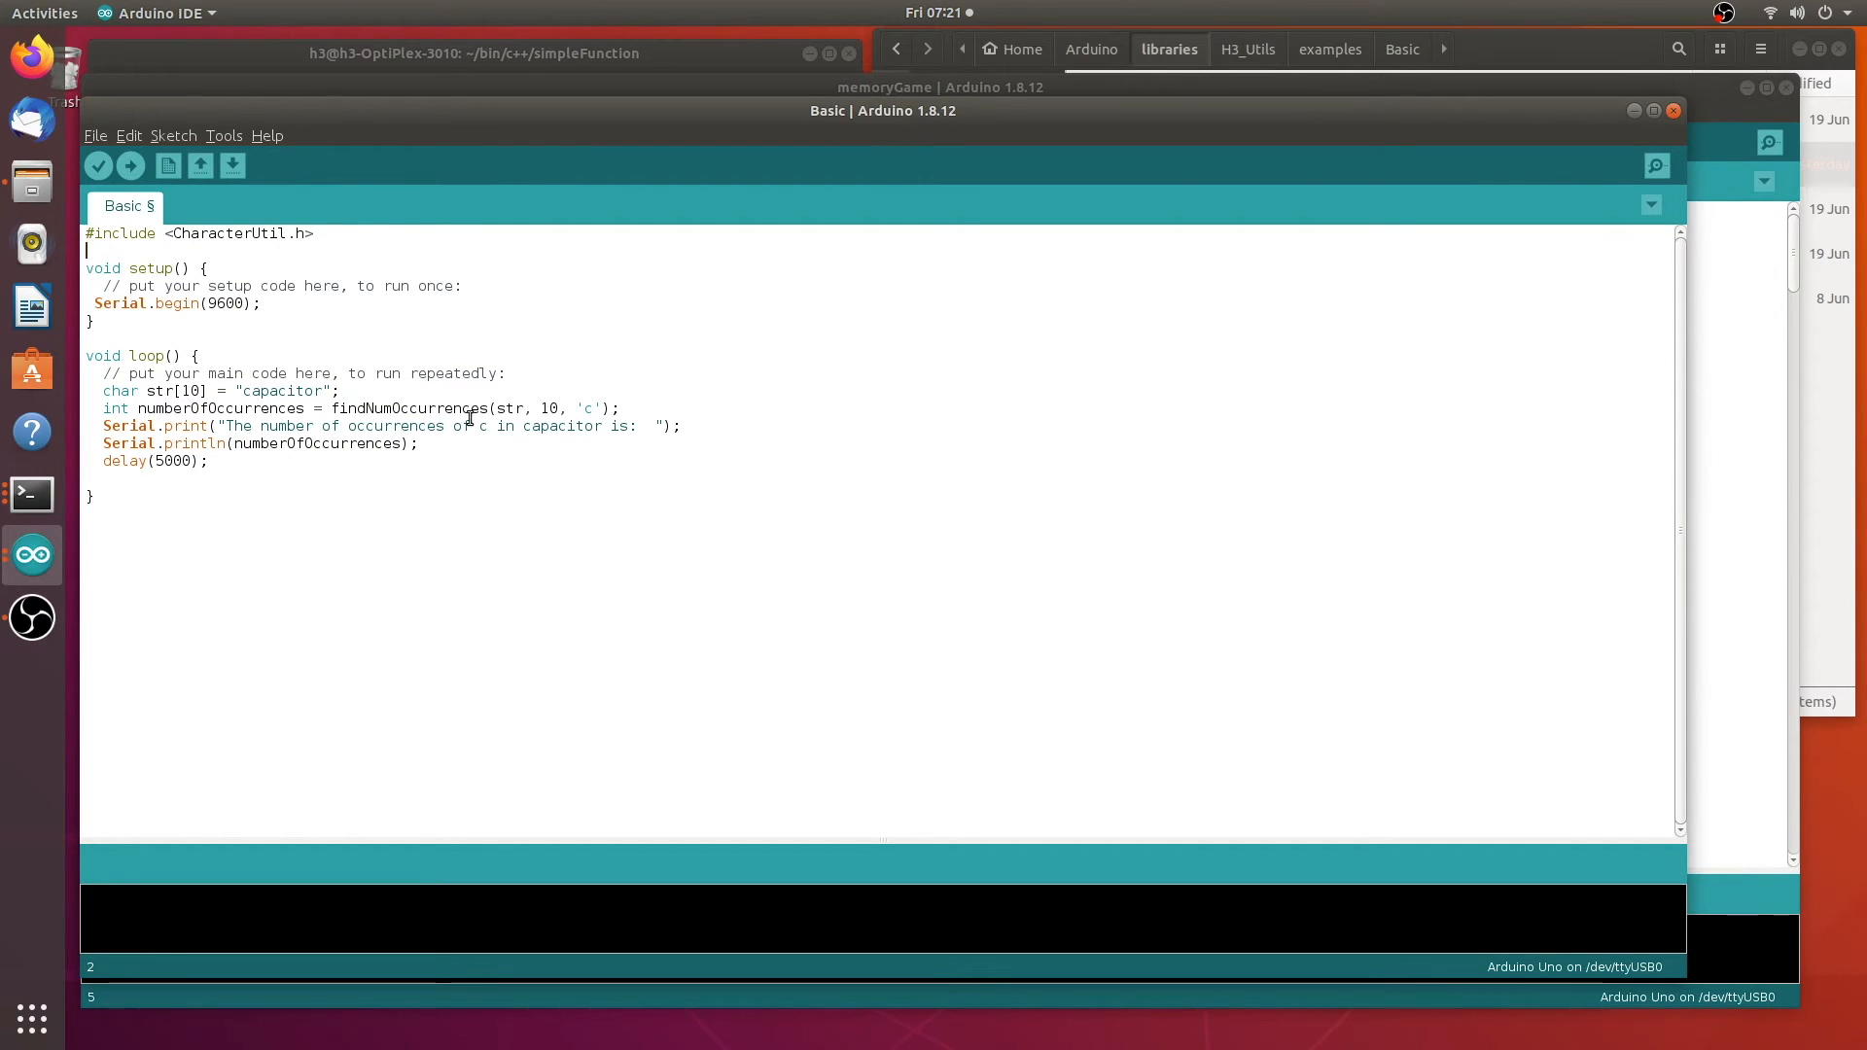
pyautogui.doubleClick(426, 408)
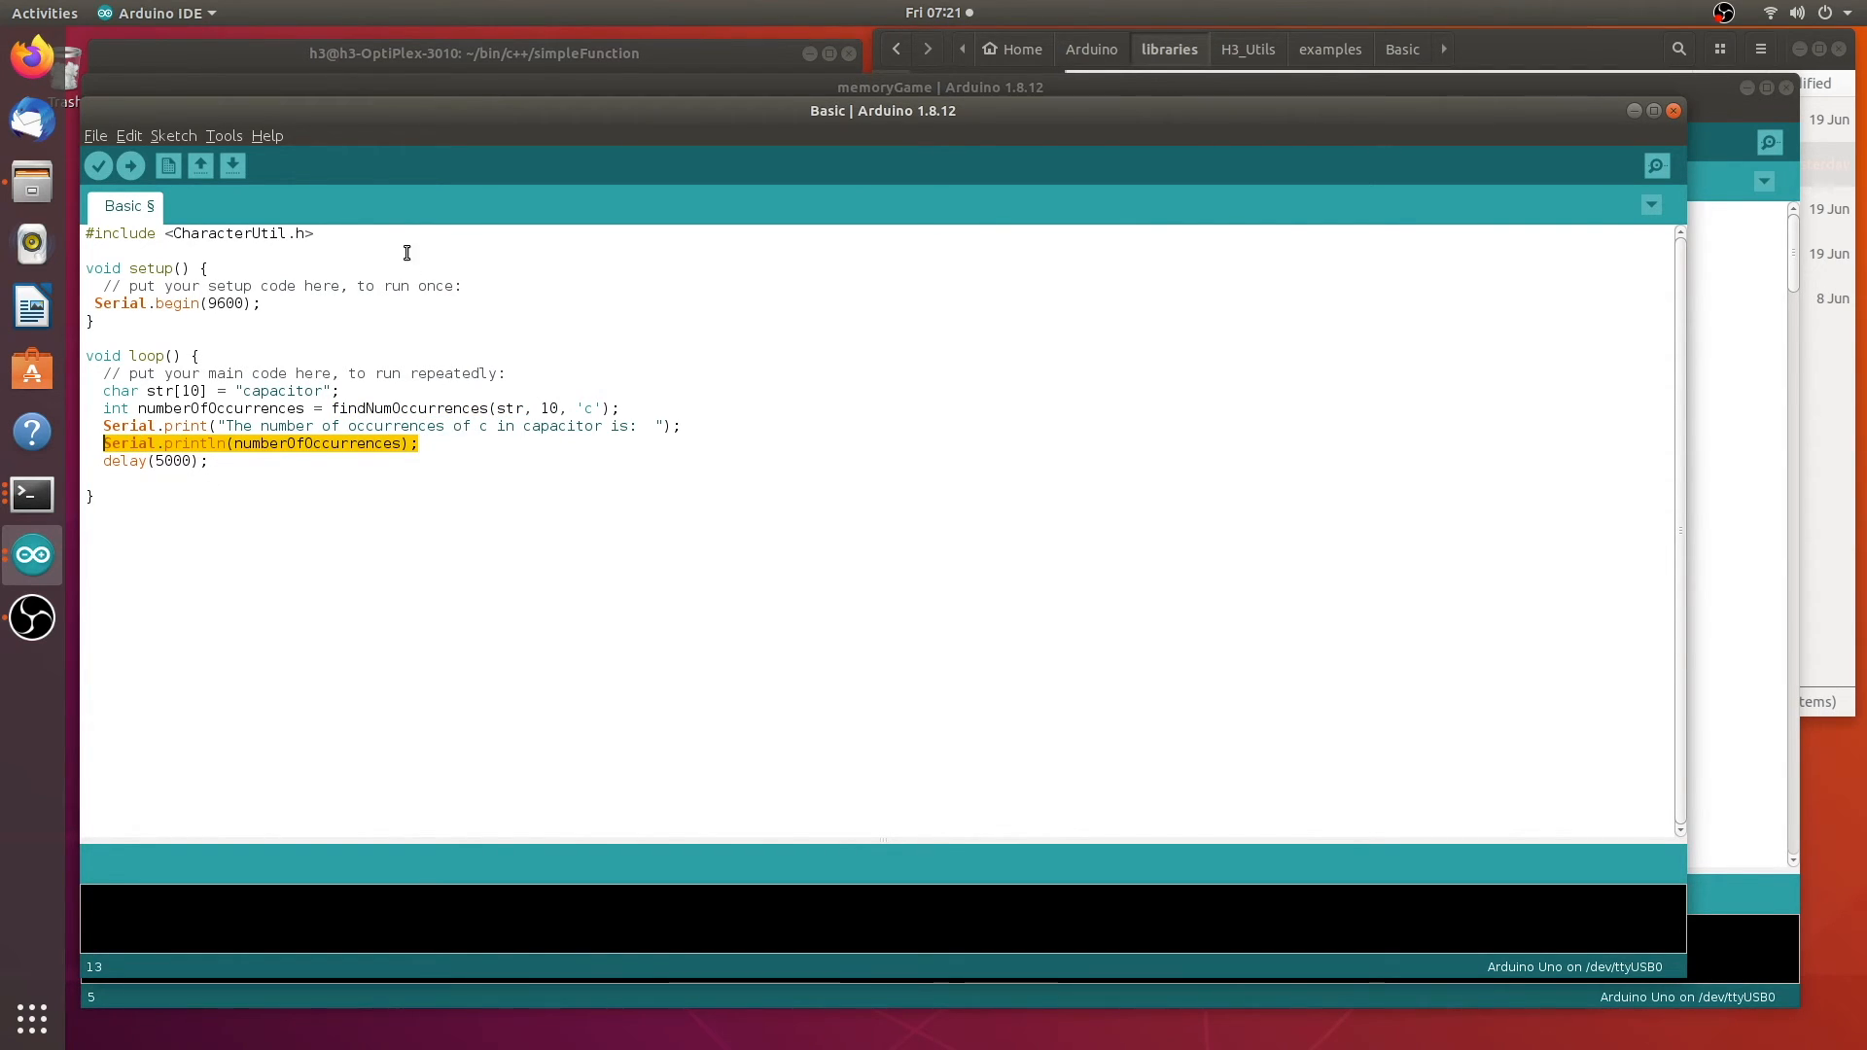
pyautogui.moveTo(126, 173)
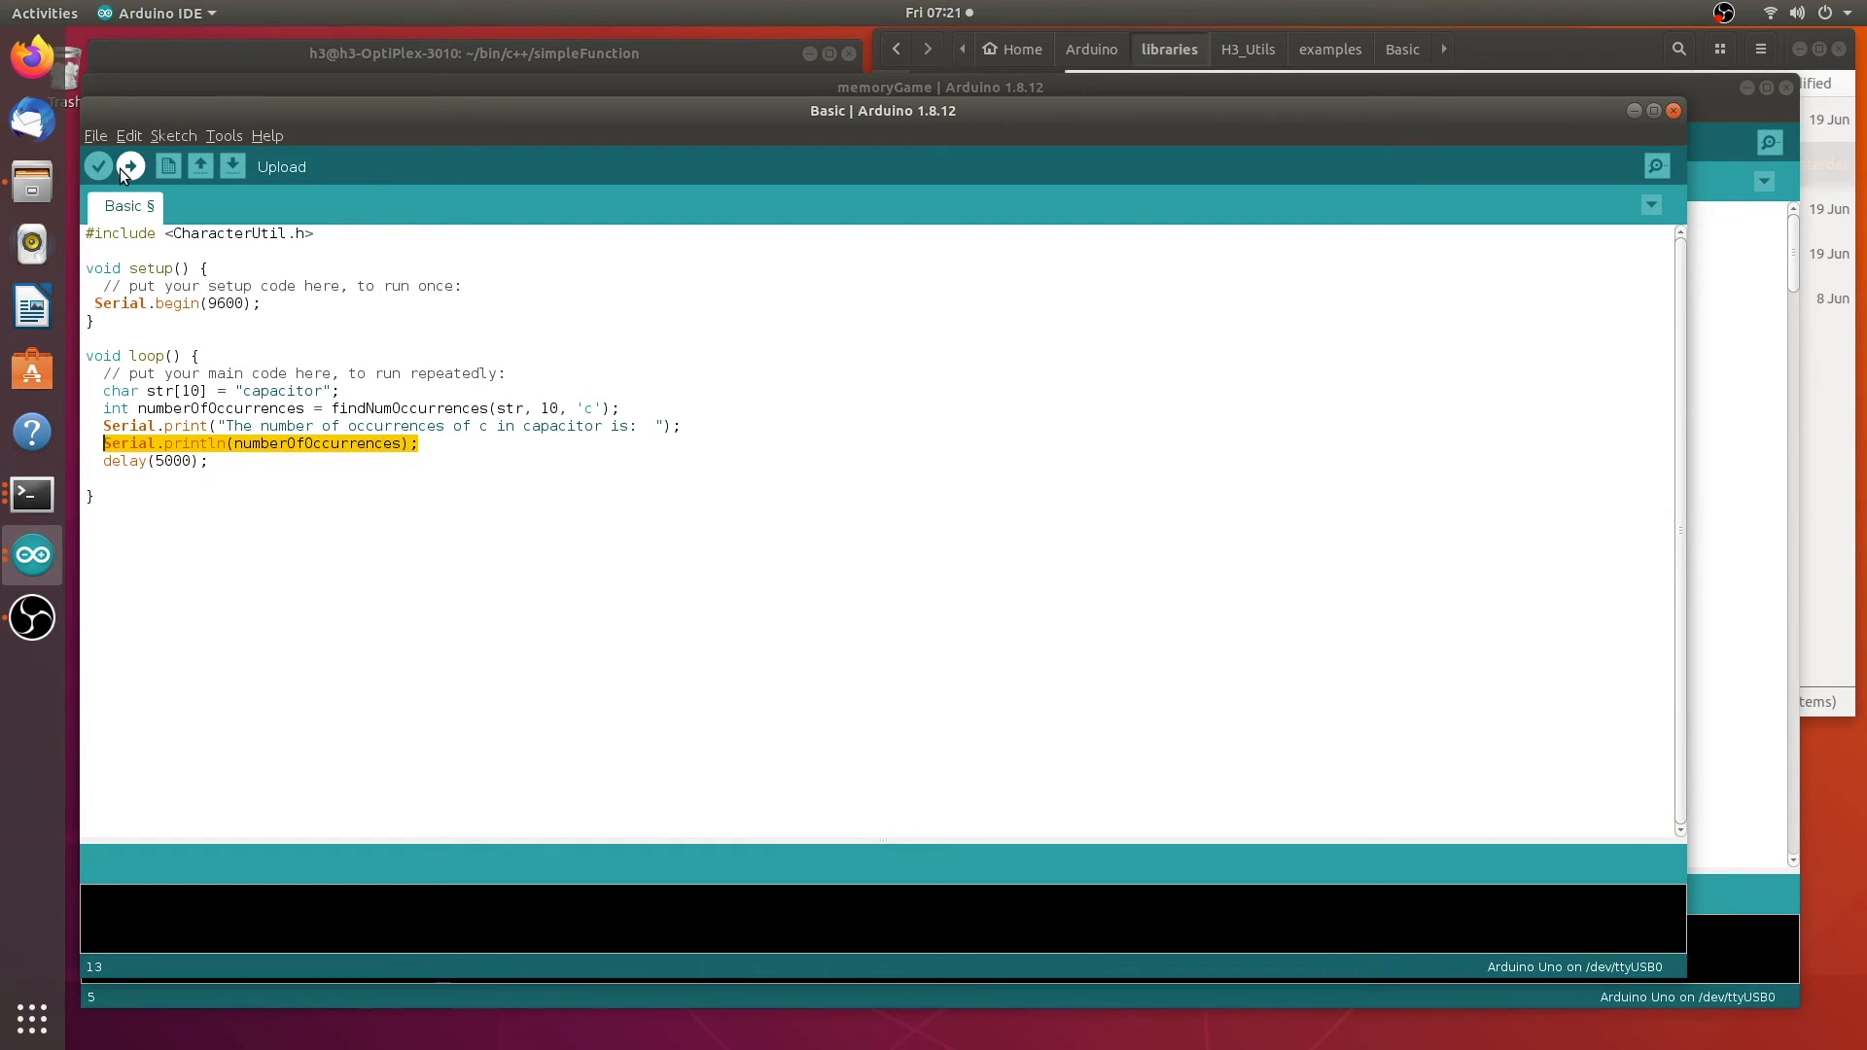
# Upload the Basic sketch and view the serial monitor reporting c occurs 2 times in capacitor
pyautogui.click(132, 165)
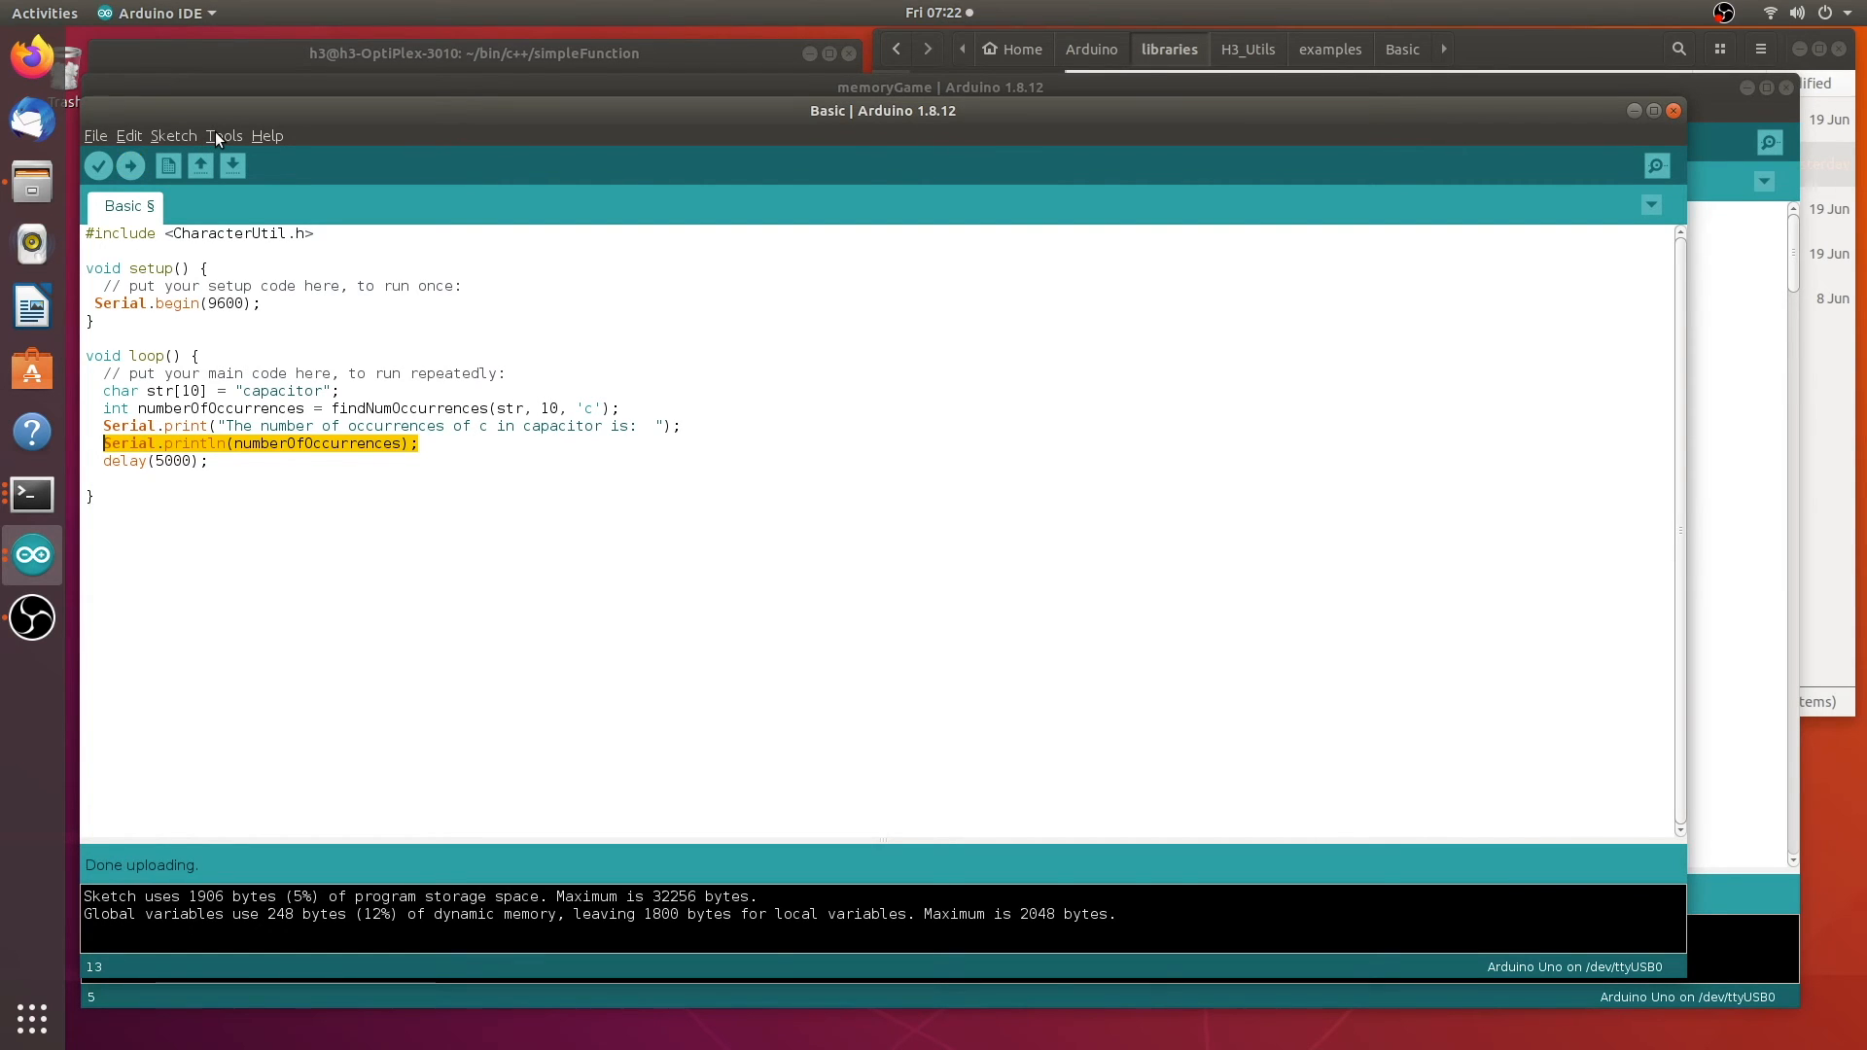
pyautogui.click(226, 136)
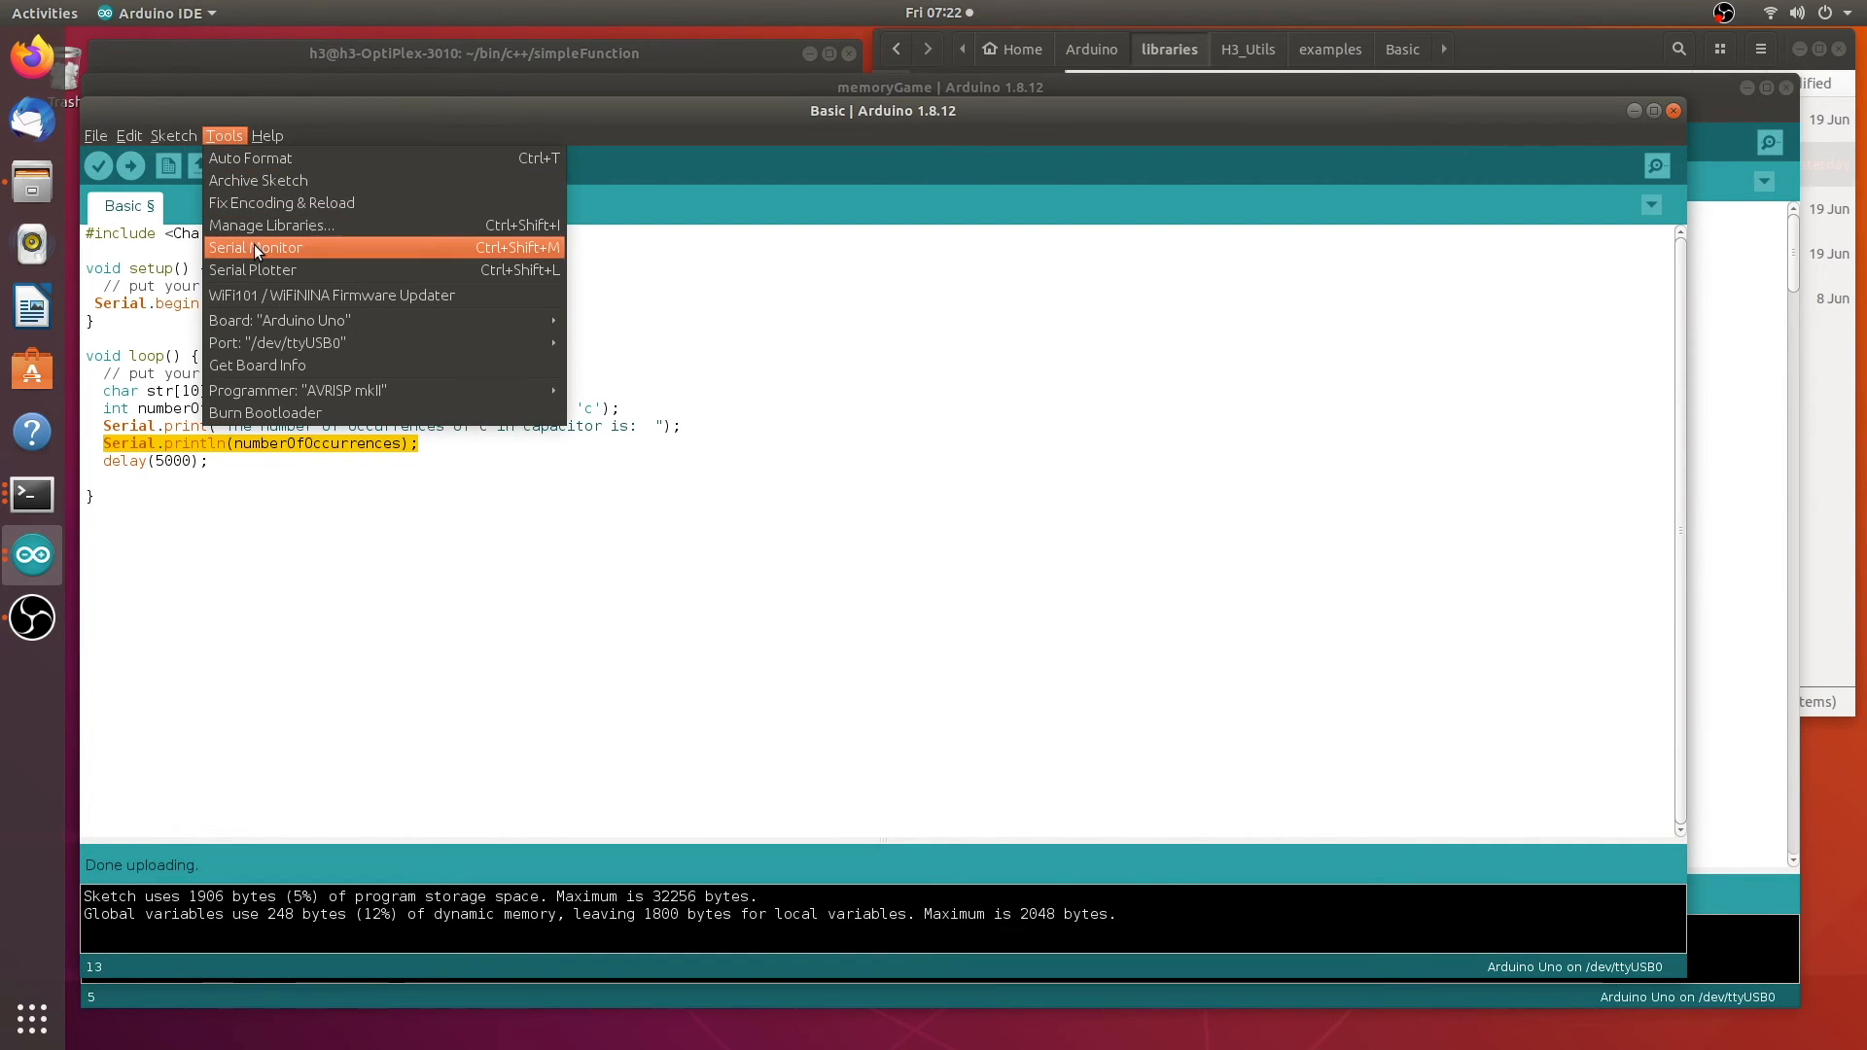
pyautogui.click(249, 247)
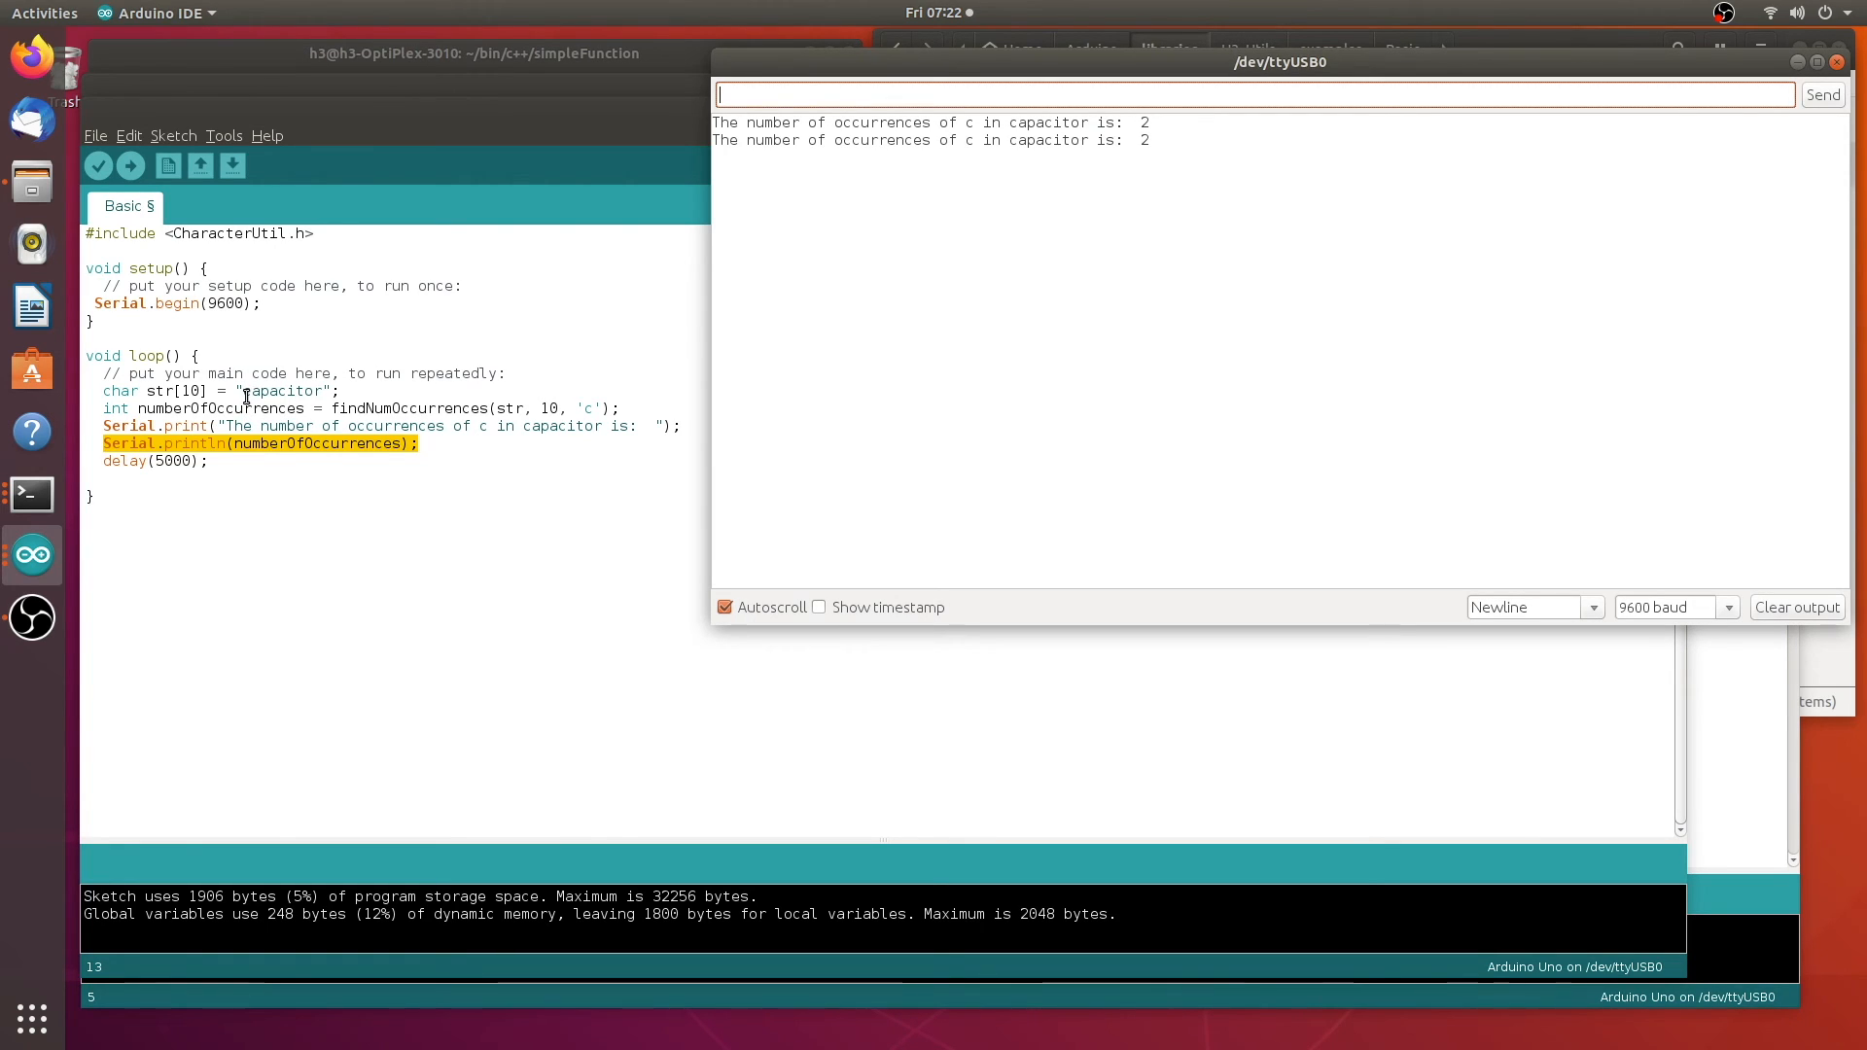
pyautogui.moveTo(1073, 257)
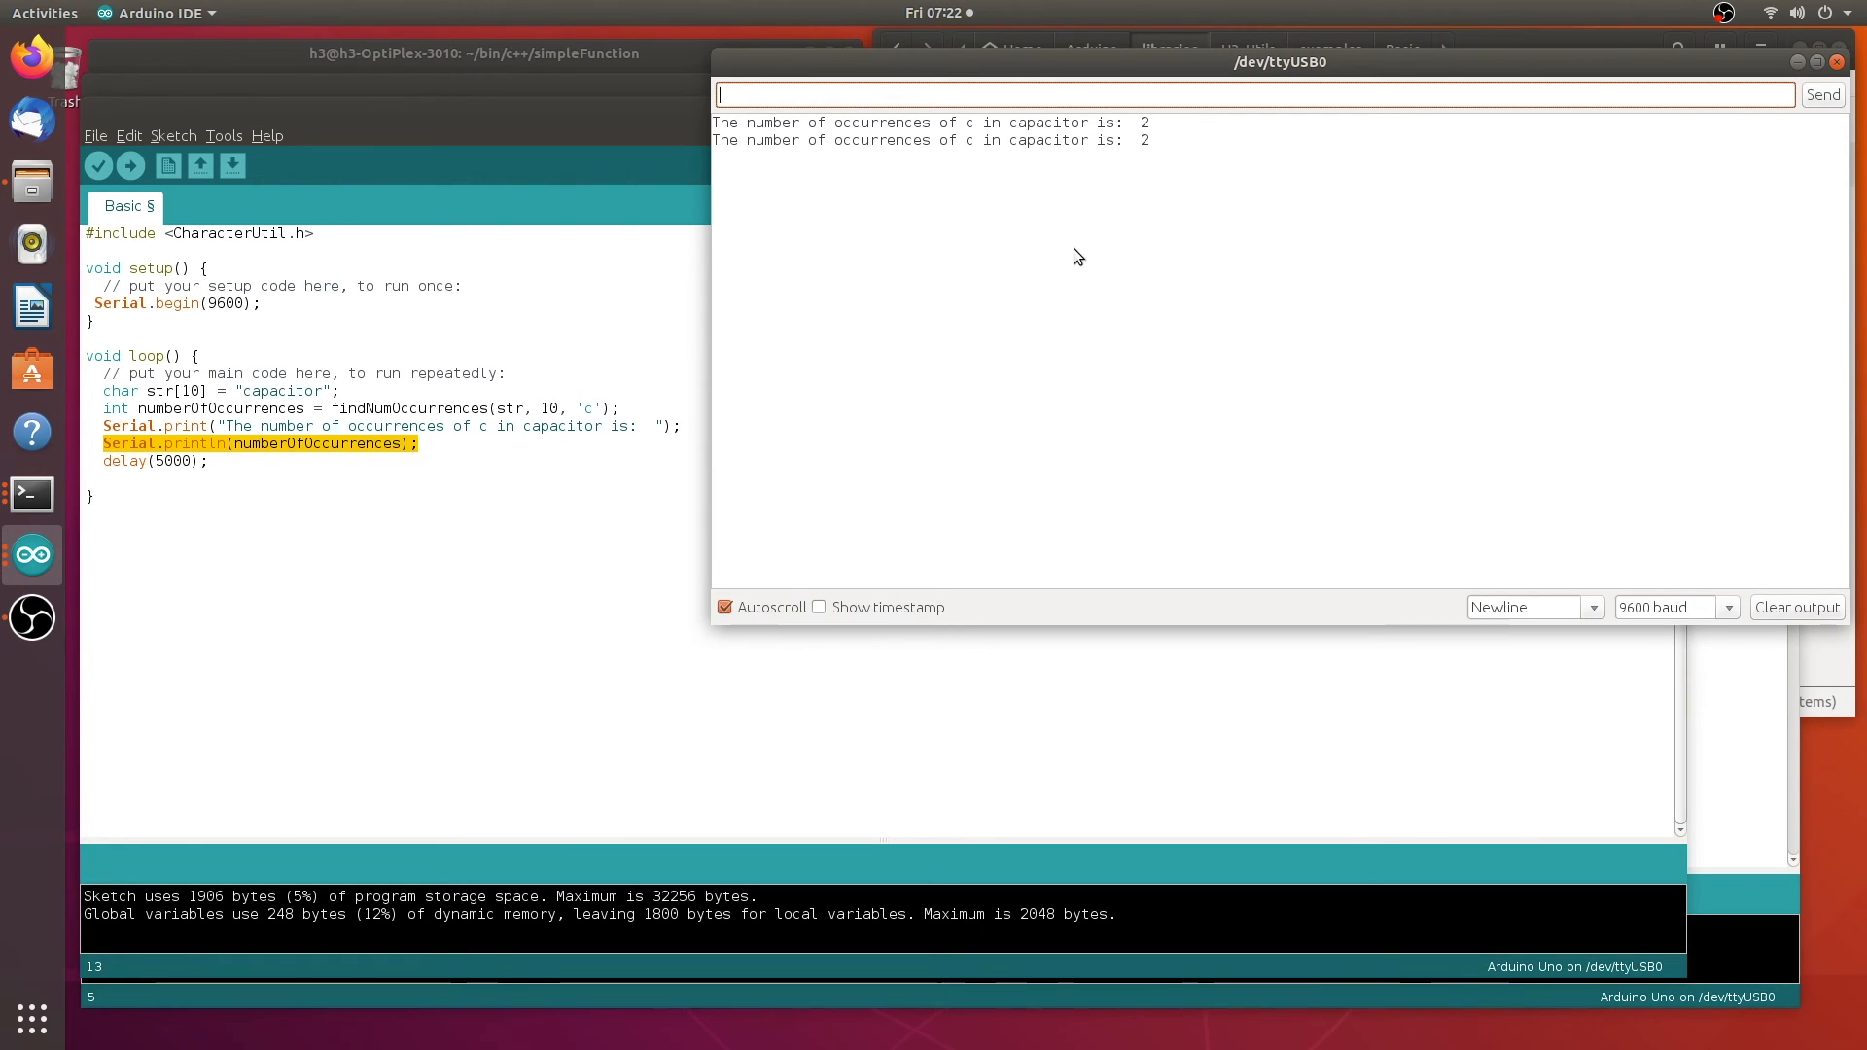
pyautogui.moveTo(444, 121)
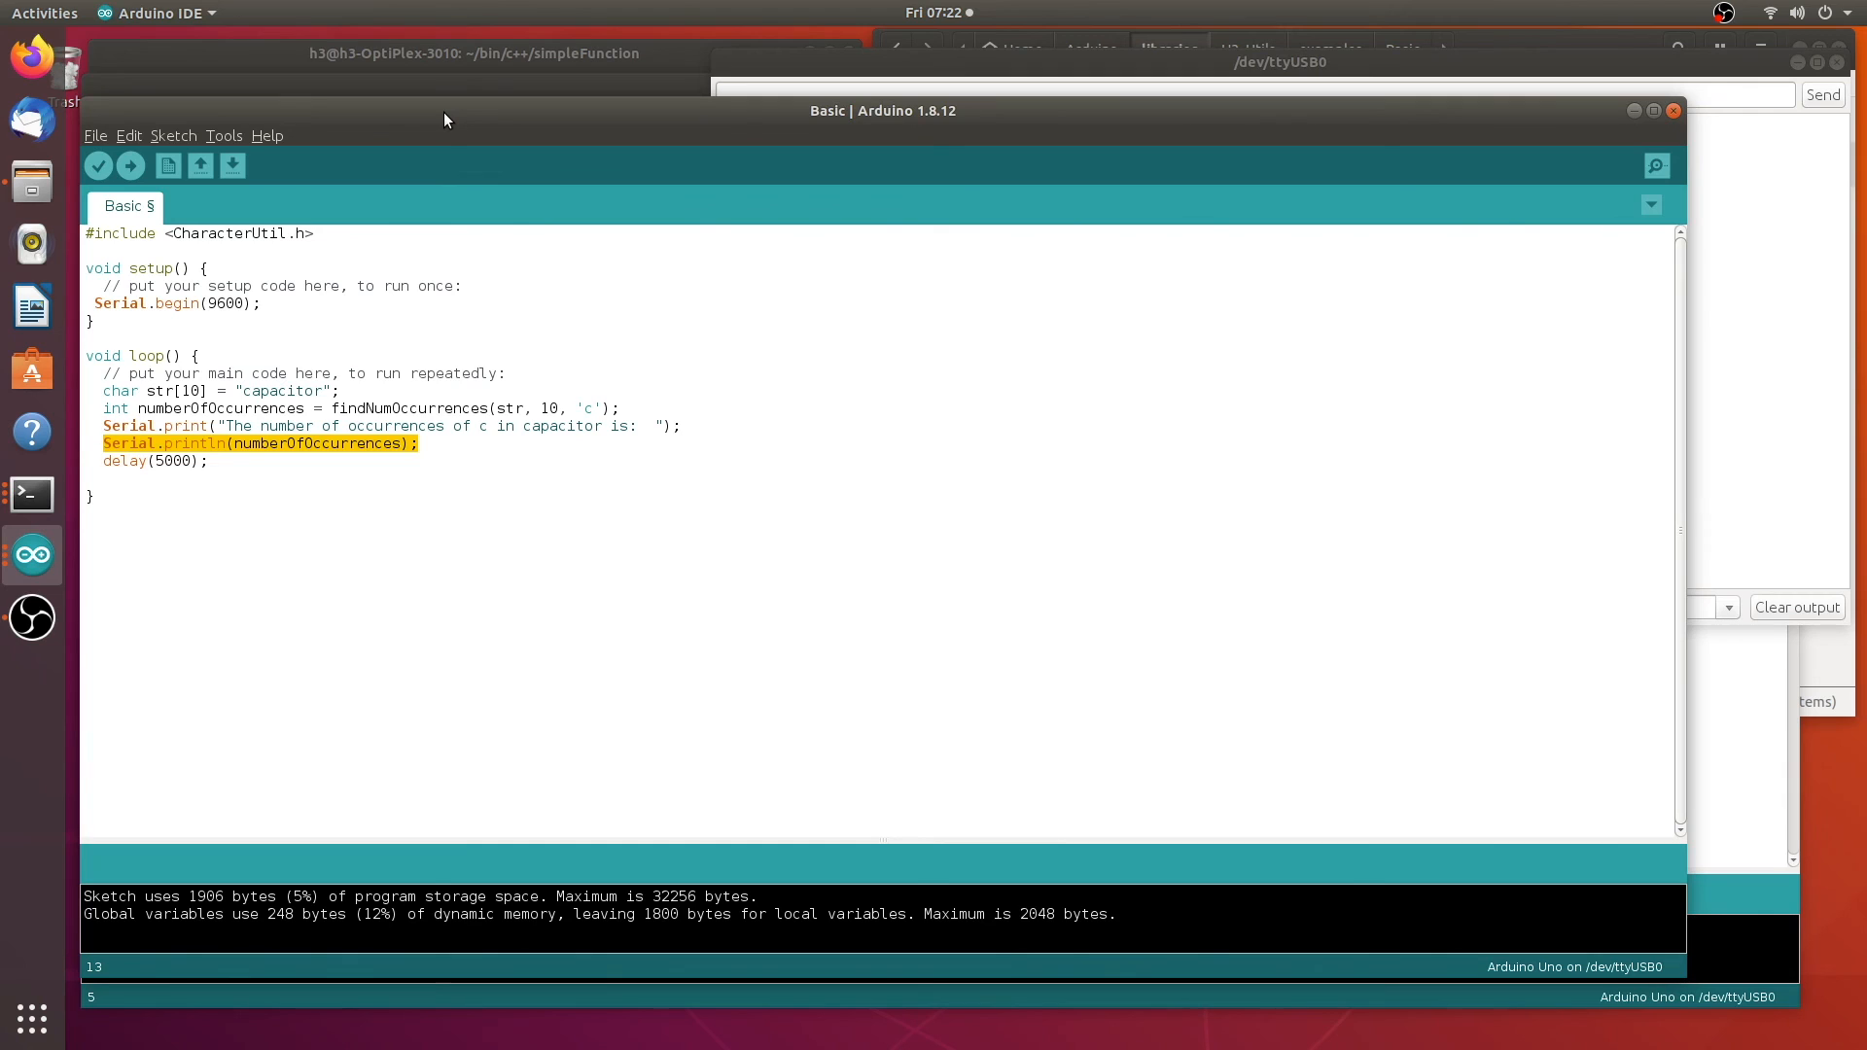
pyautogui.moveTo(432, 112)
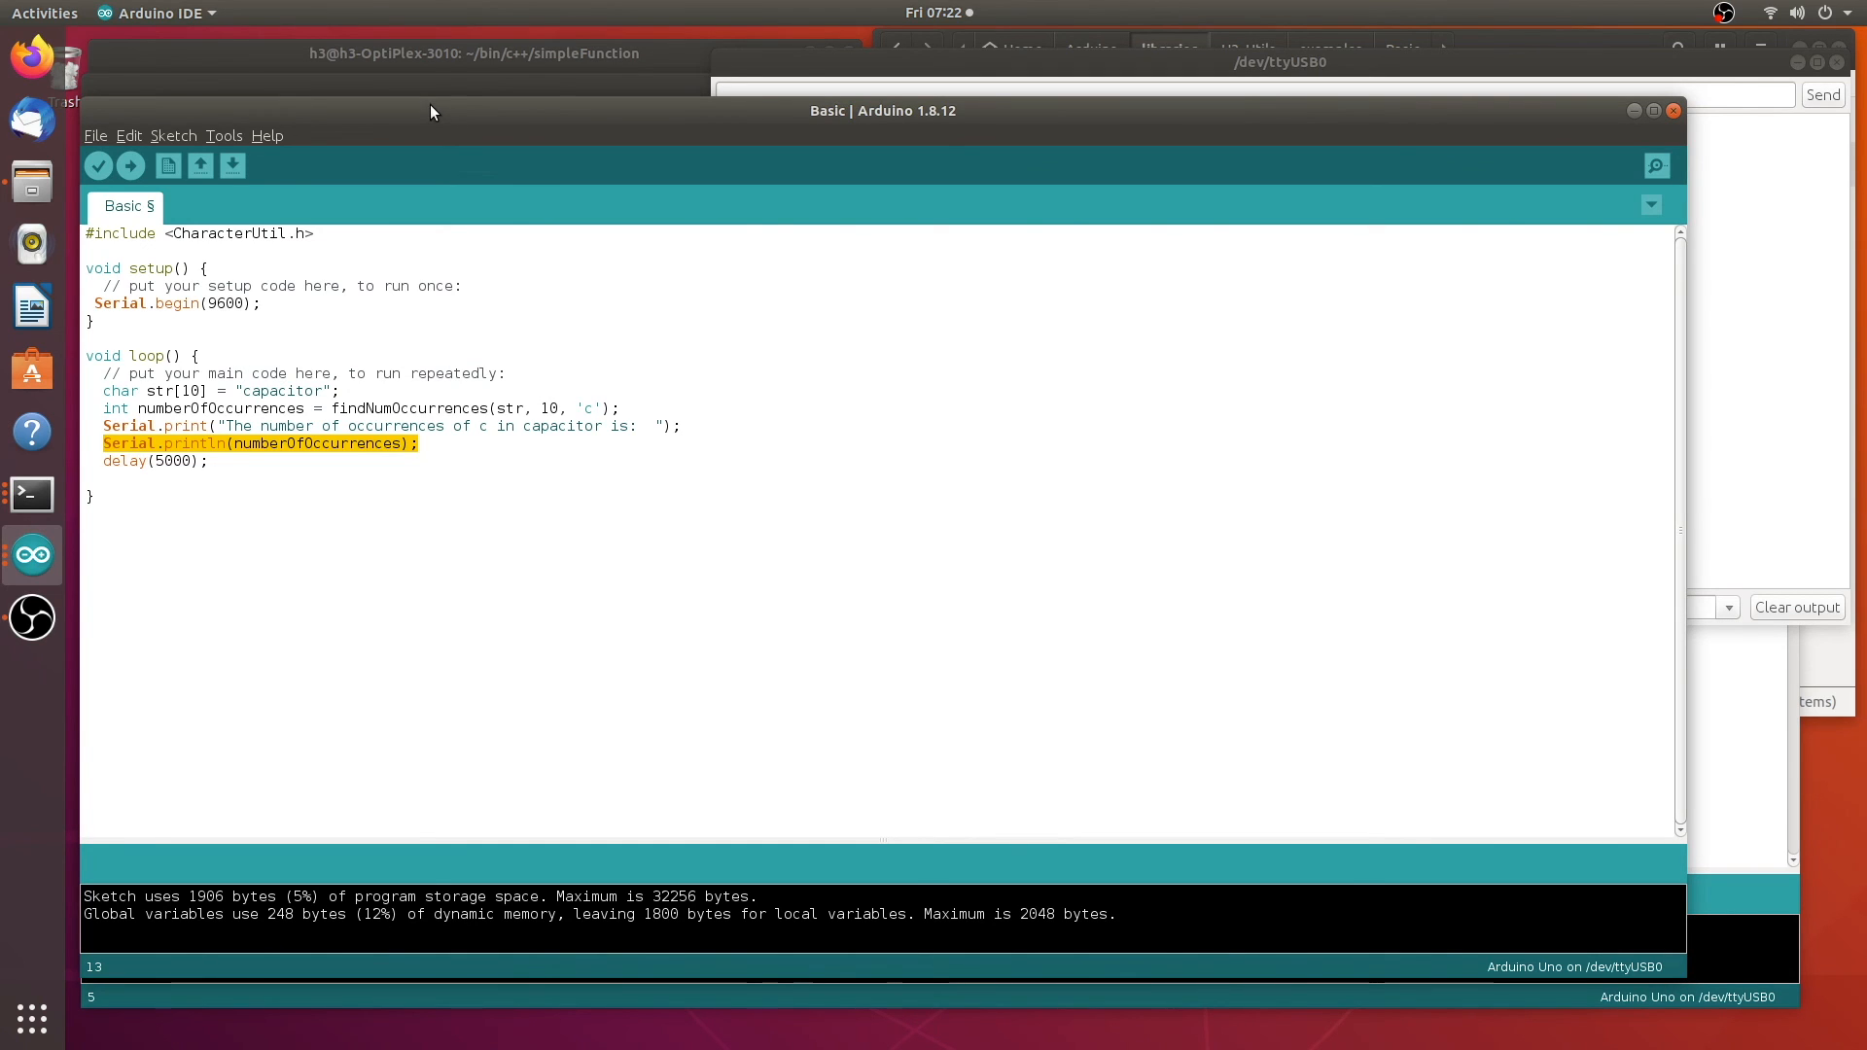